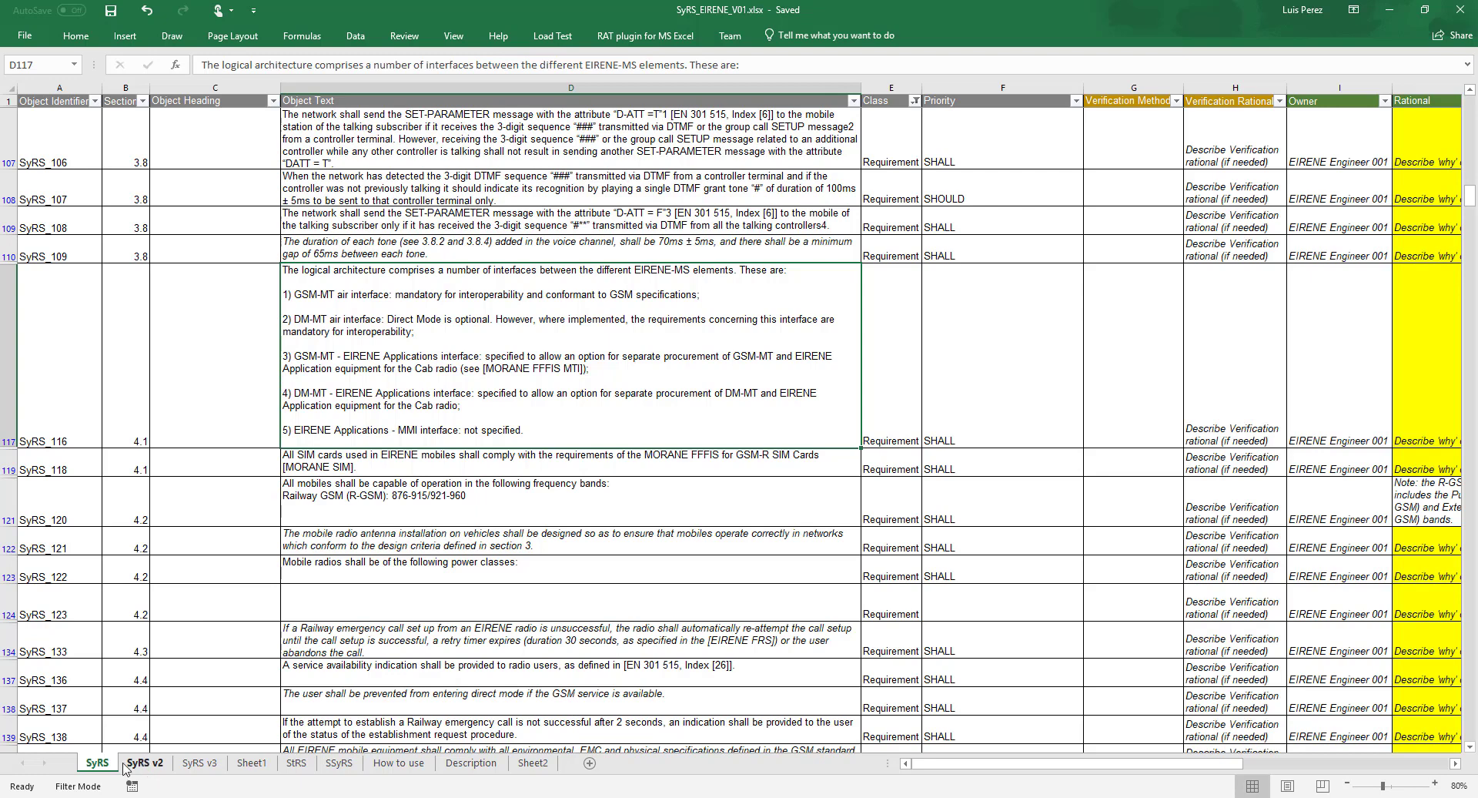
- Review the SyRS v2 and SyRS v3 requirement sheets of the EIRENE workbook
left_click(145, 762)
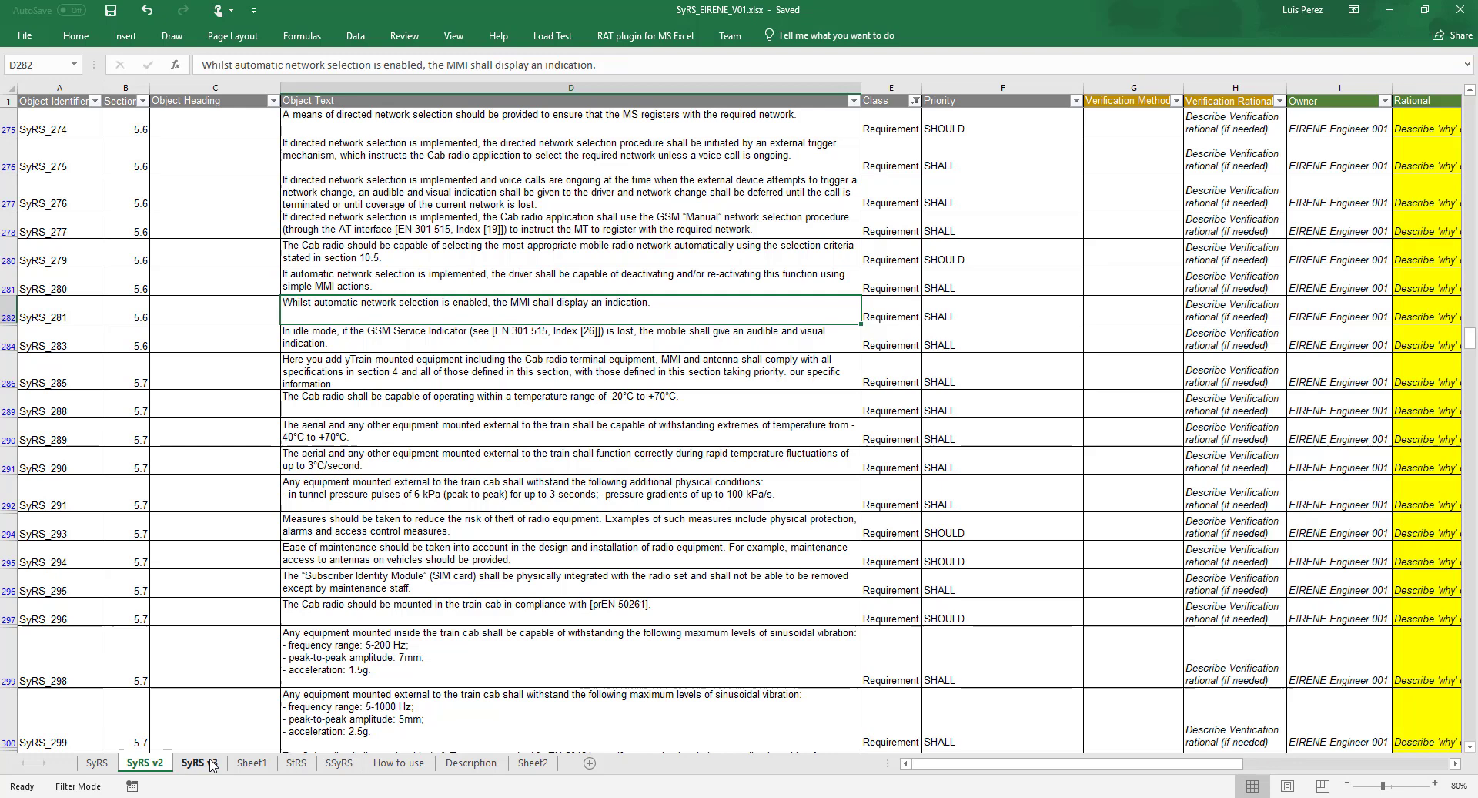
left_click(199, 762)
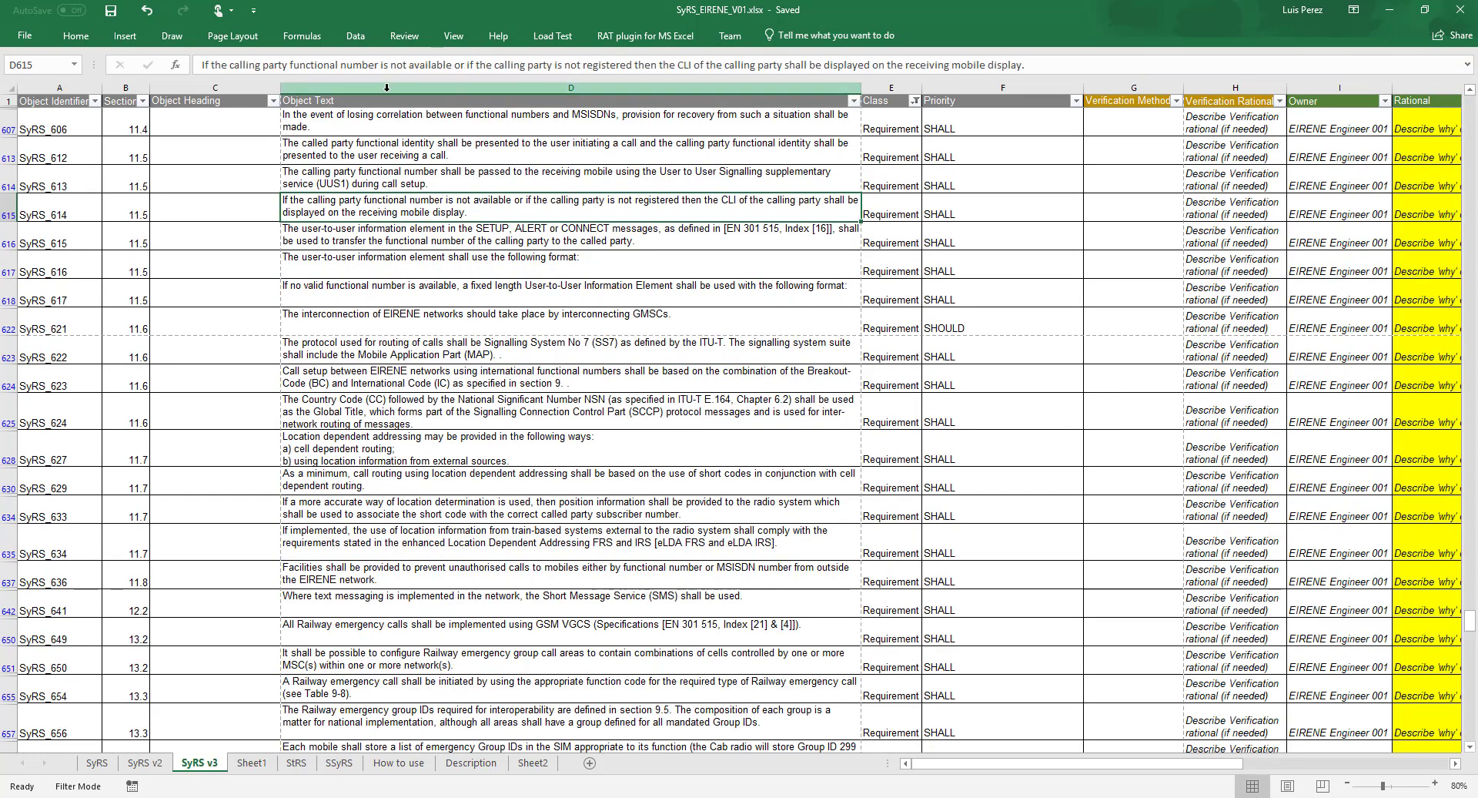
left_click(1003, 102)
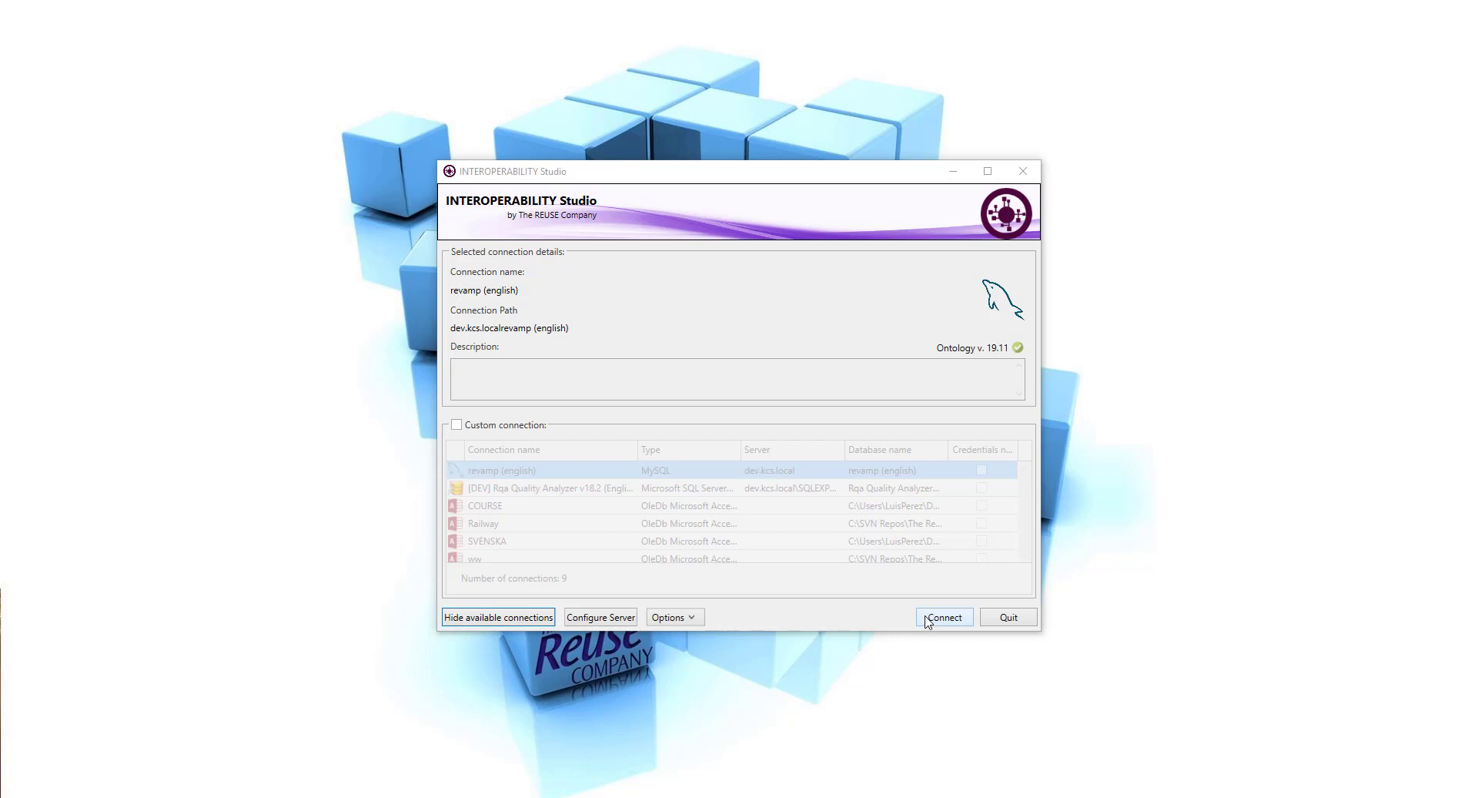
- Connect to the repository and bring up the ReVaMP2 plugin panel
left_click(943, 616)
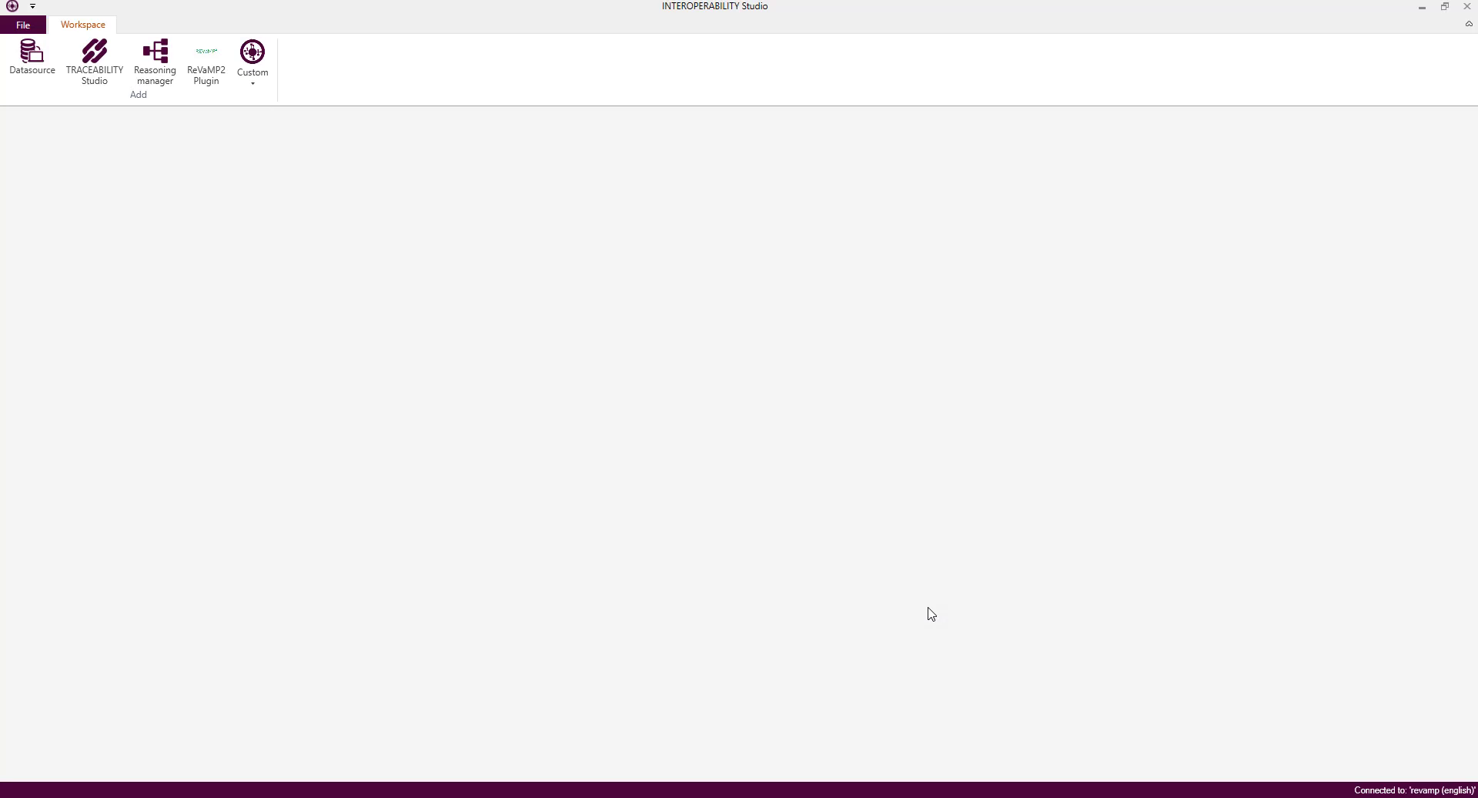
mouse_move(520, 95)
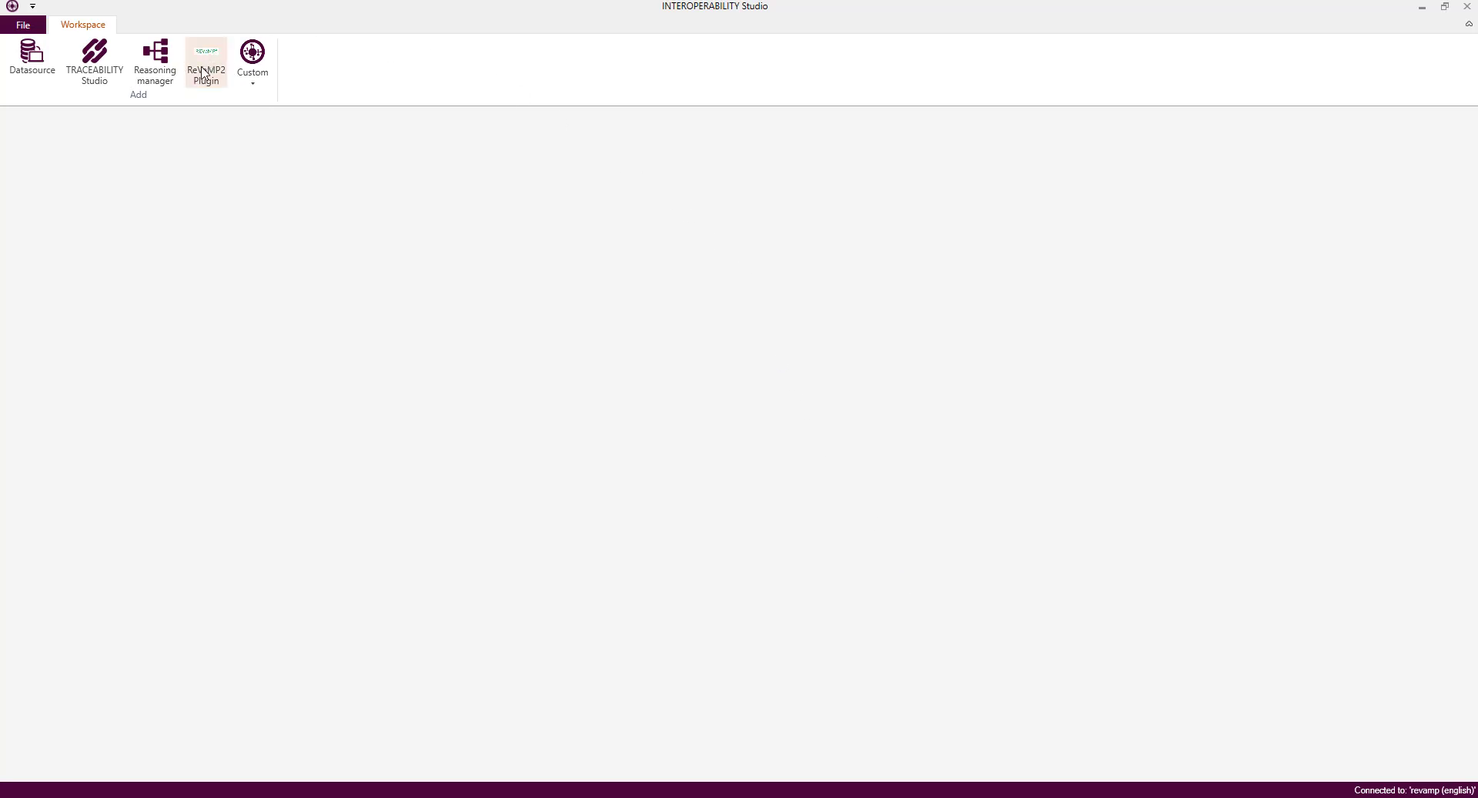
left_click(205, 65)
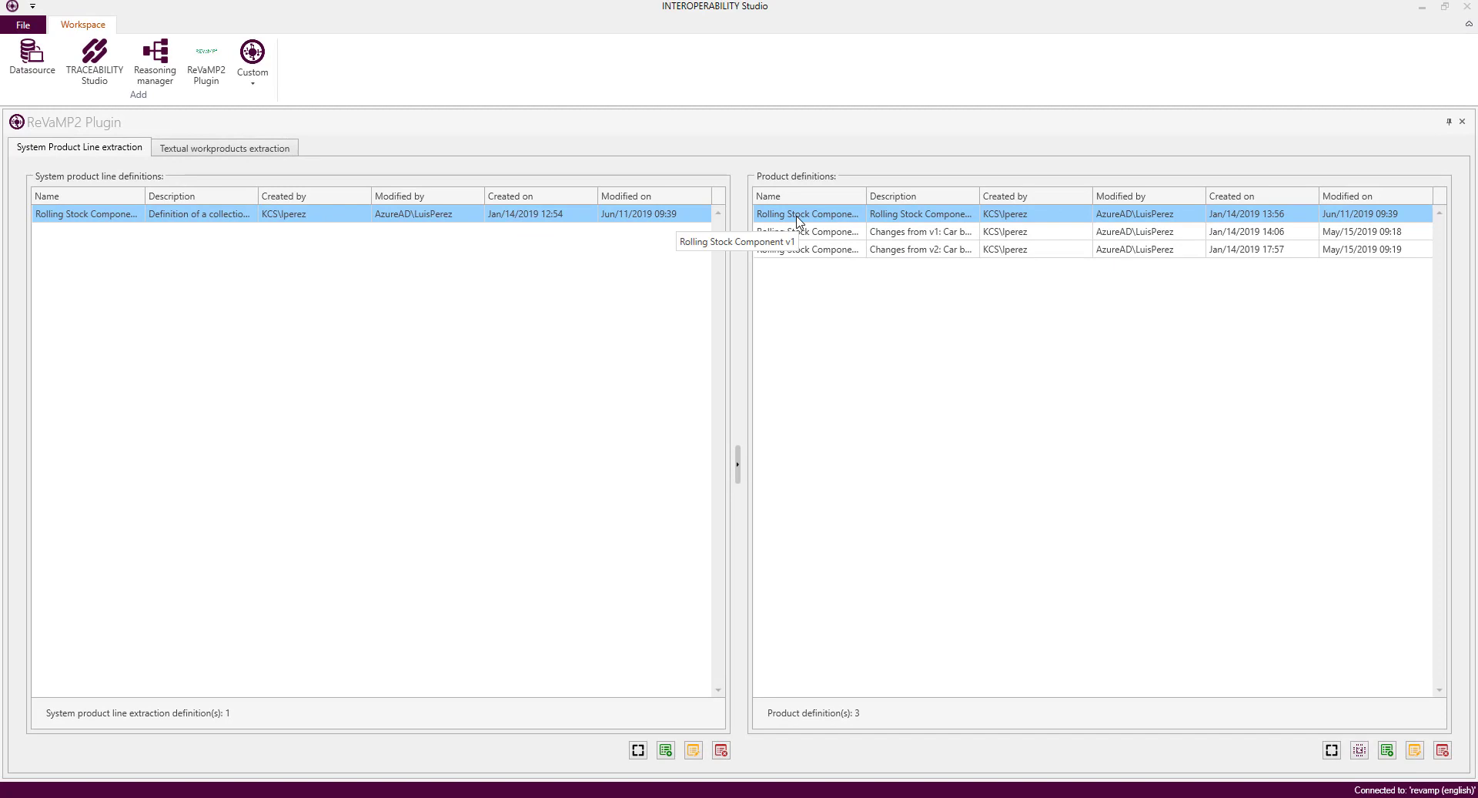
mouse_move(670, 288)
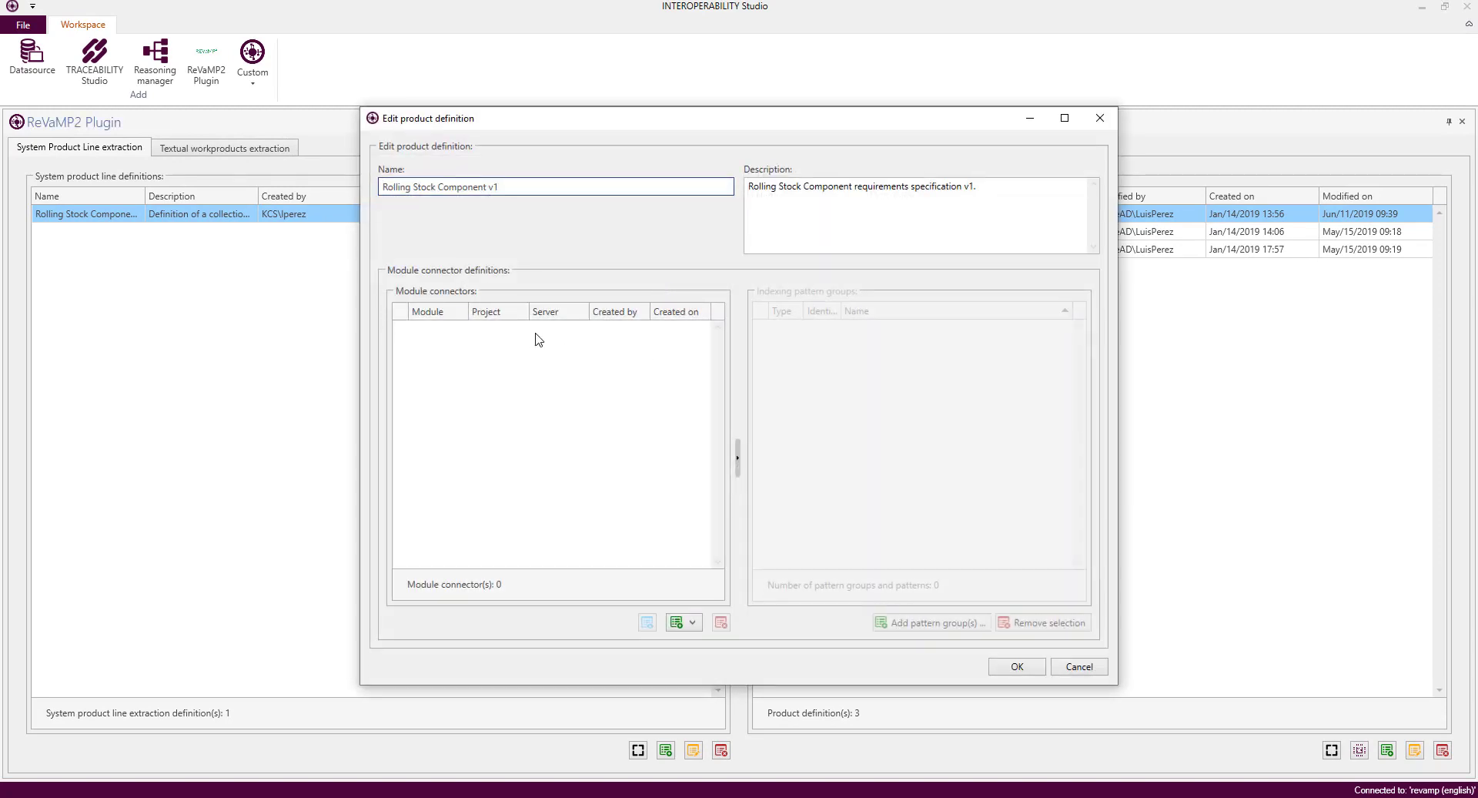
- Start adding a disconnected module connector definition to the product definition
right_click(537, 339)
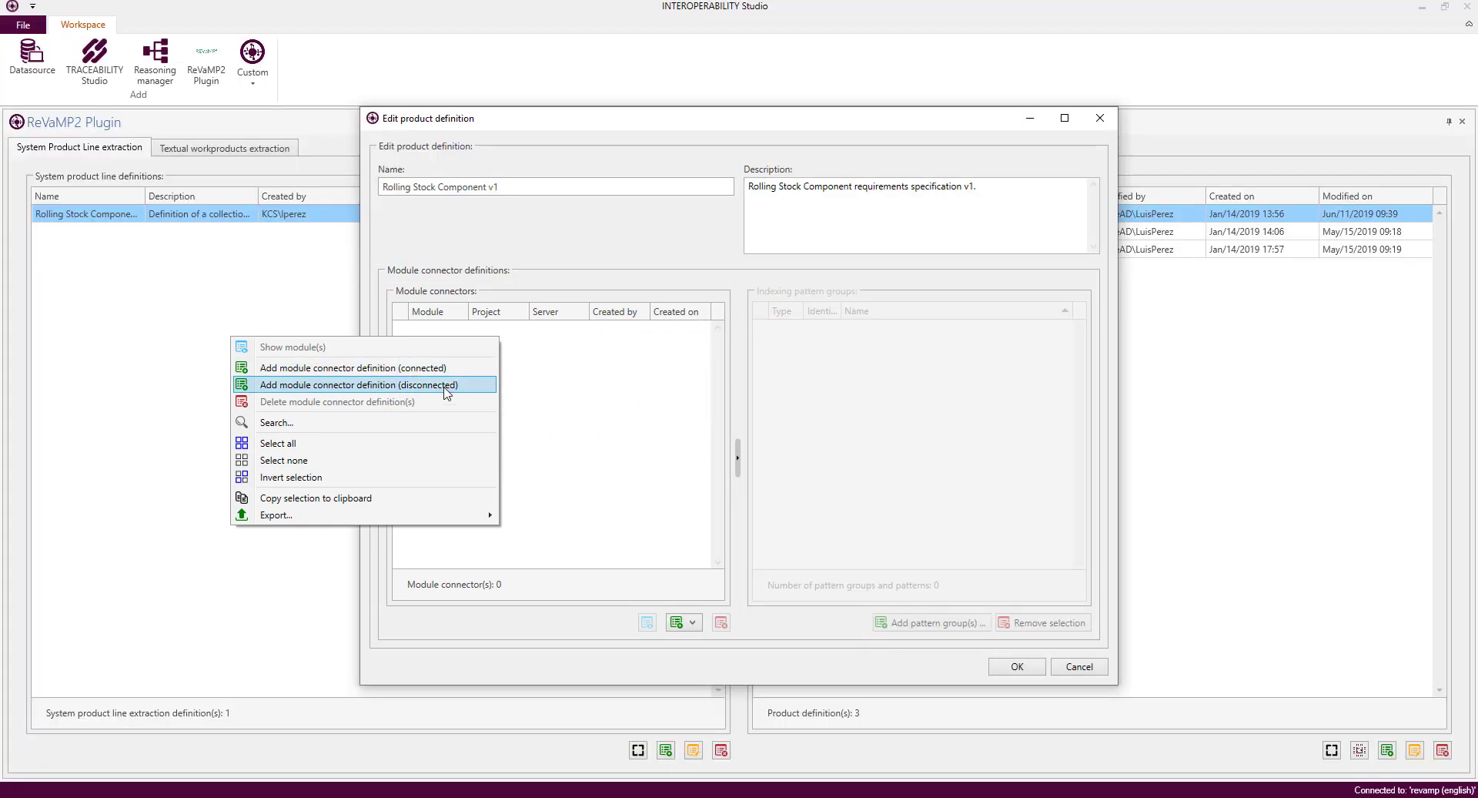
left_click(357, 385)
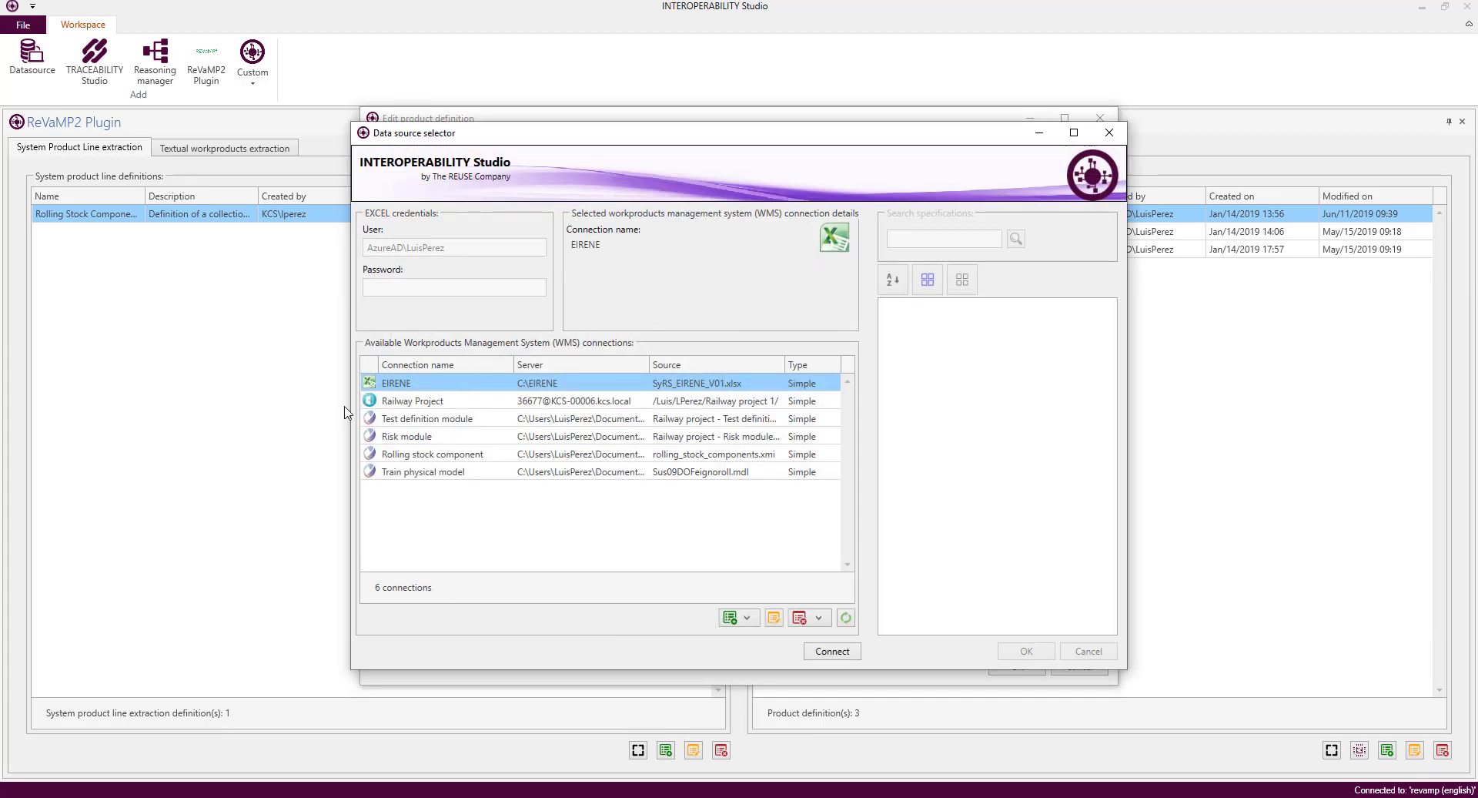
left_click(733, 618)
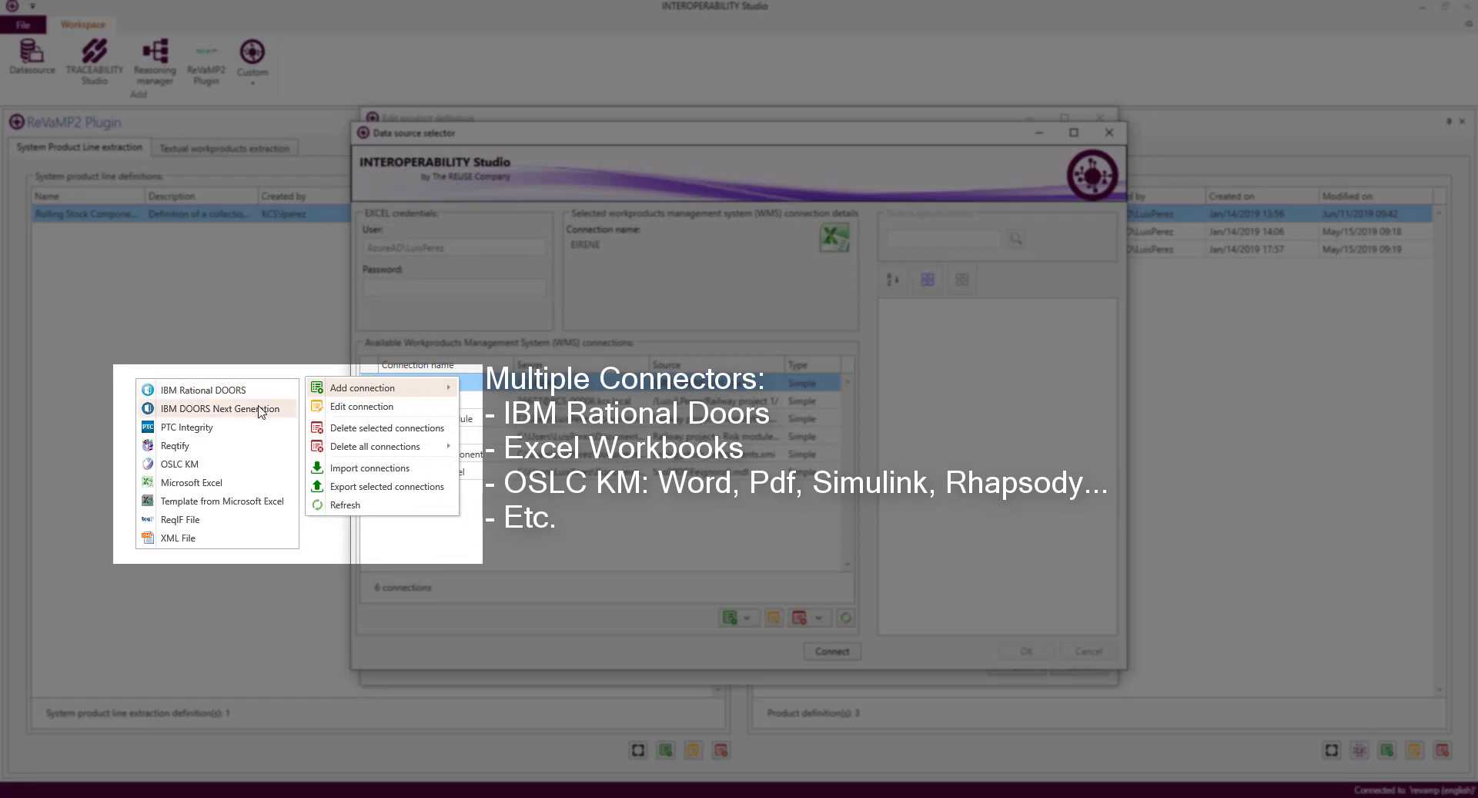
mouse_move(218, 482)
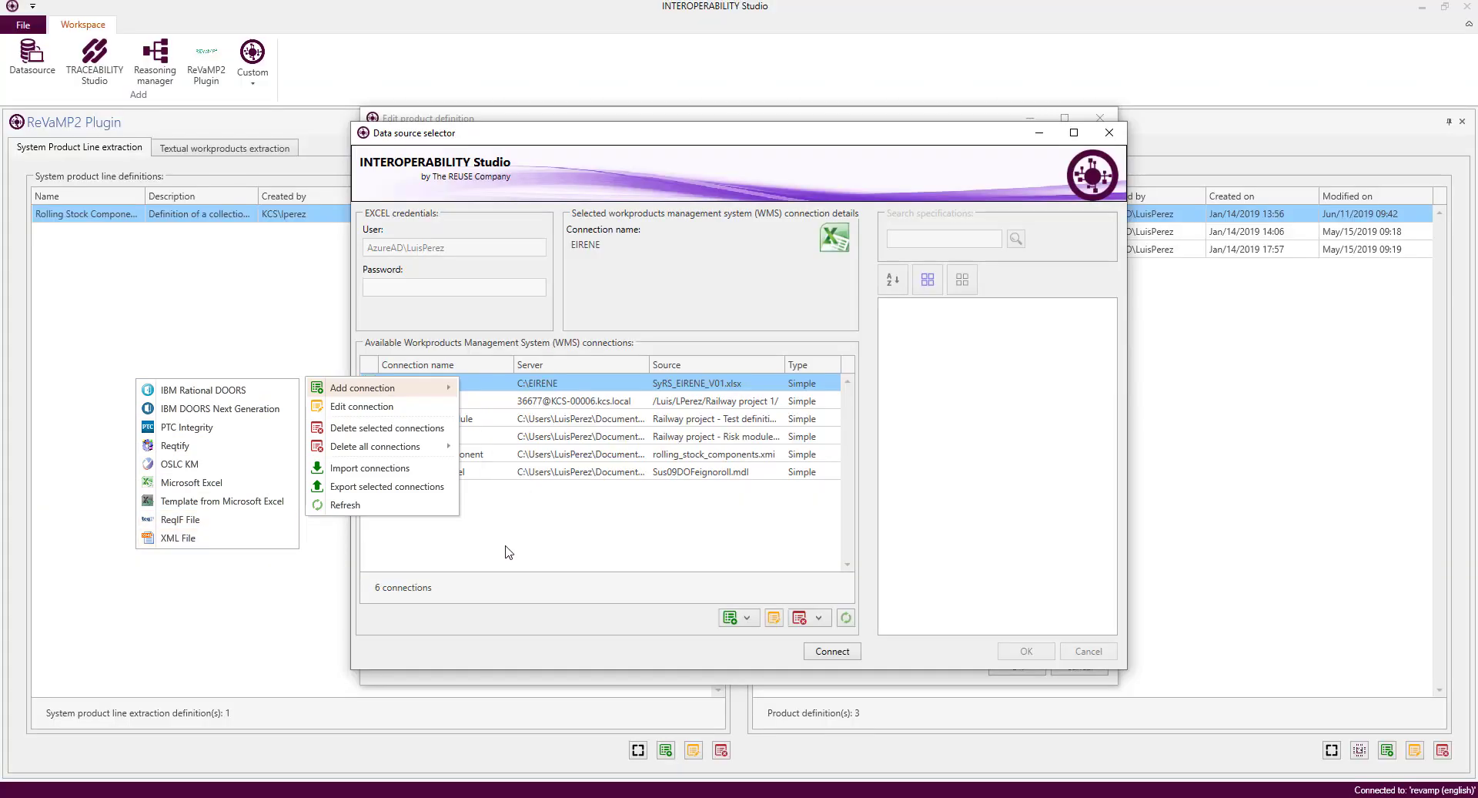
mouse_move(525, 539)
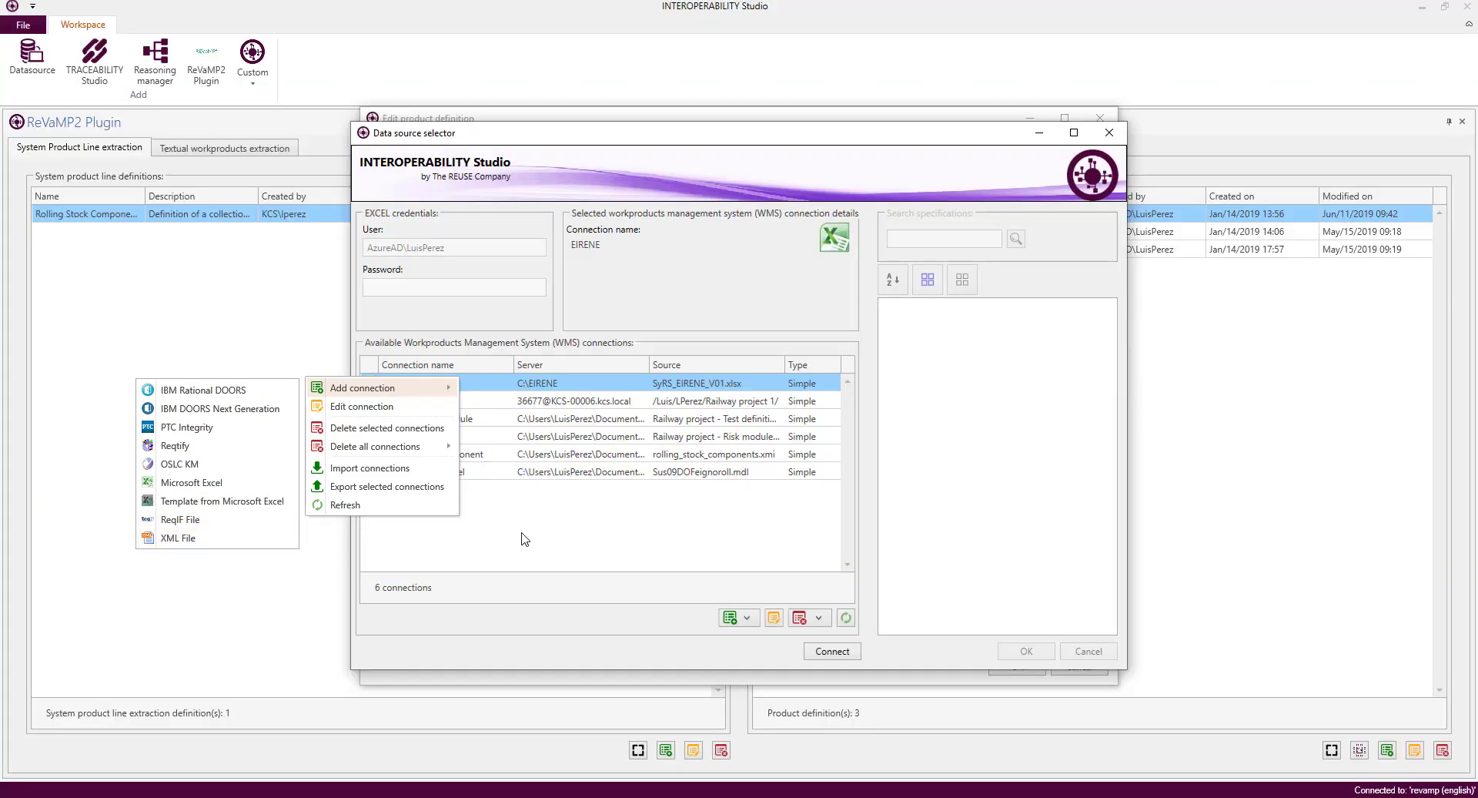
mouse_move(514, 534)
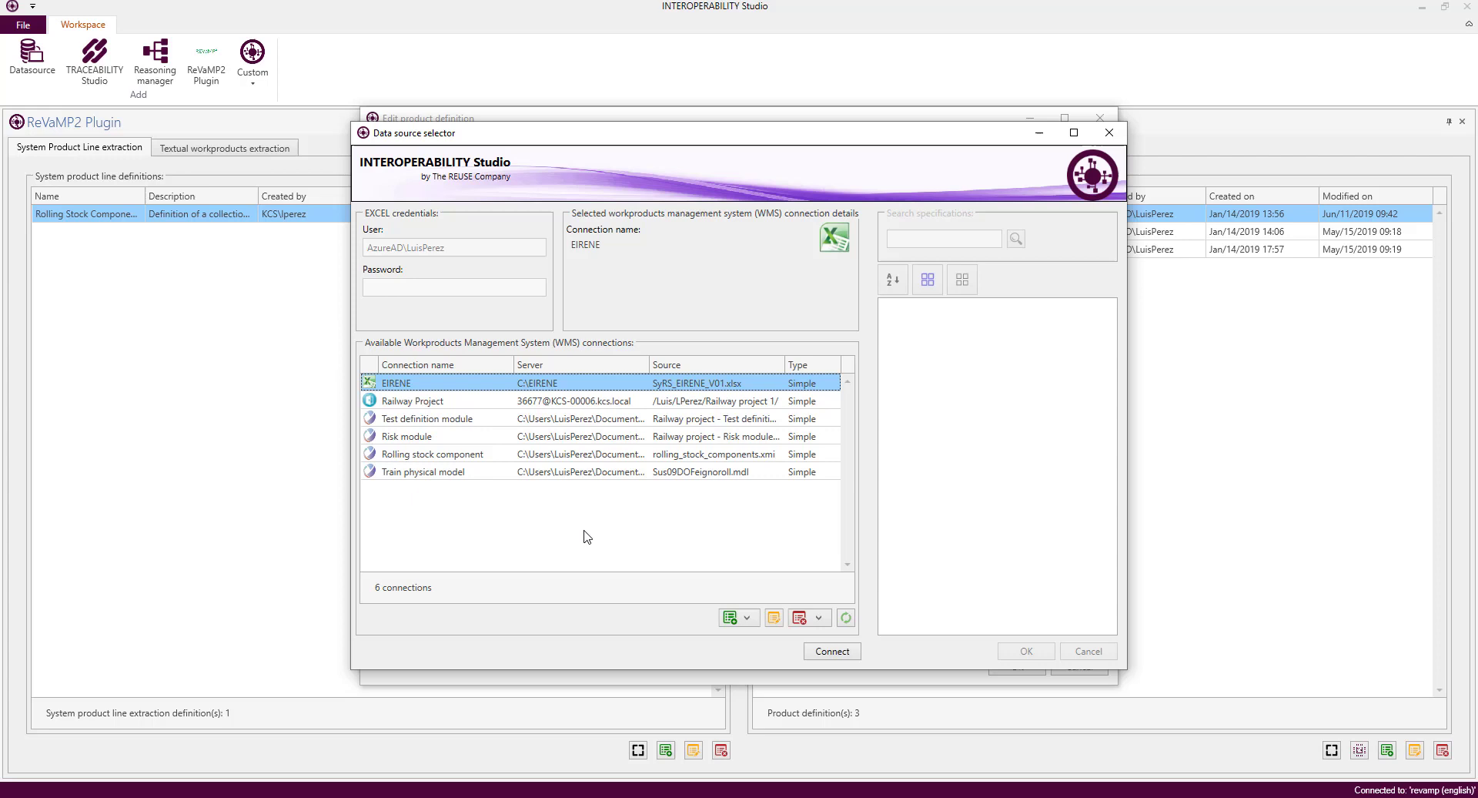
- Connect to the EIRENE workbook and pick its SyRS sheet as the module connector
left_click(832, 649)
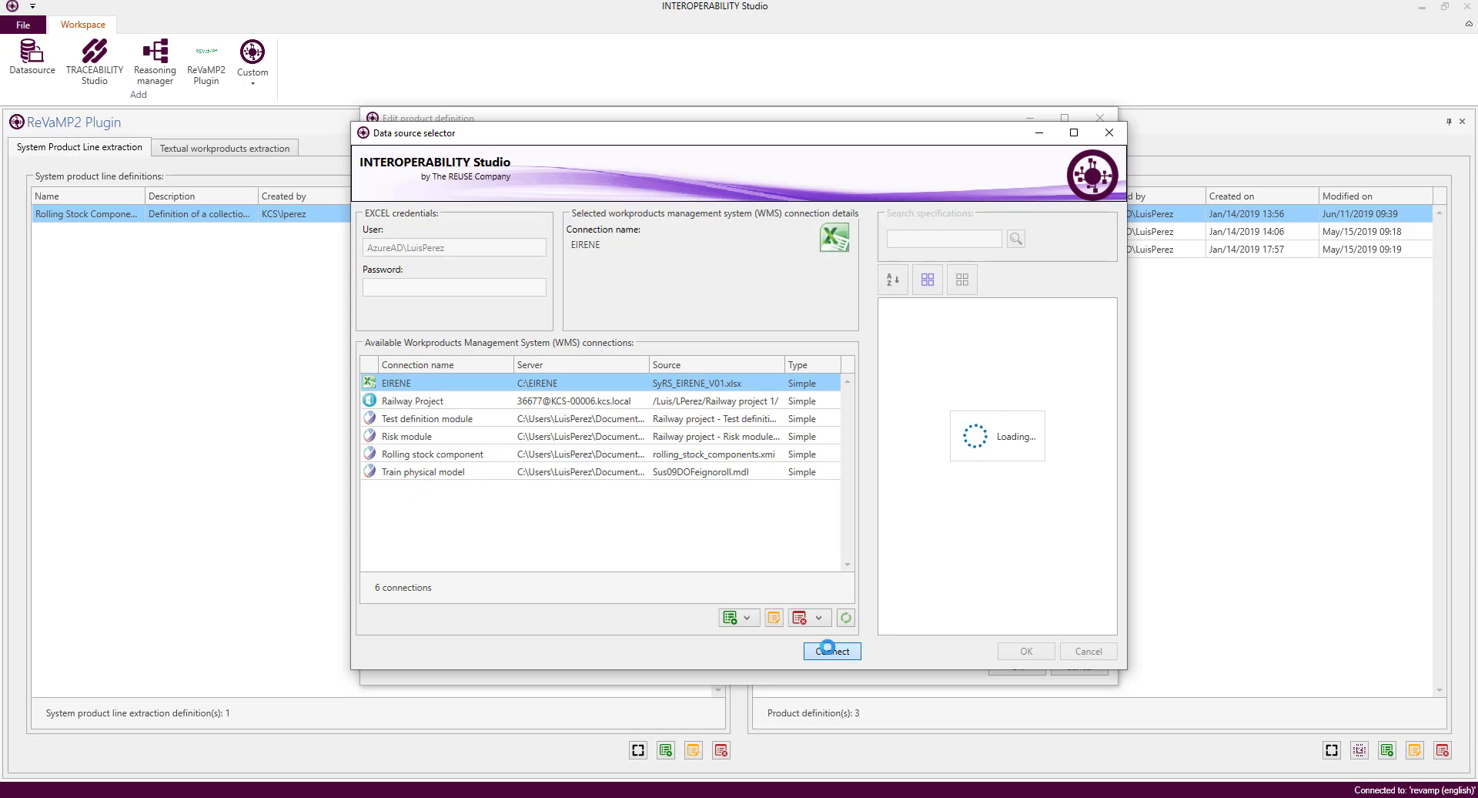
left_click(832, 650)
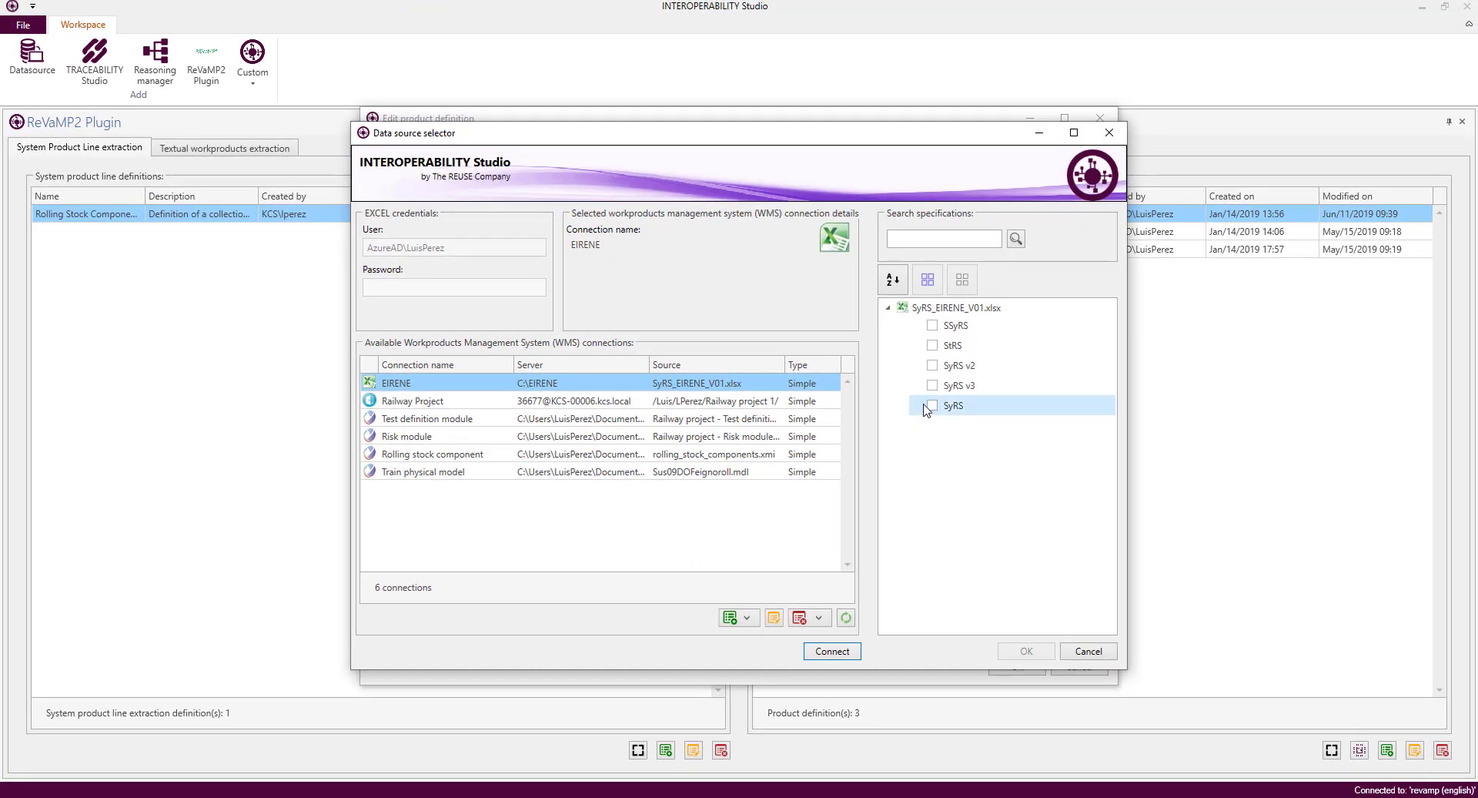
left_click(934, 405)
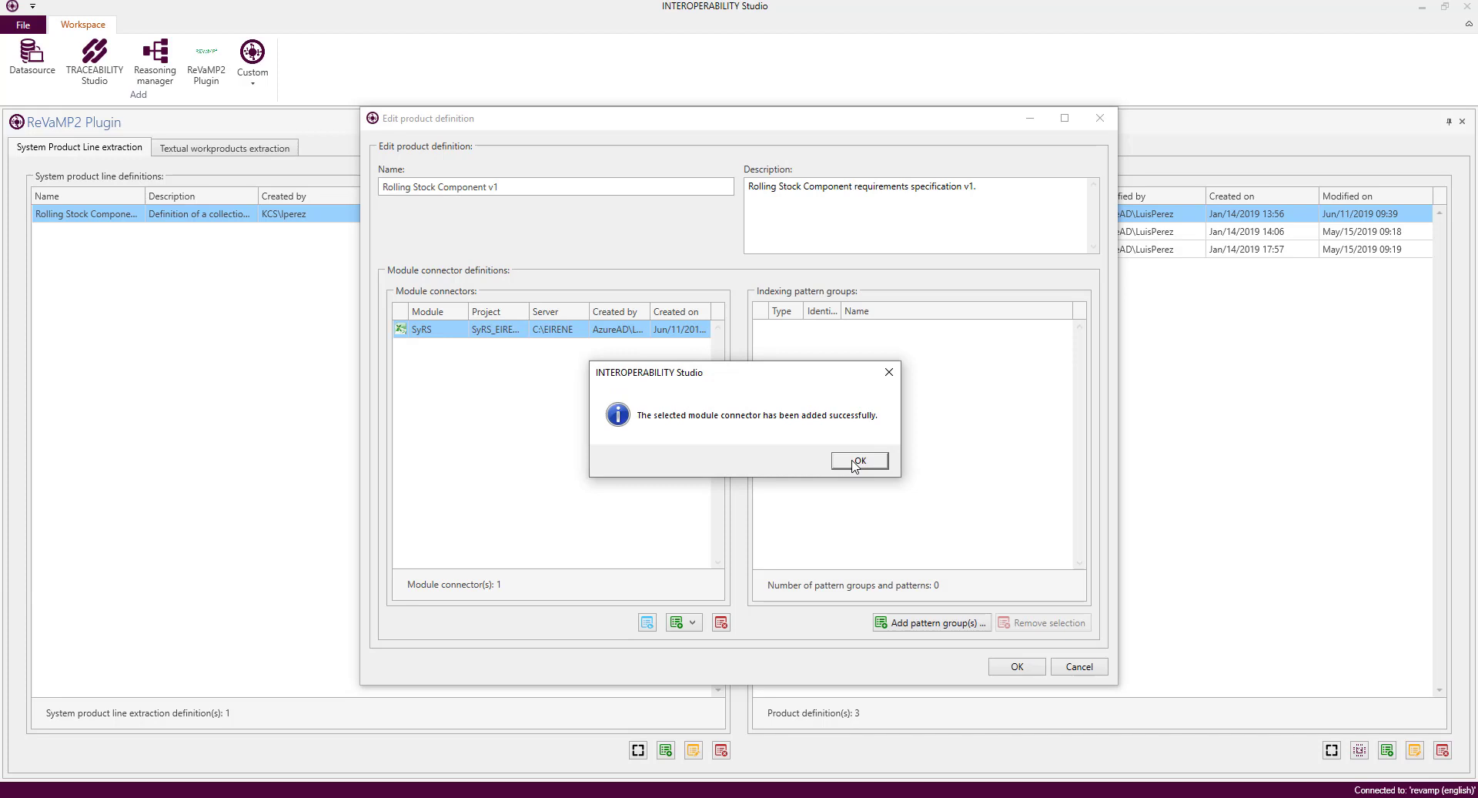
left_click(858, 460)
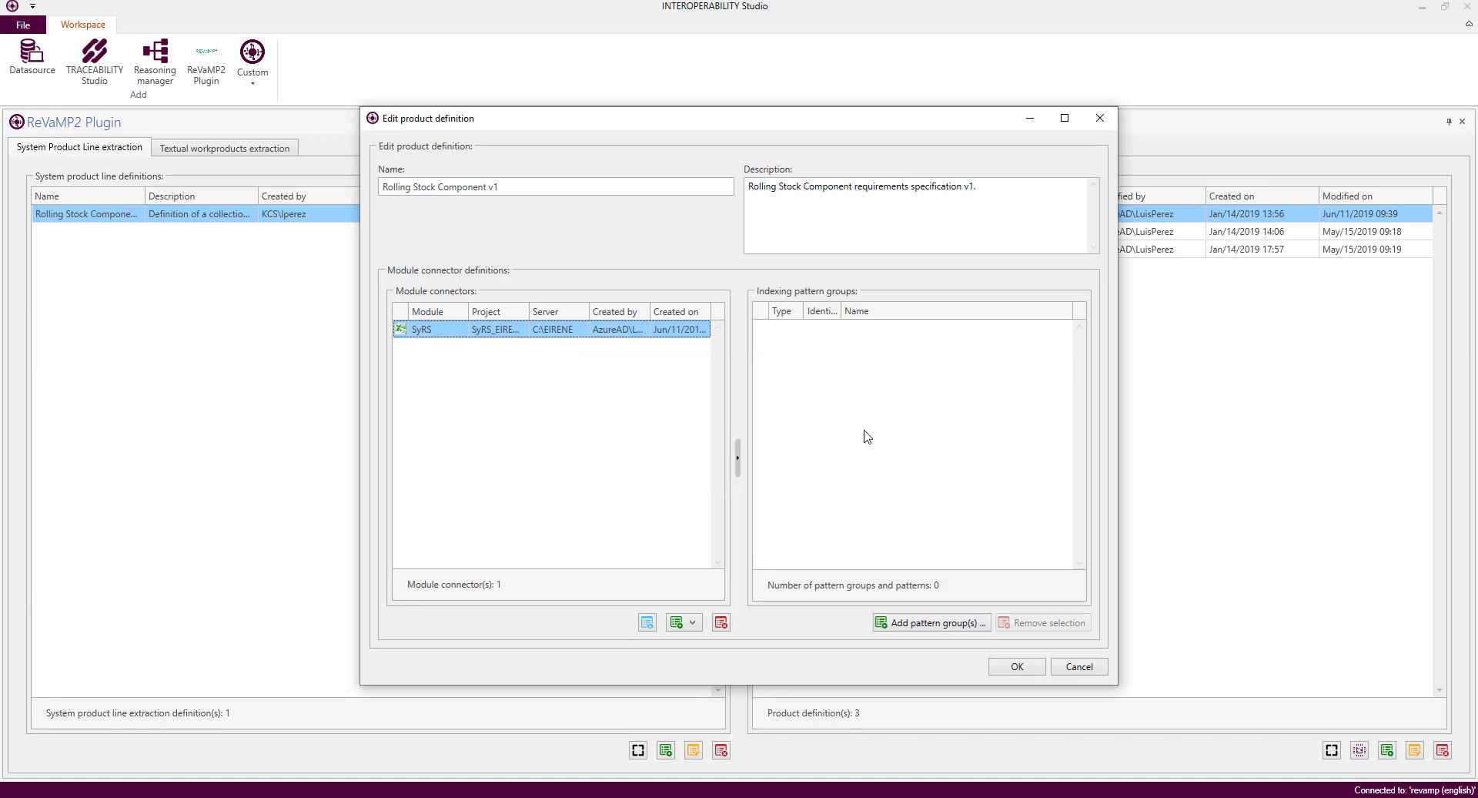
- Add the 591 Extraction Pattern Groups set to the v1 definition and save it
left_click(930, 622)
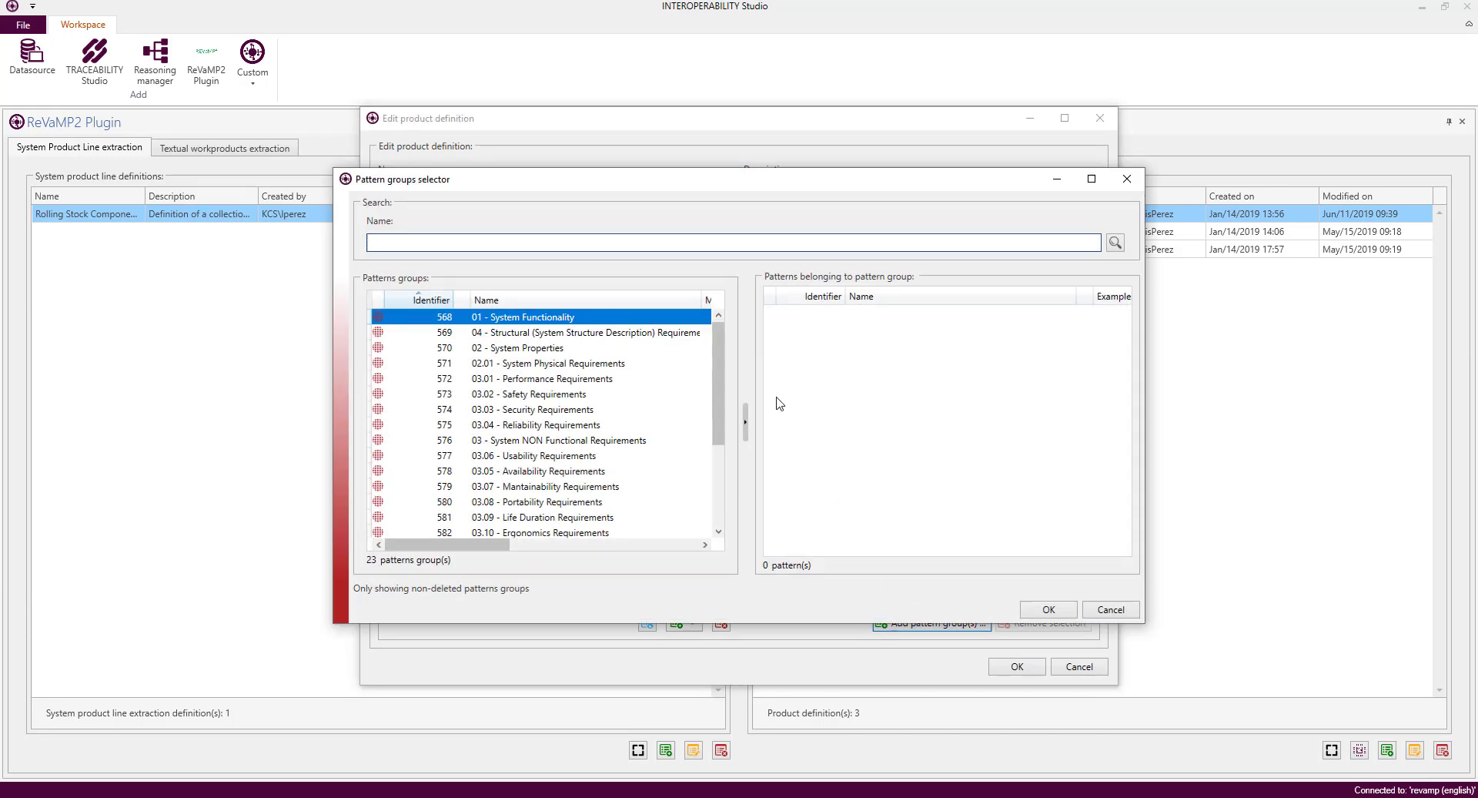
scroll("down", 3)
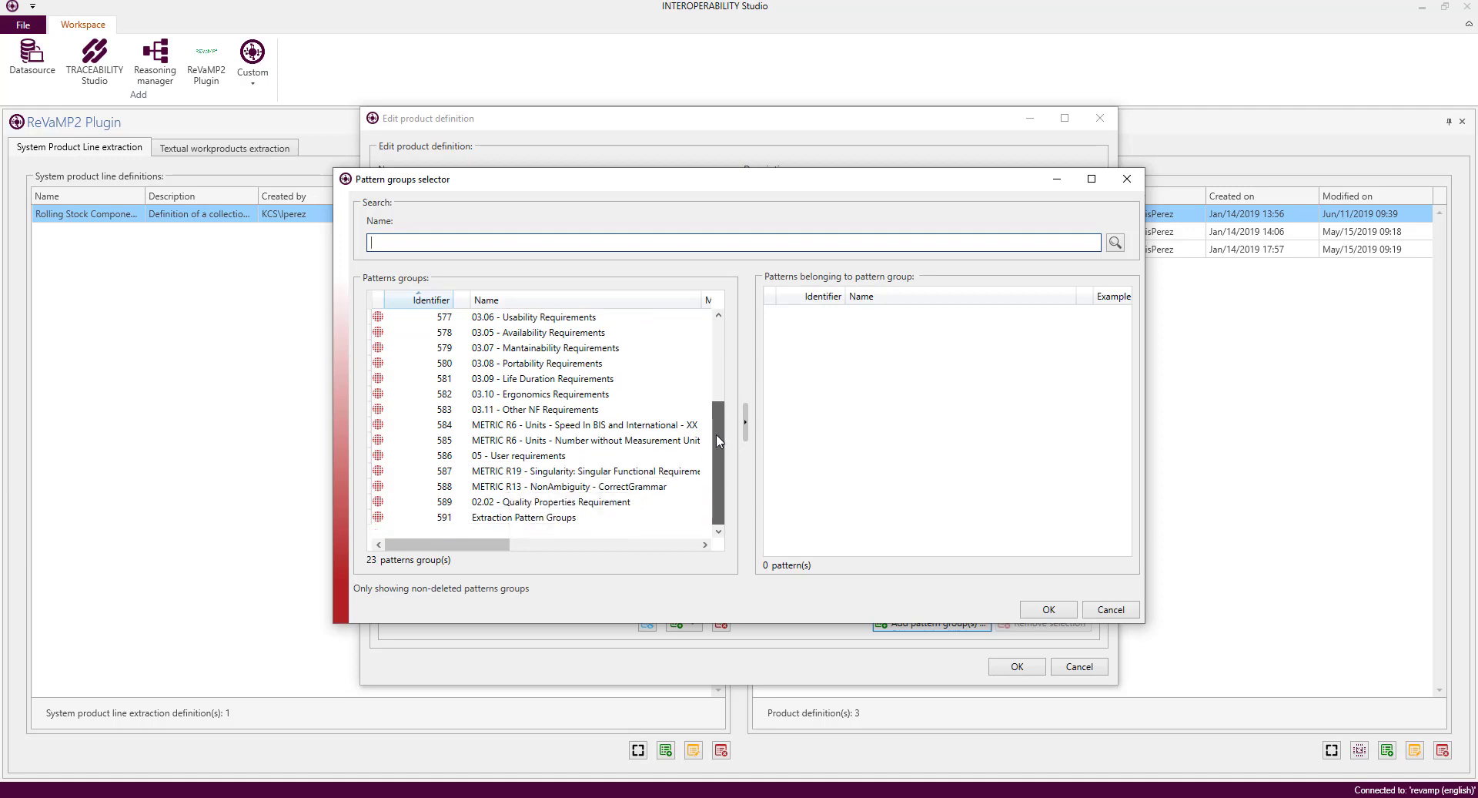
left_click(524, 517)
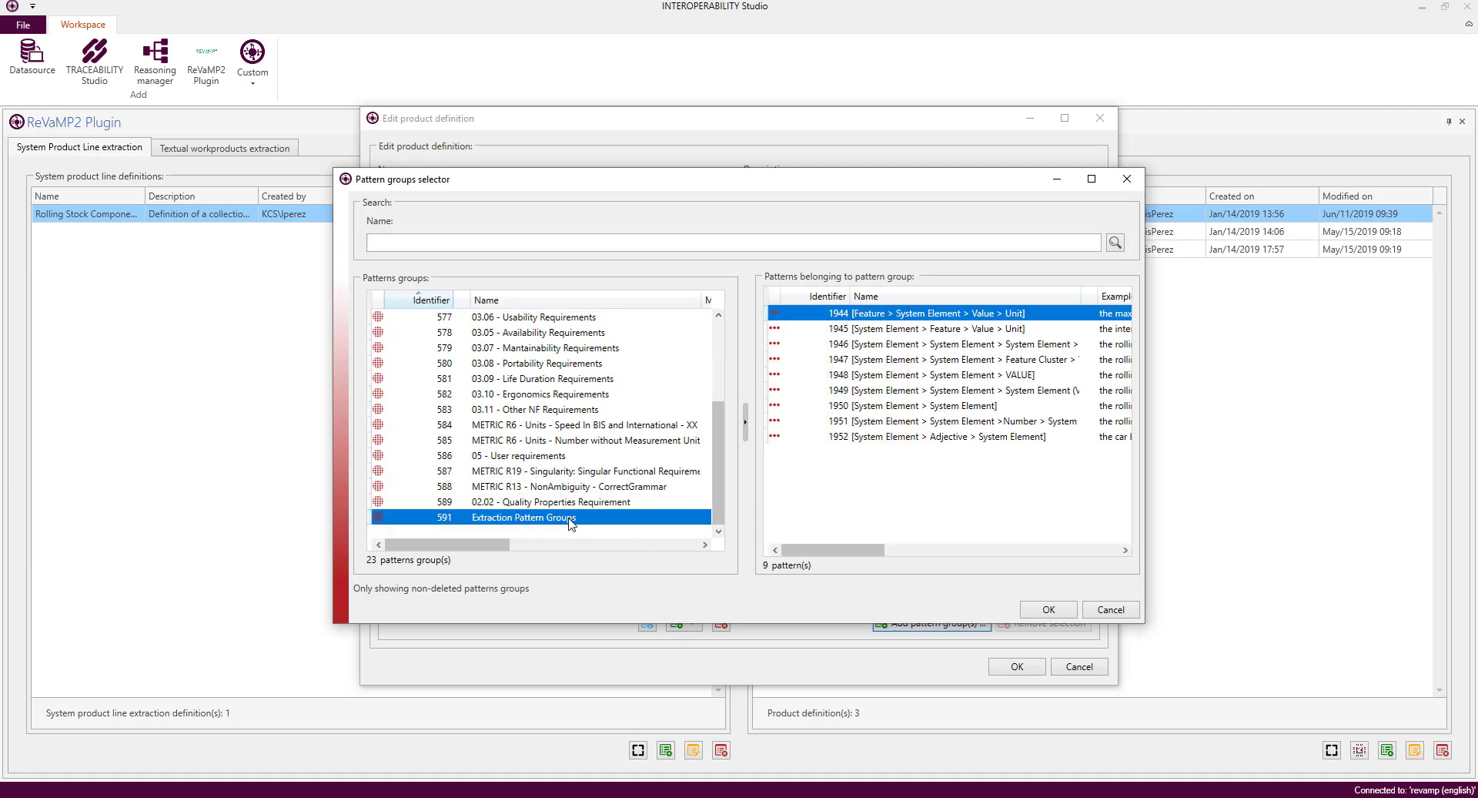
mouse_move(887, 350)
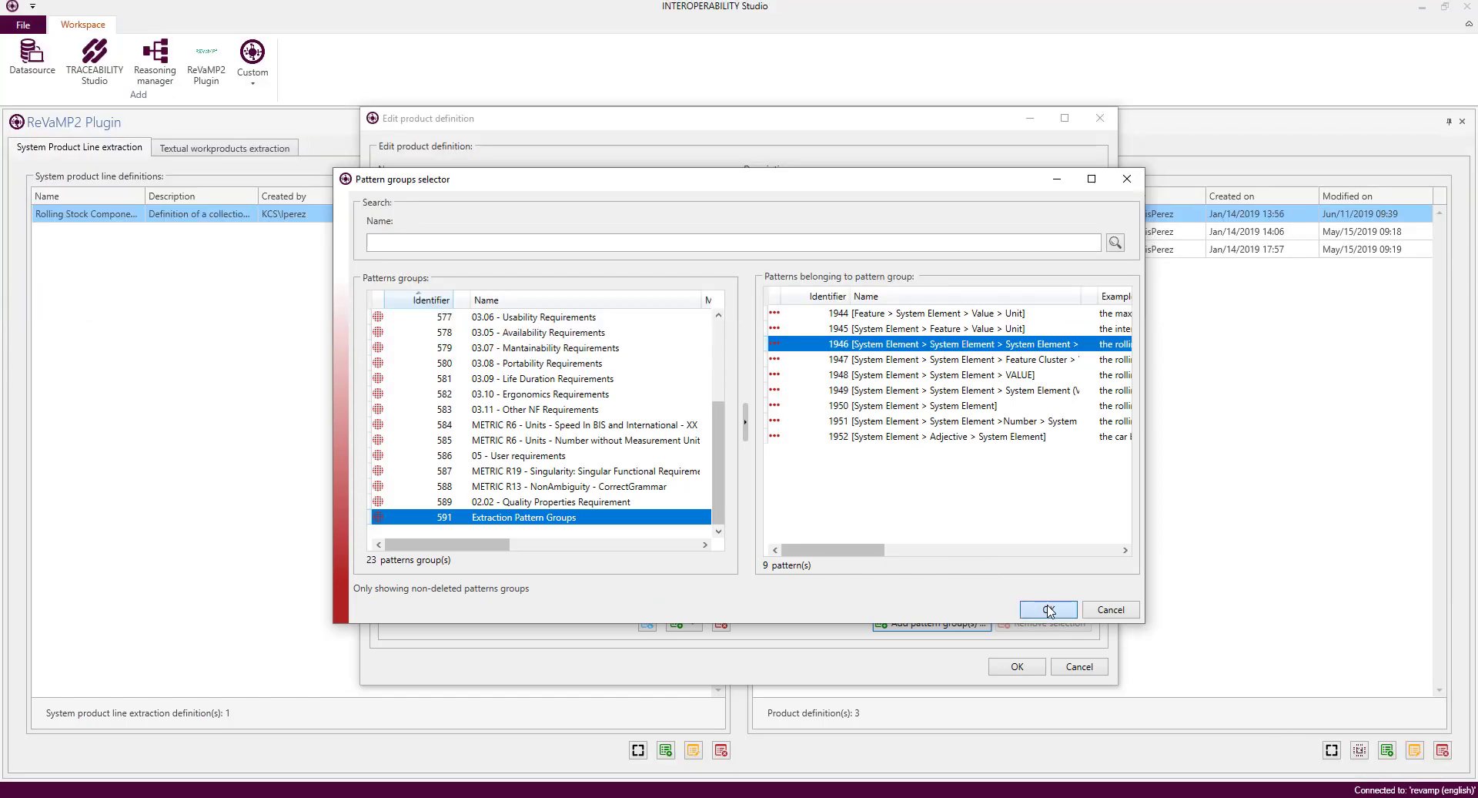
left_click(1047, 609)
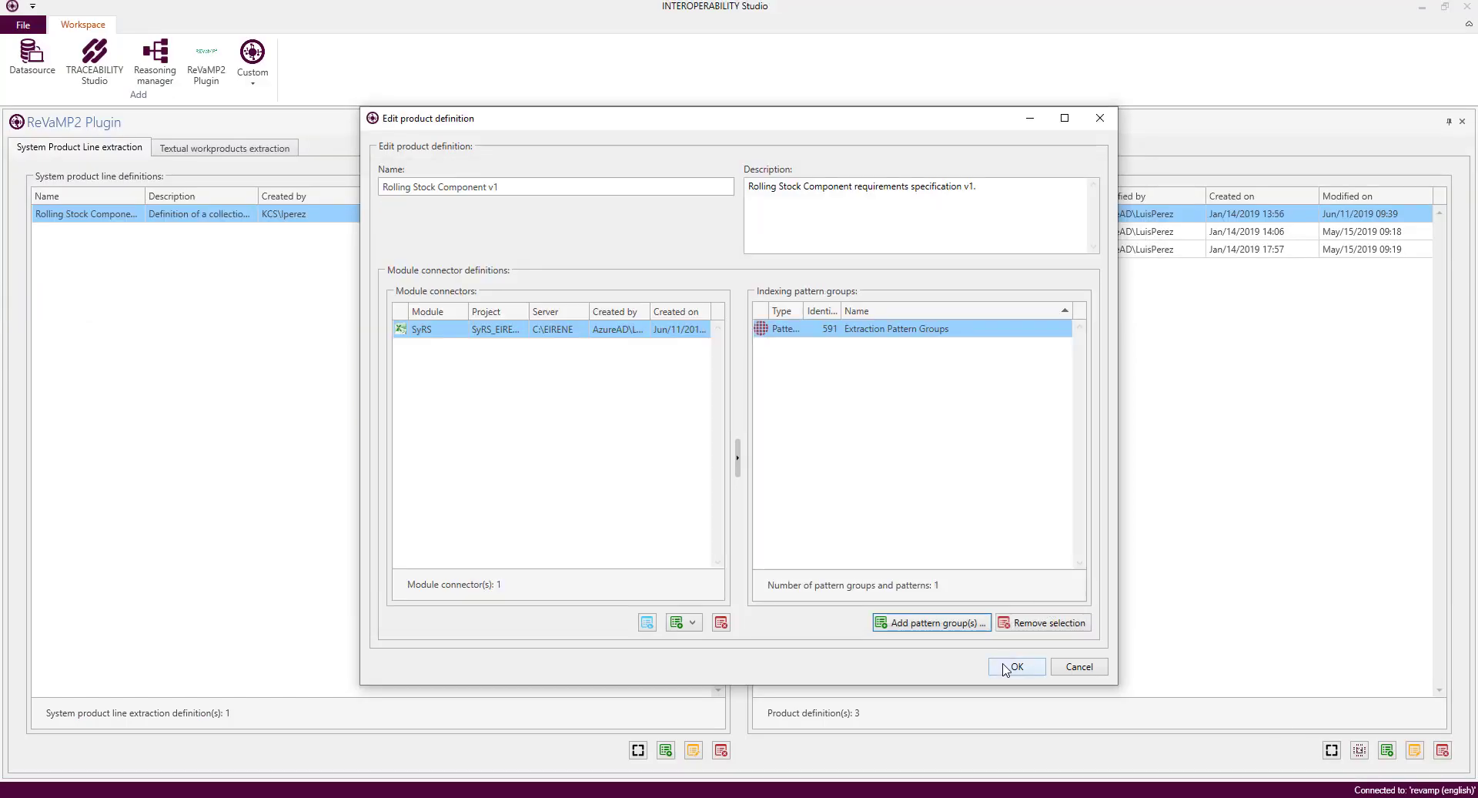
left_click(1015, 665)
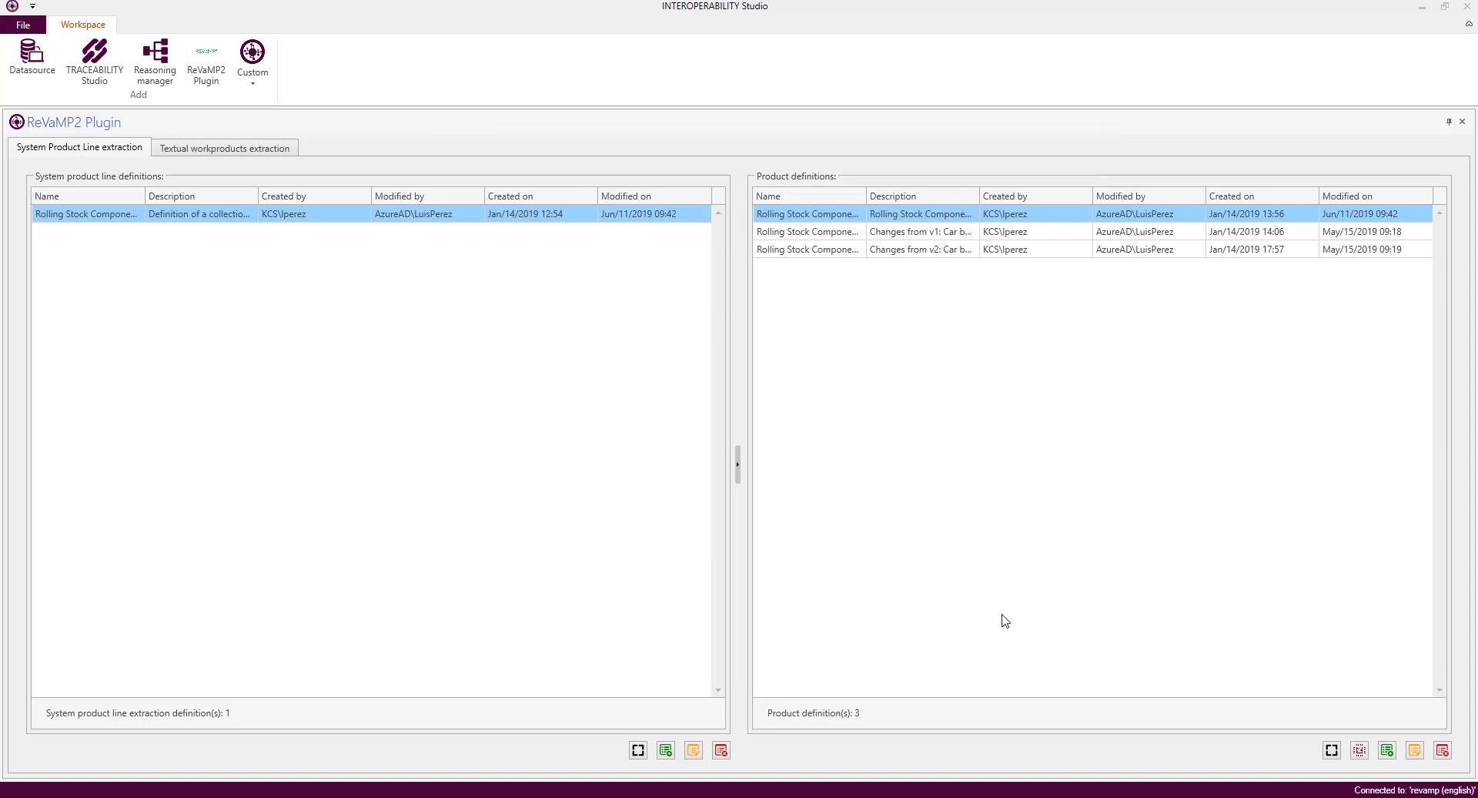
mouse_move(891, 217)
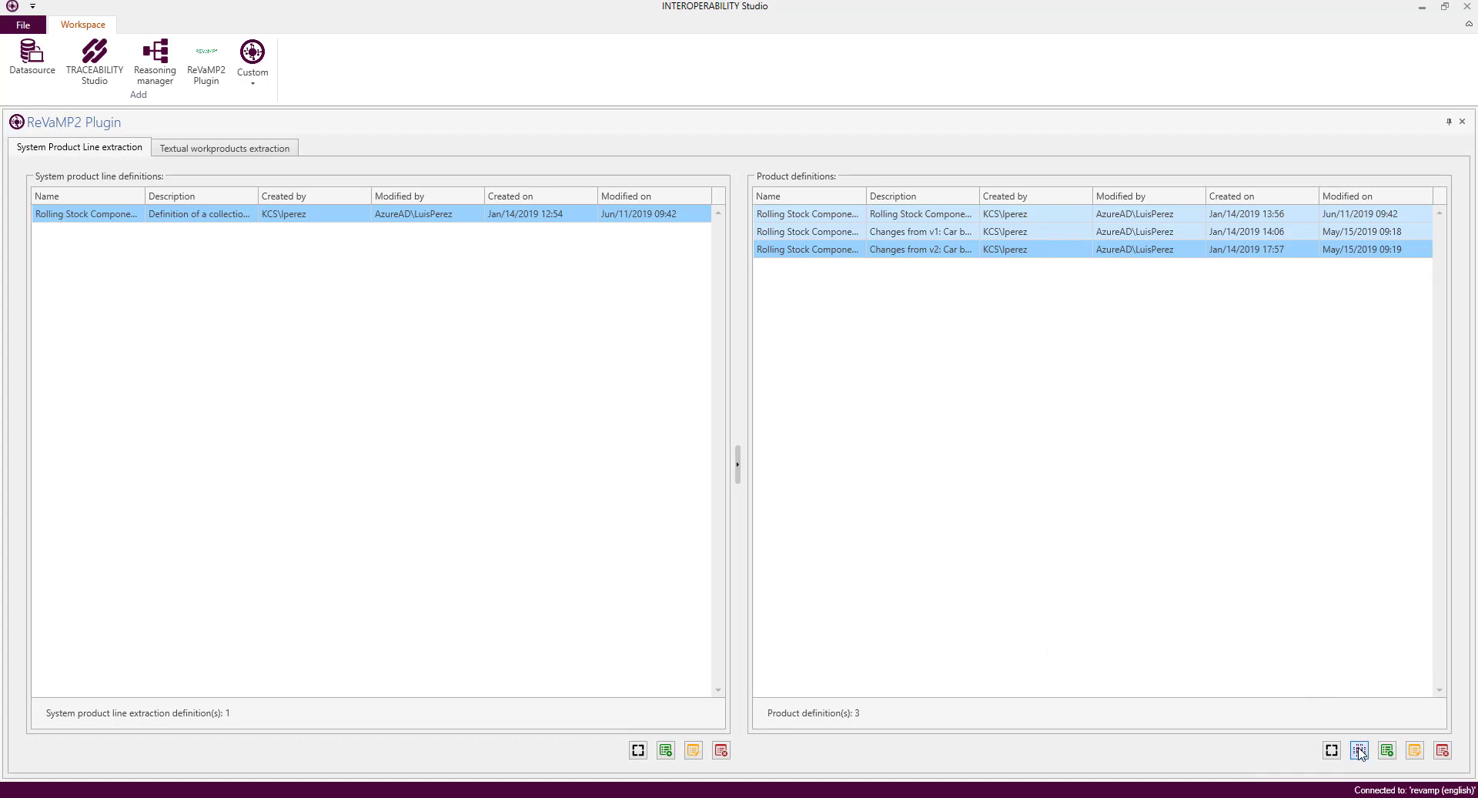
- Formalize the definition to SRL, inspect the PBS tree under Rolling stock component and Car body, then close it
left_click(1360, 750)
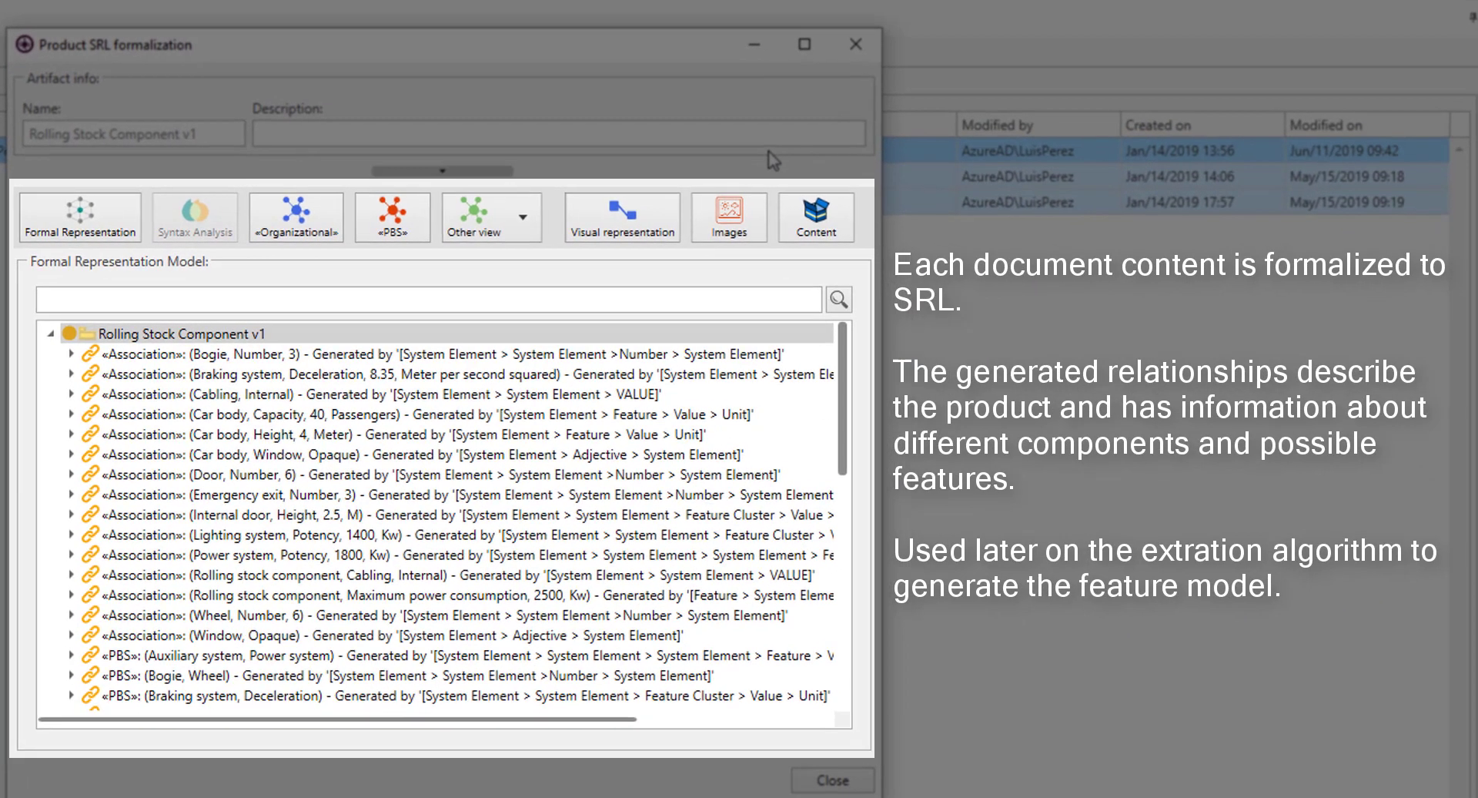
left_click(392, 217)
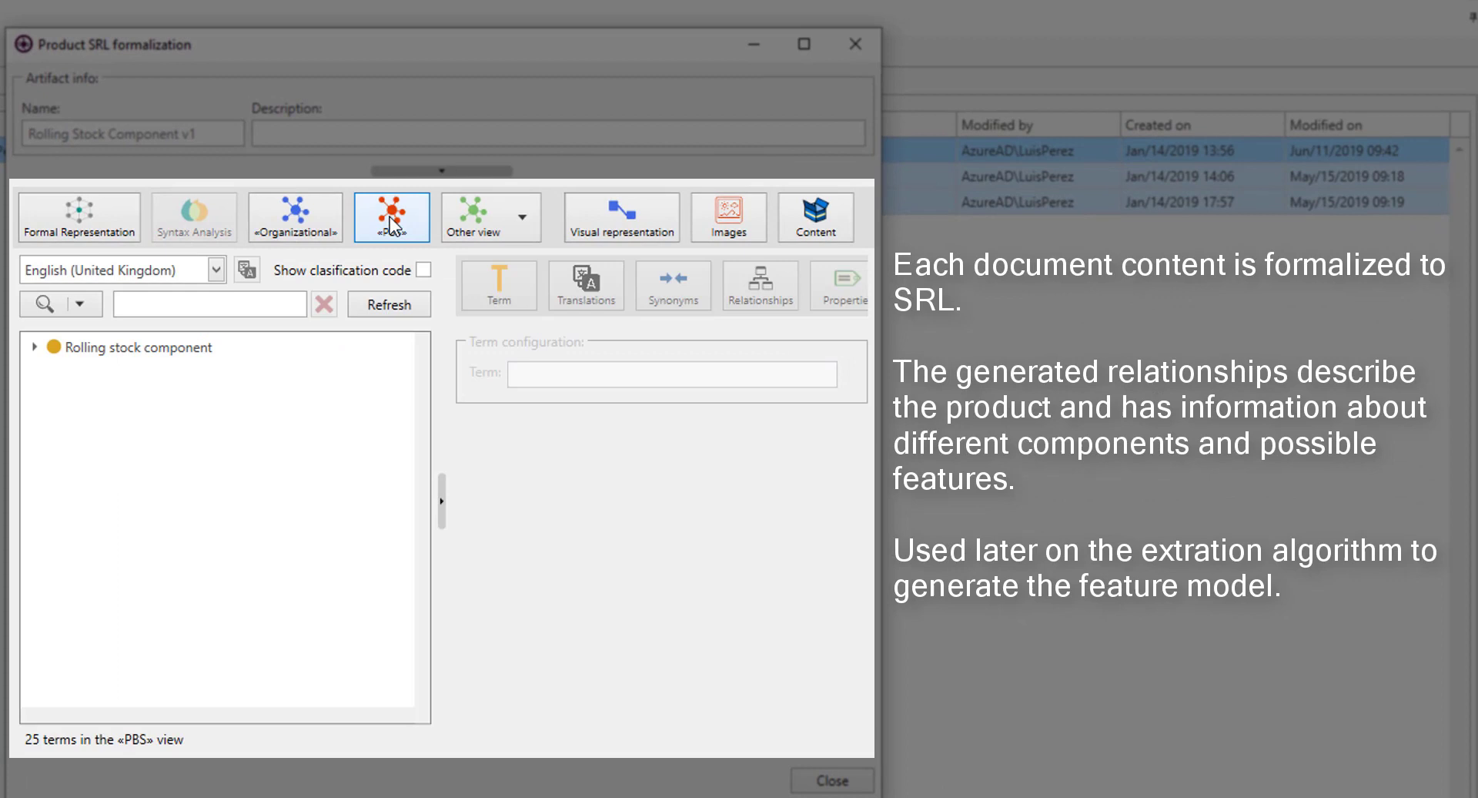
left_click(390, 217)
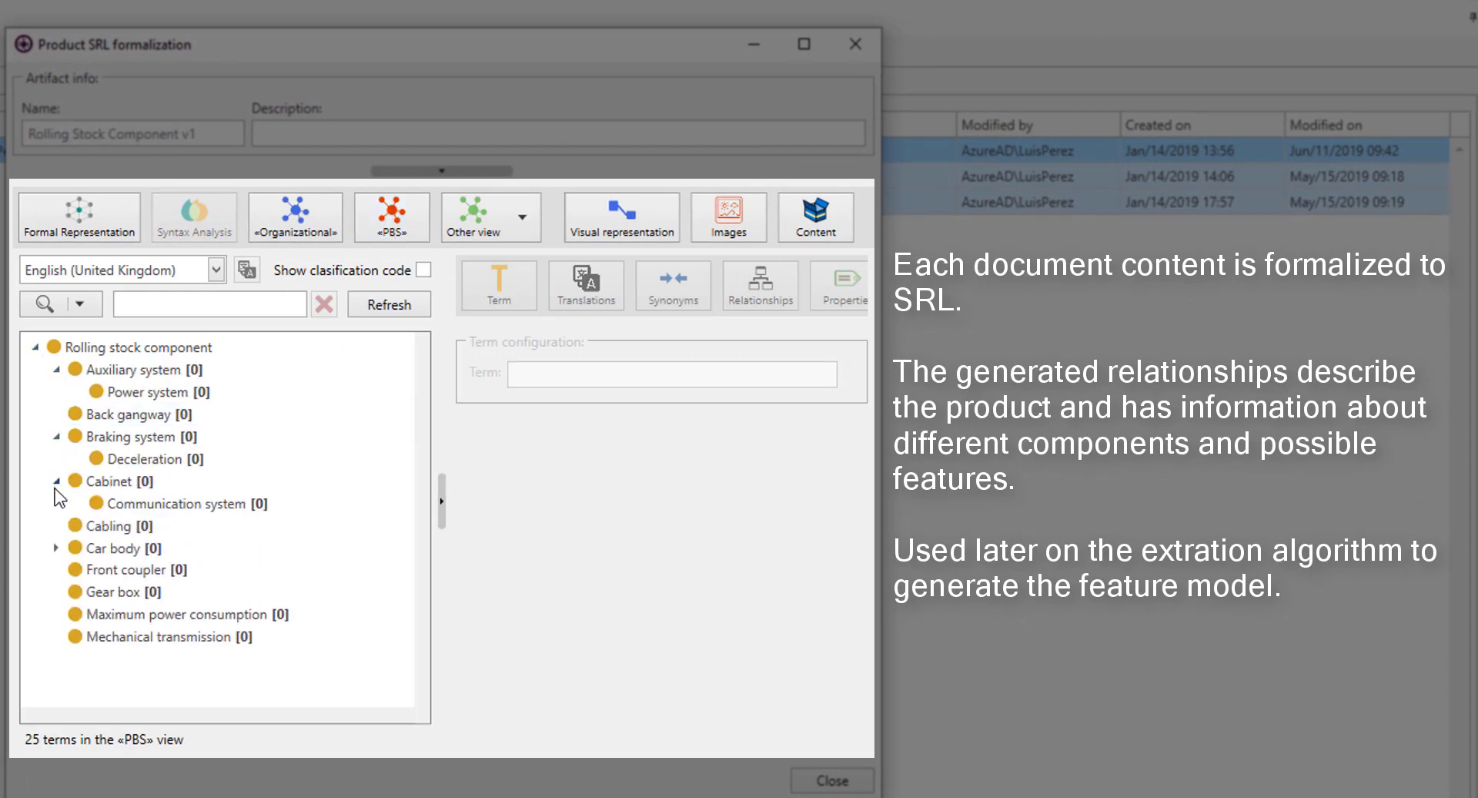
left_click(56, 549)
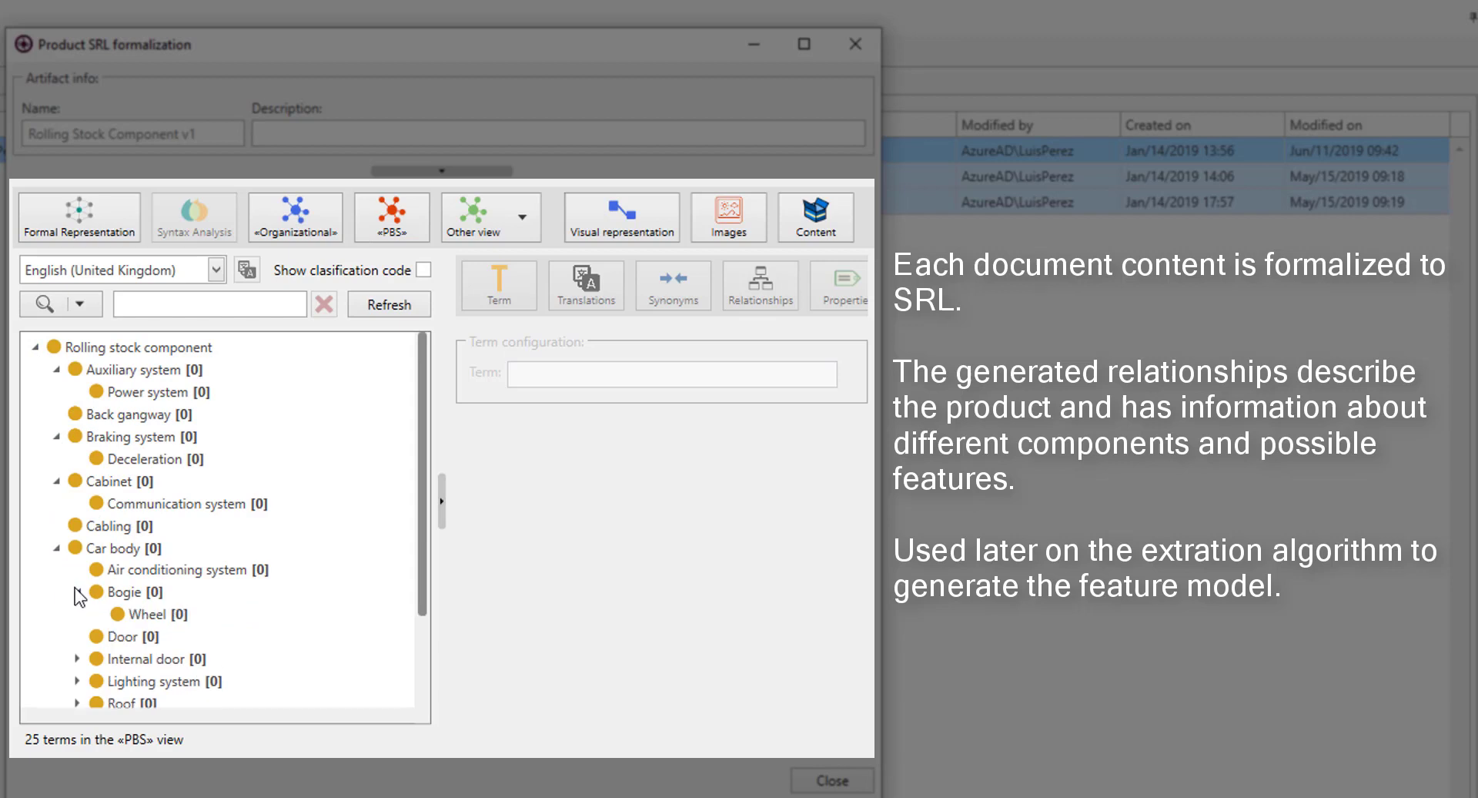
scroll("down", 3)
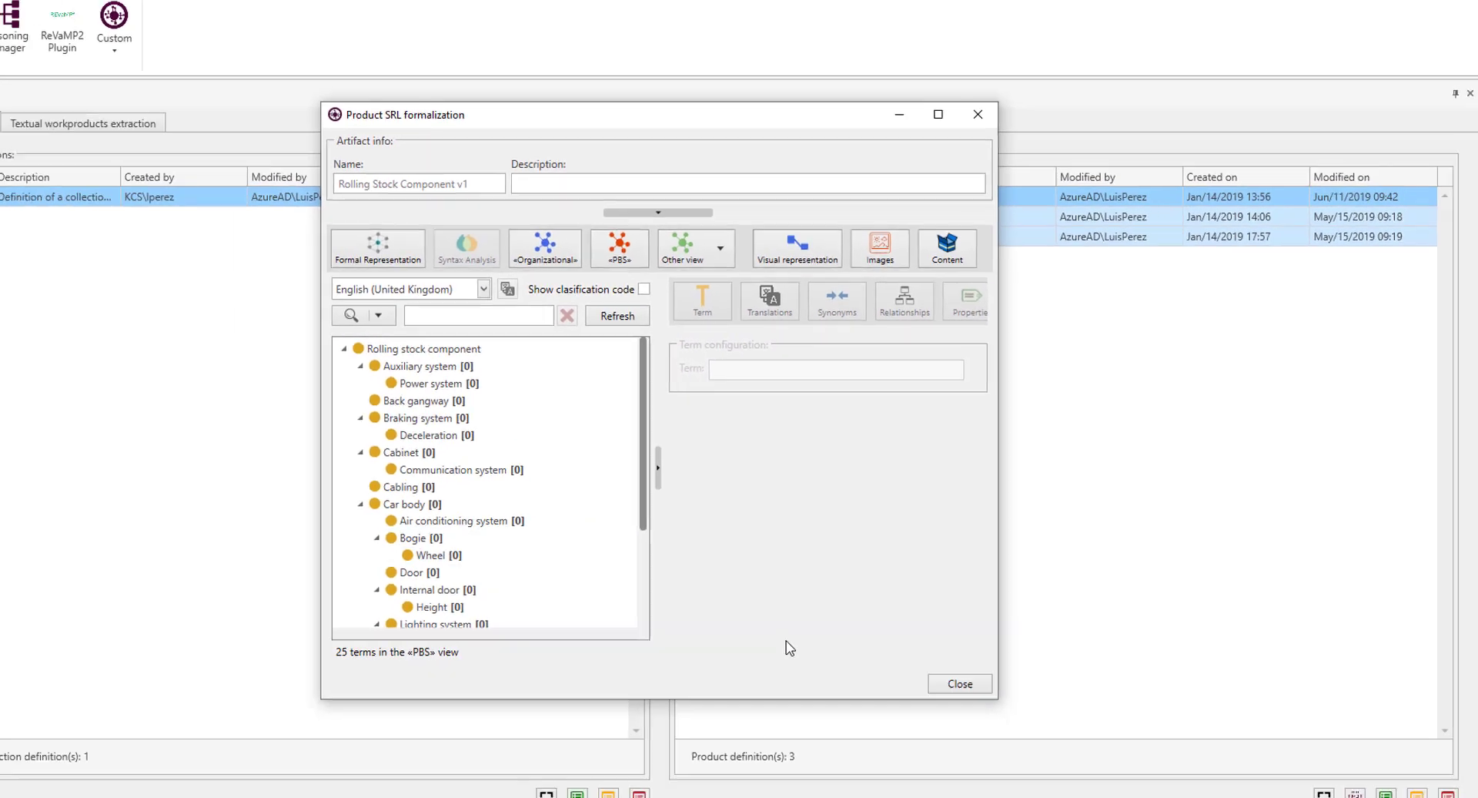
left_click(959, 683)
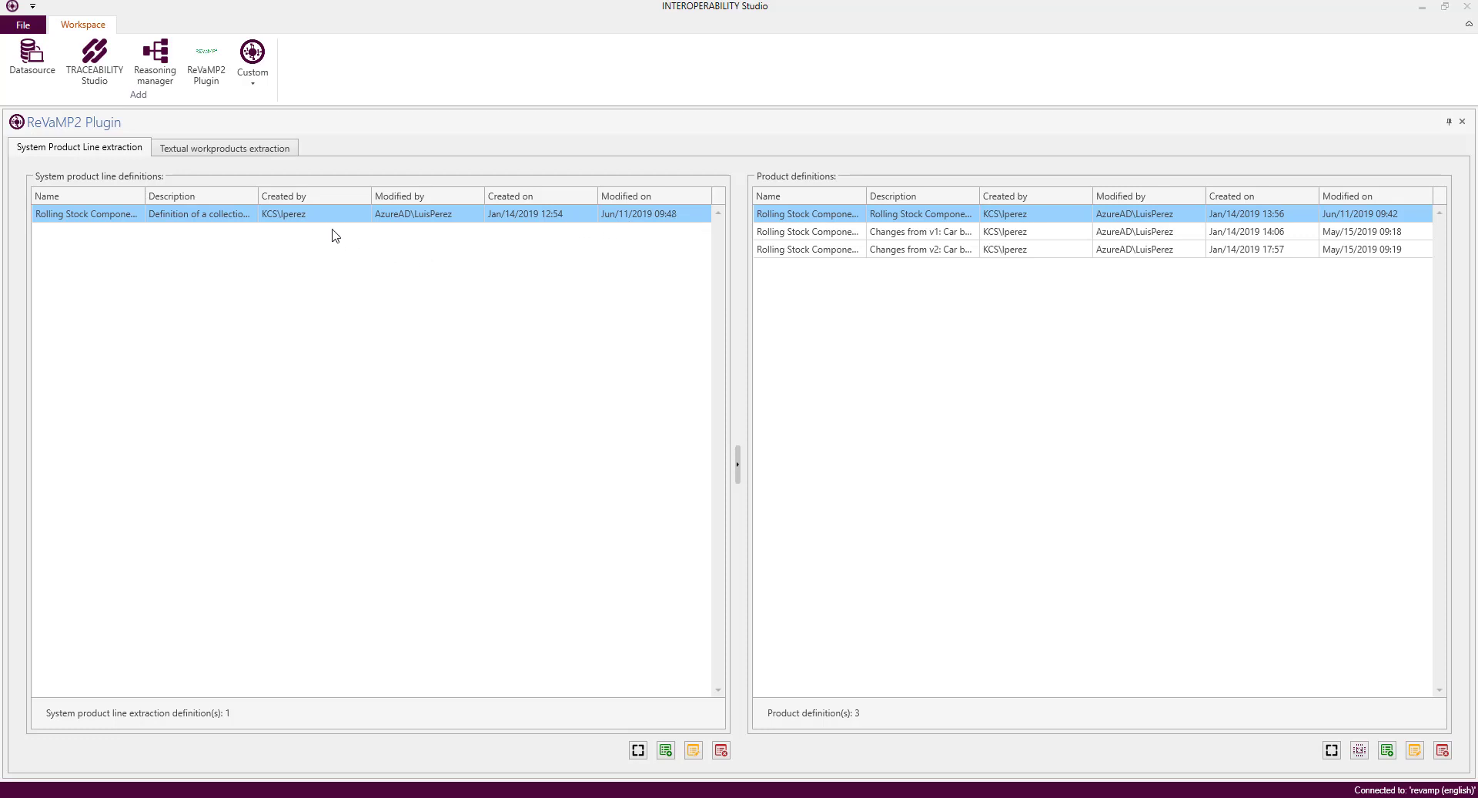
- Review the product line definition's template storage setting and reopen its actions list
right_click(84, 212)
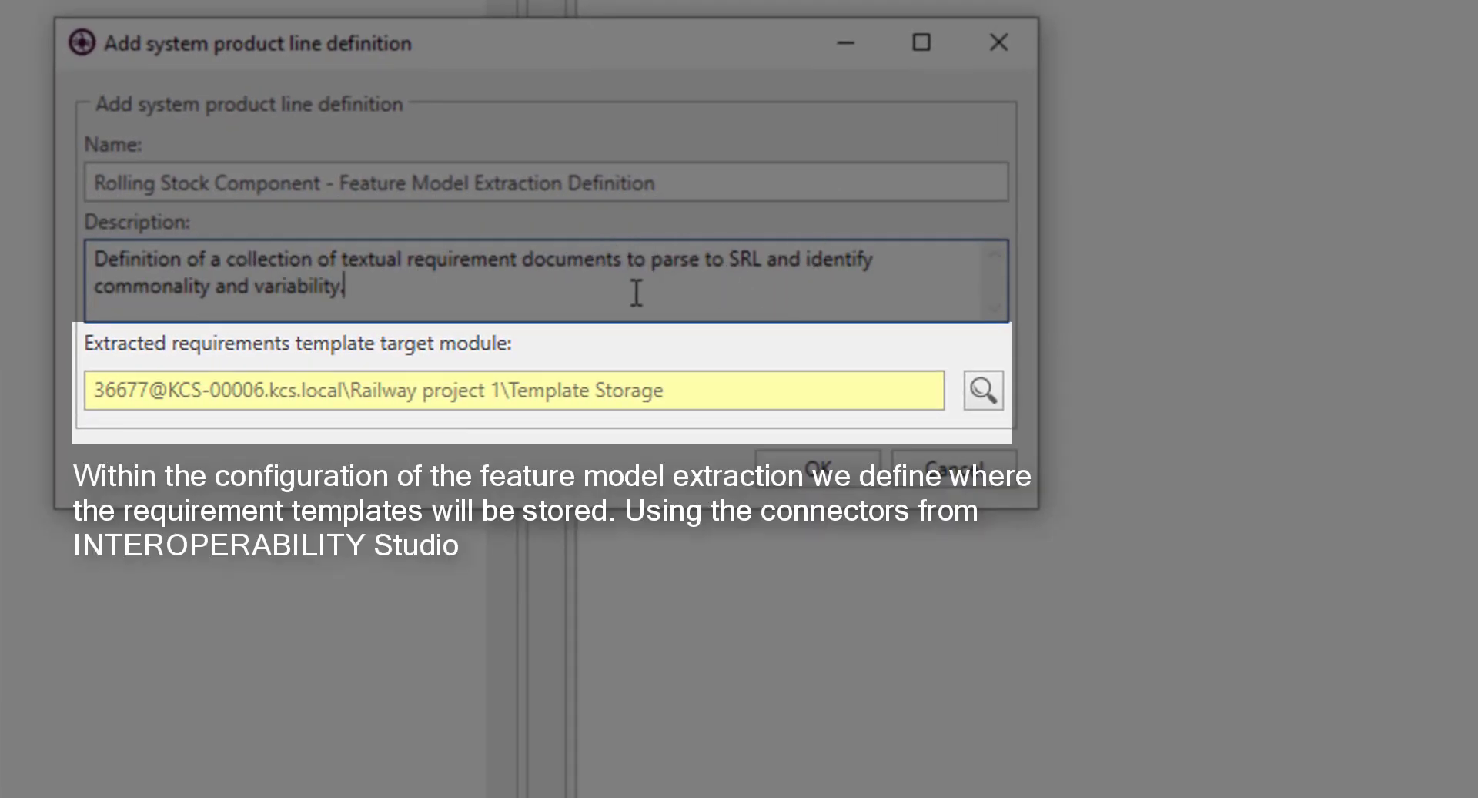
mouse_move(167, 395)
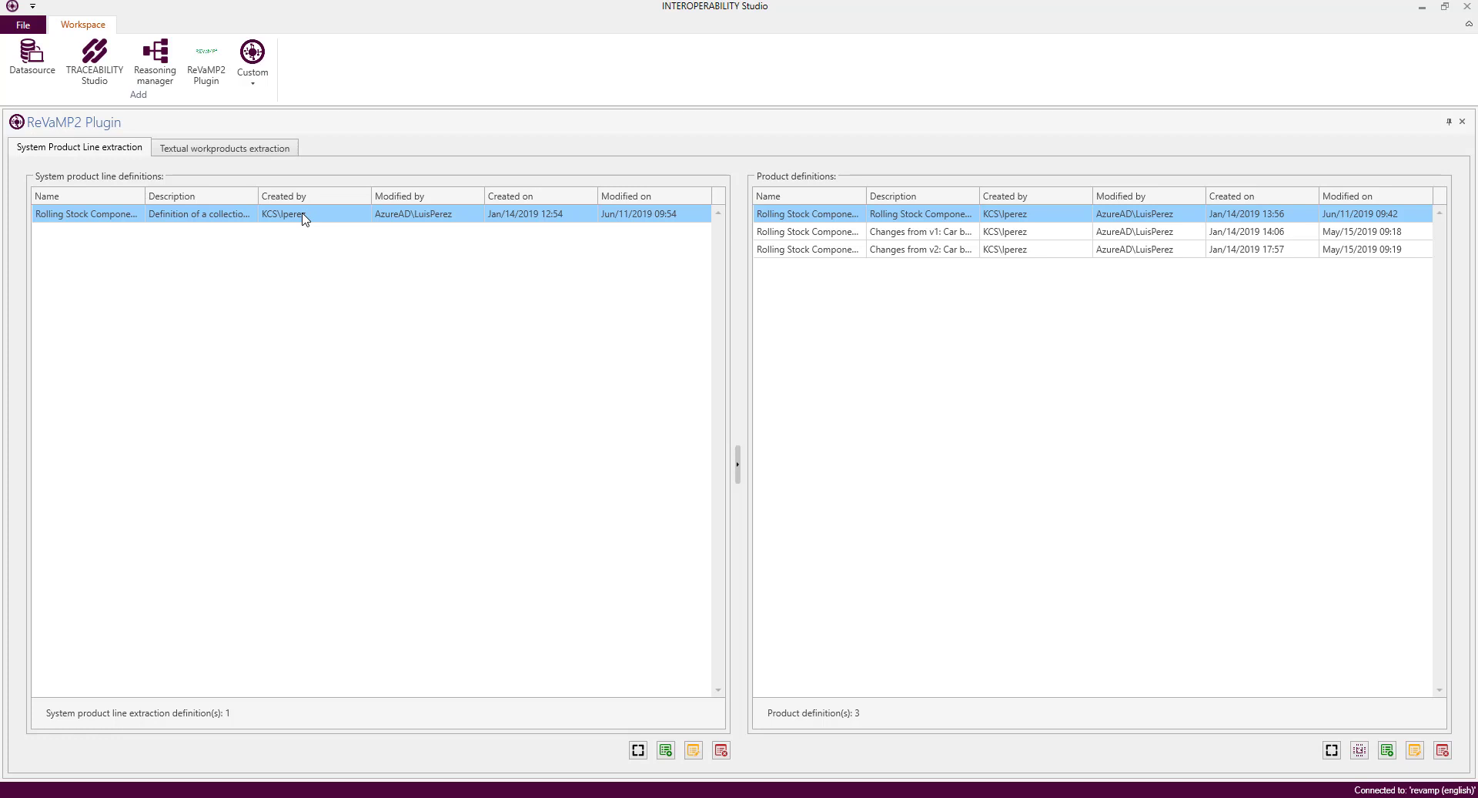
right_click(302, 213)
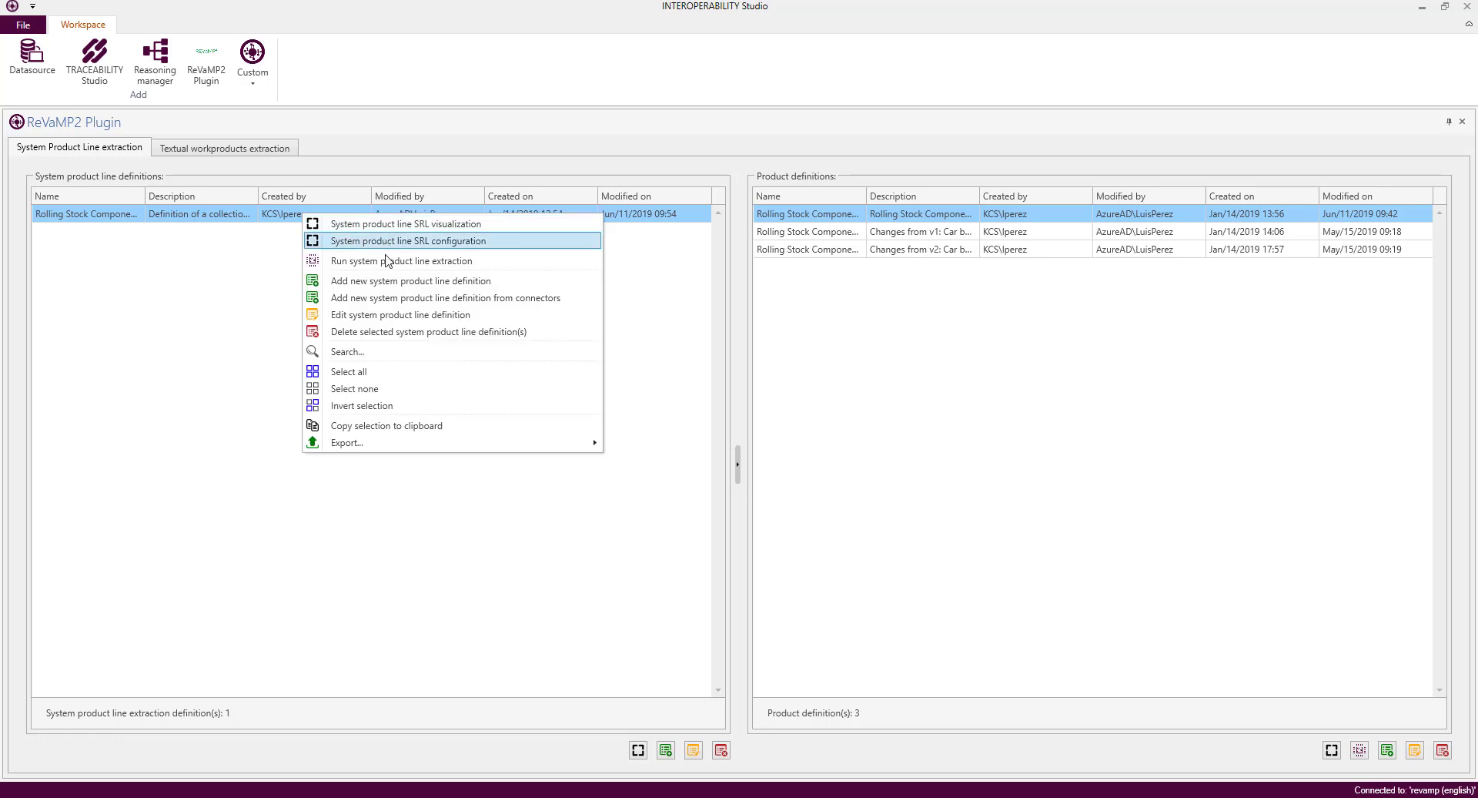
mouse_move(435, 260)
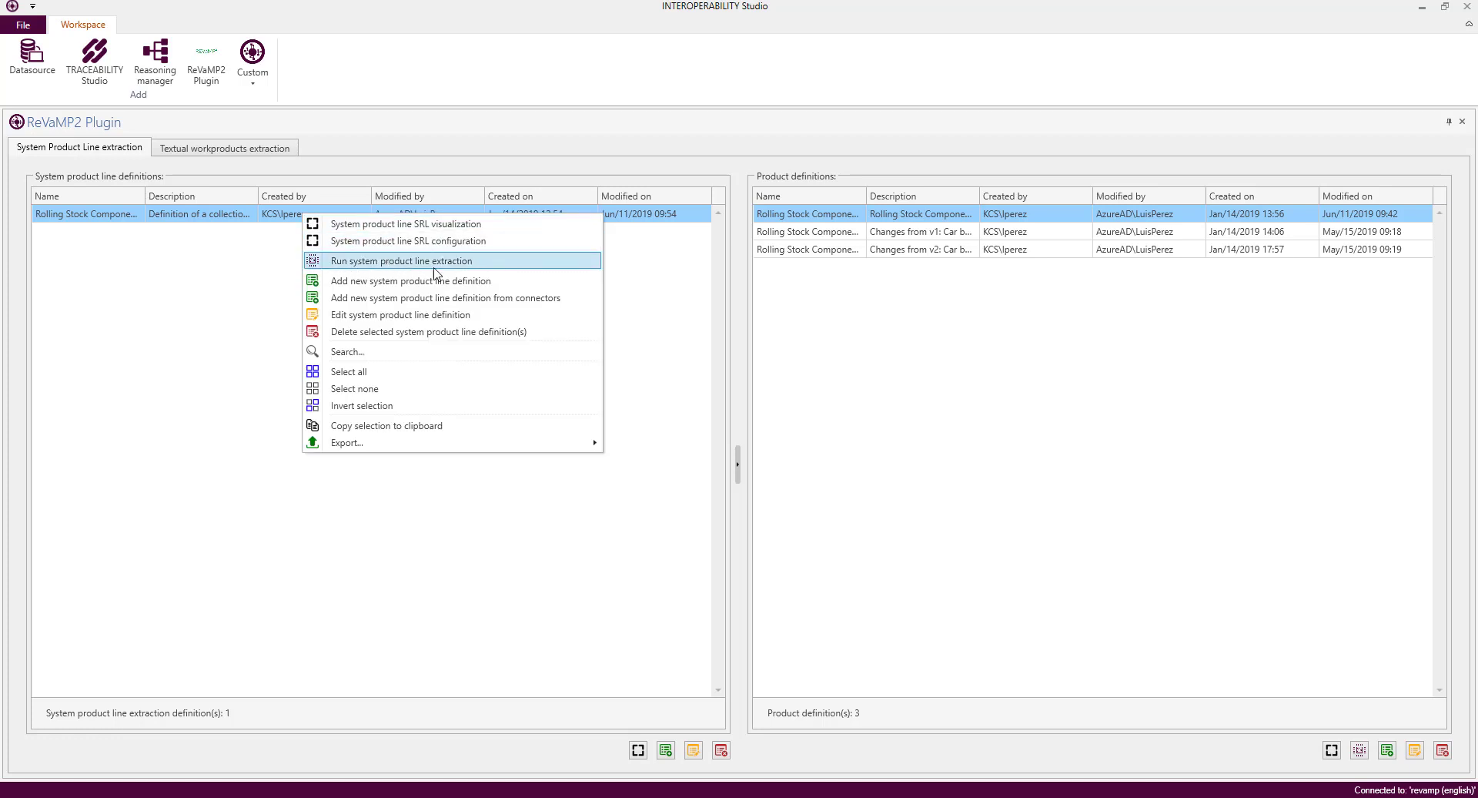
mouse_move(507, 273)
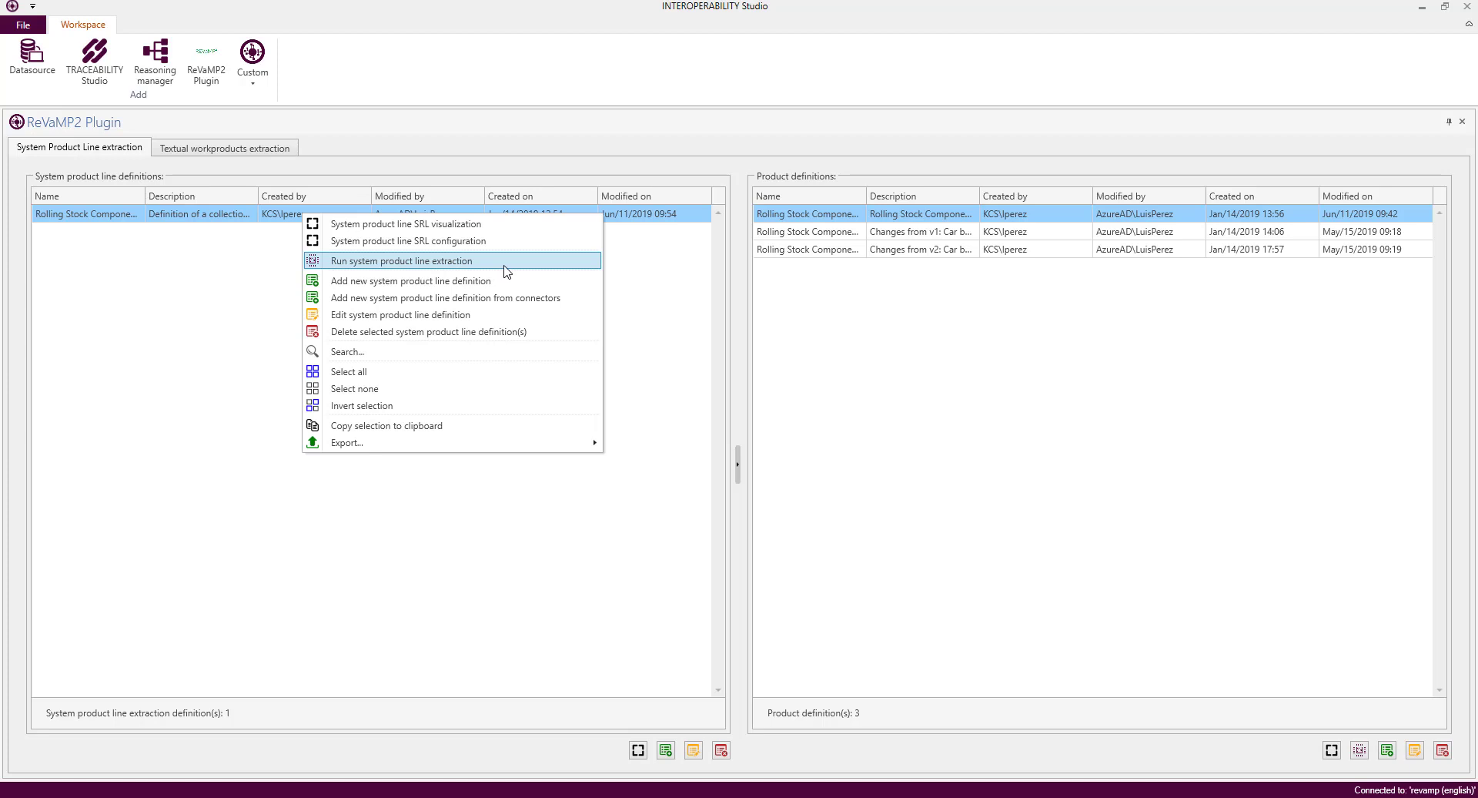
- Run the system product line extraction with the Railway Project credentials to produce the 19 templated requirements
left_click(401, 260)
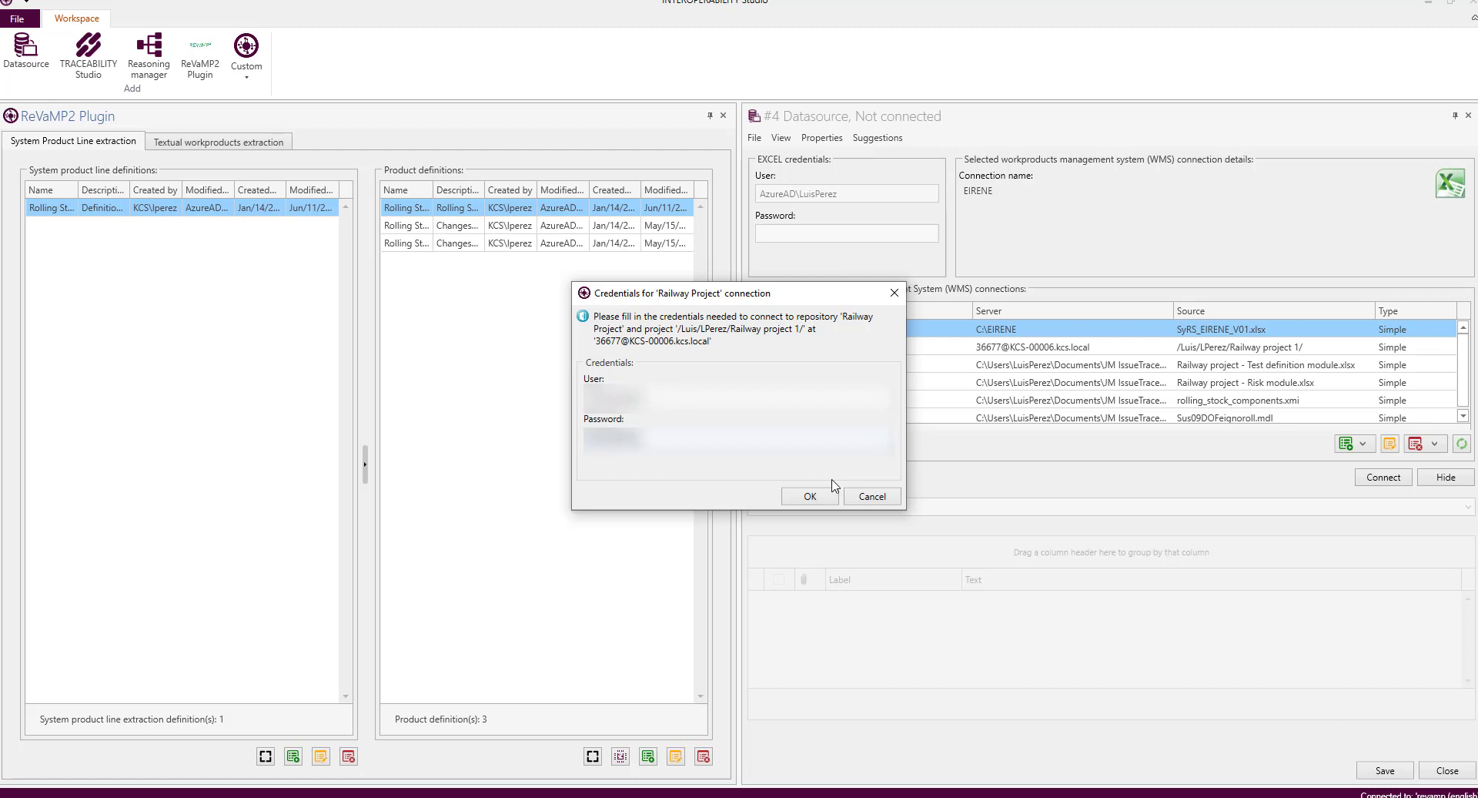
left_click(809, 496)
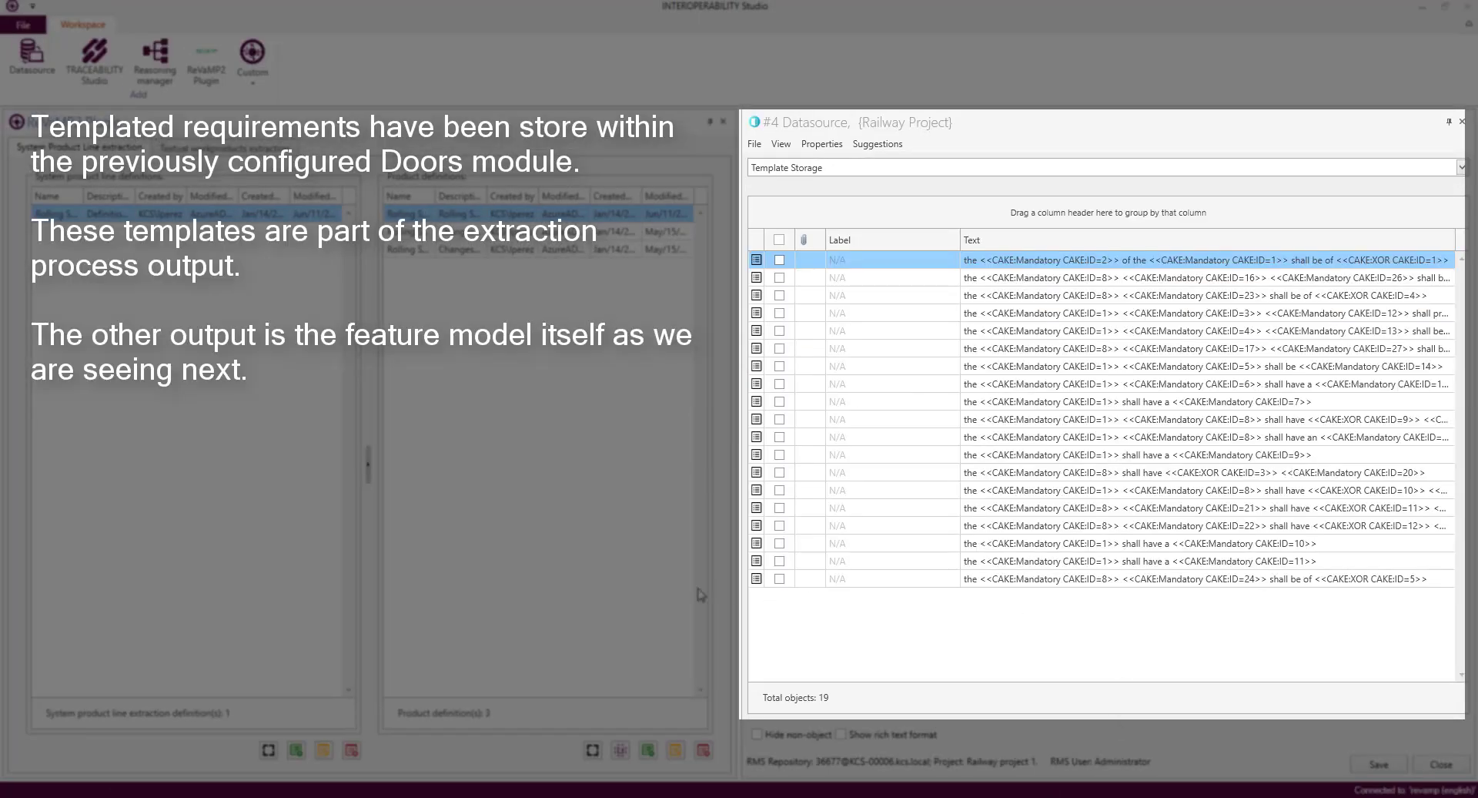
mouse_move(628, 592)
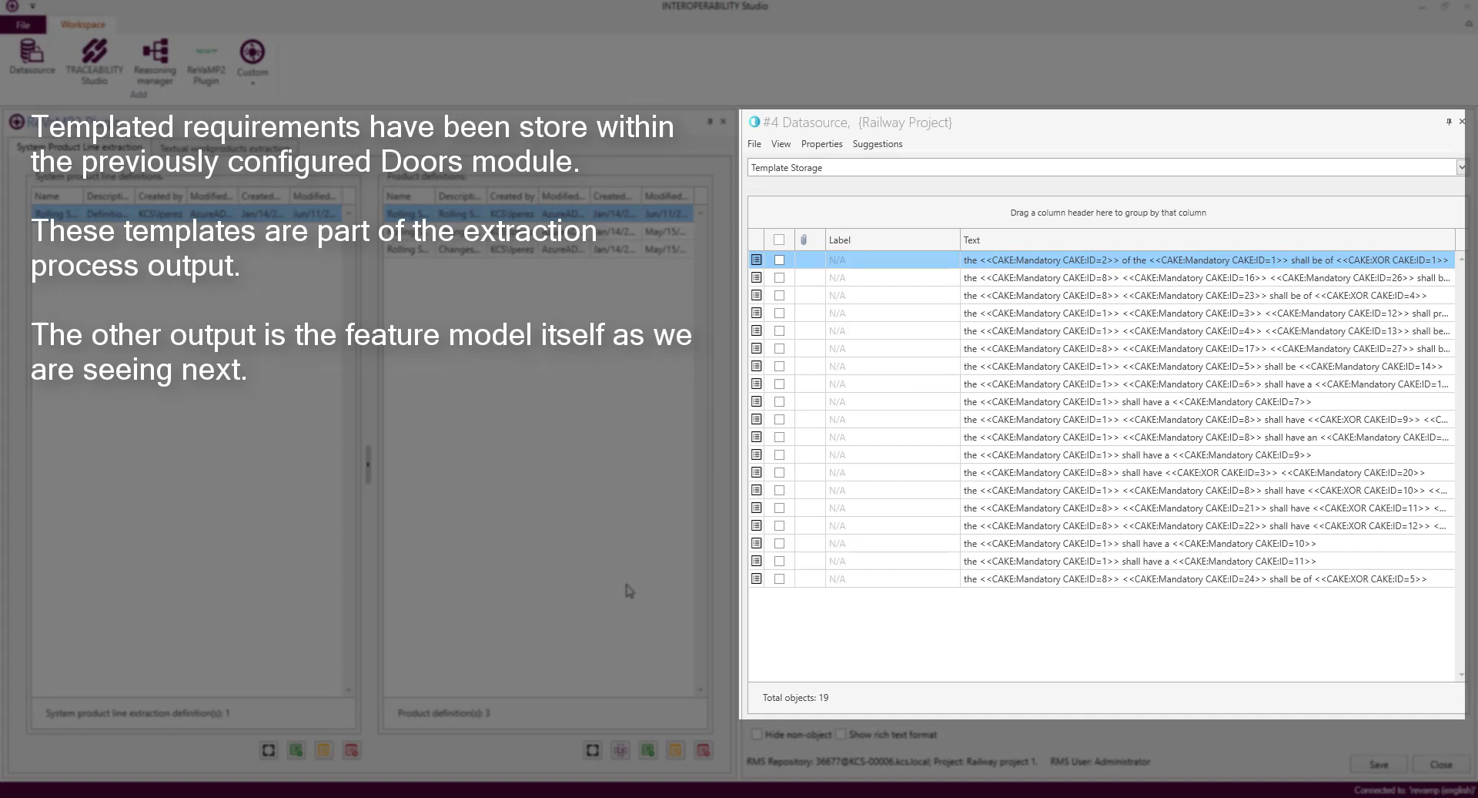
mouse_move(570, 588)
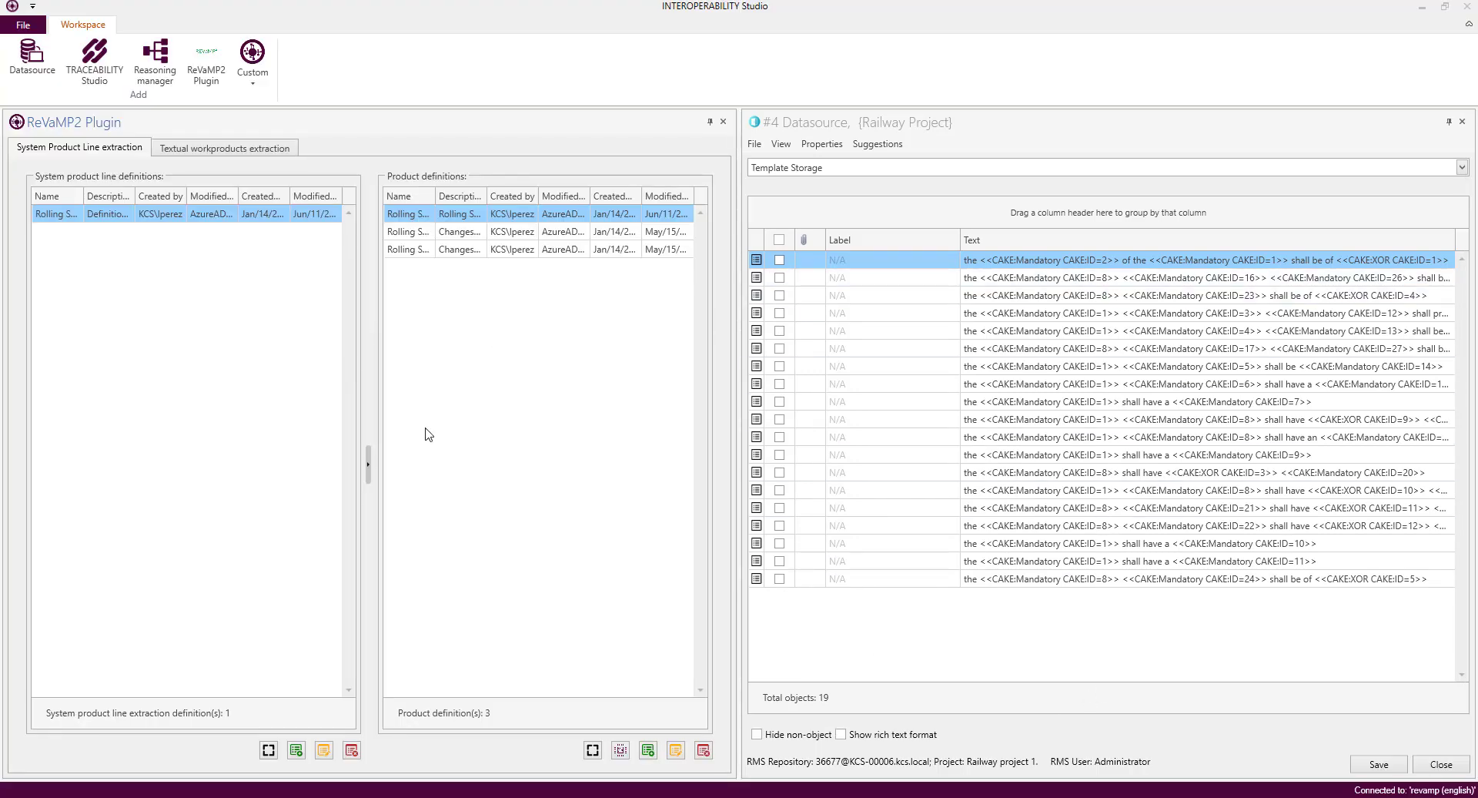
right_click(57, 212)
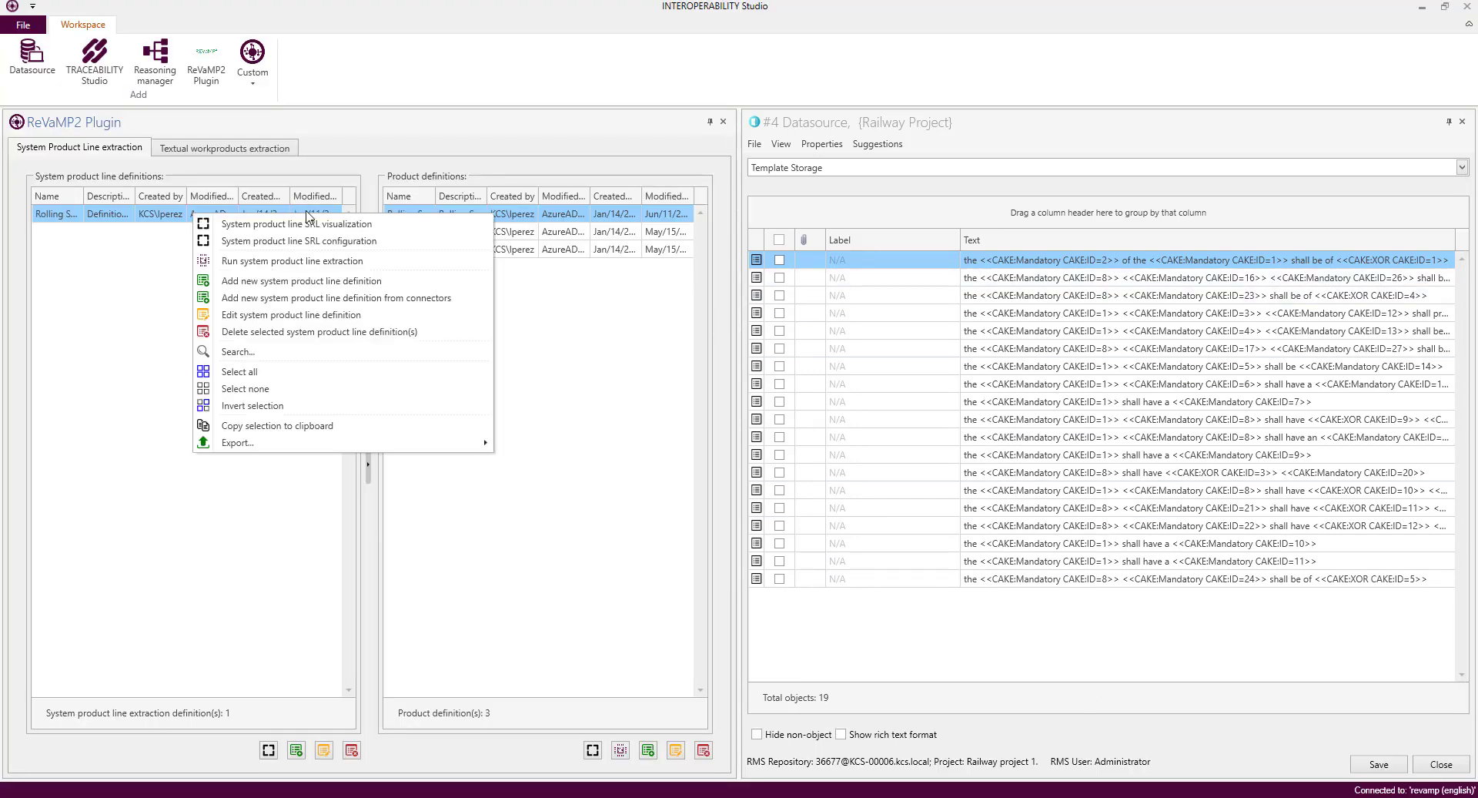
left_click(296, 223)
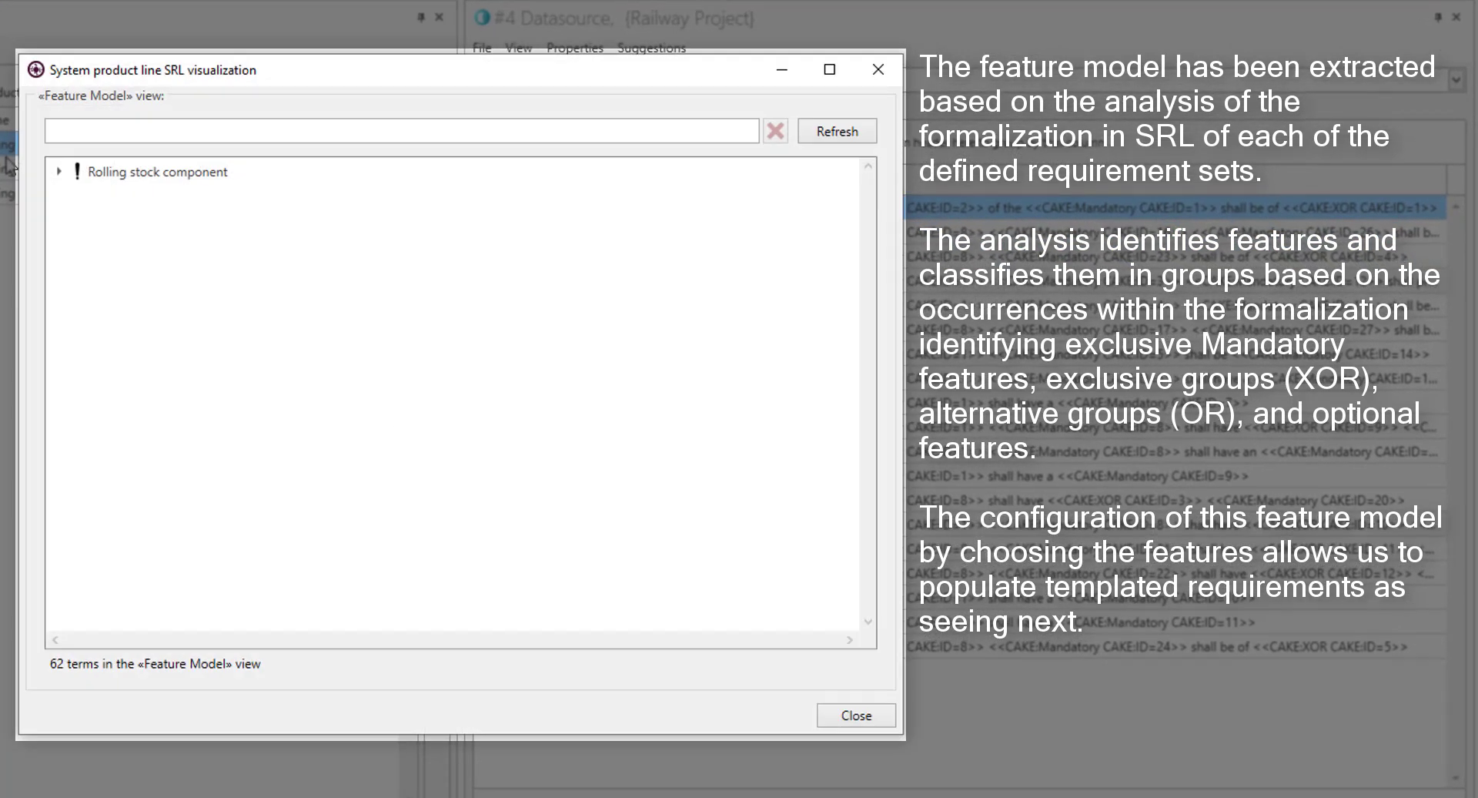
left_click(129, 263)
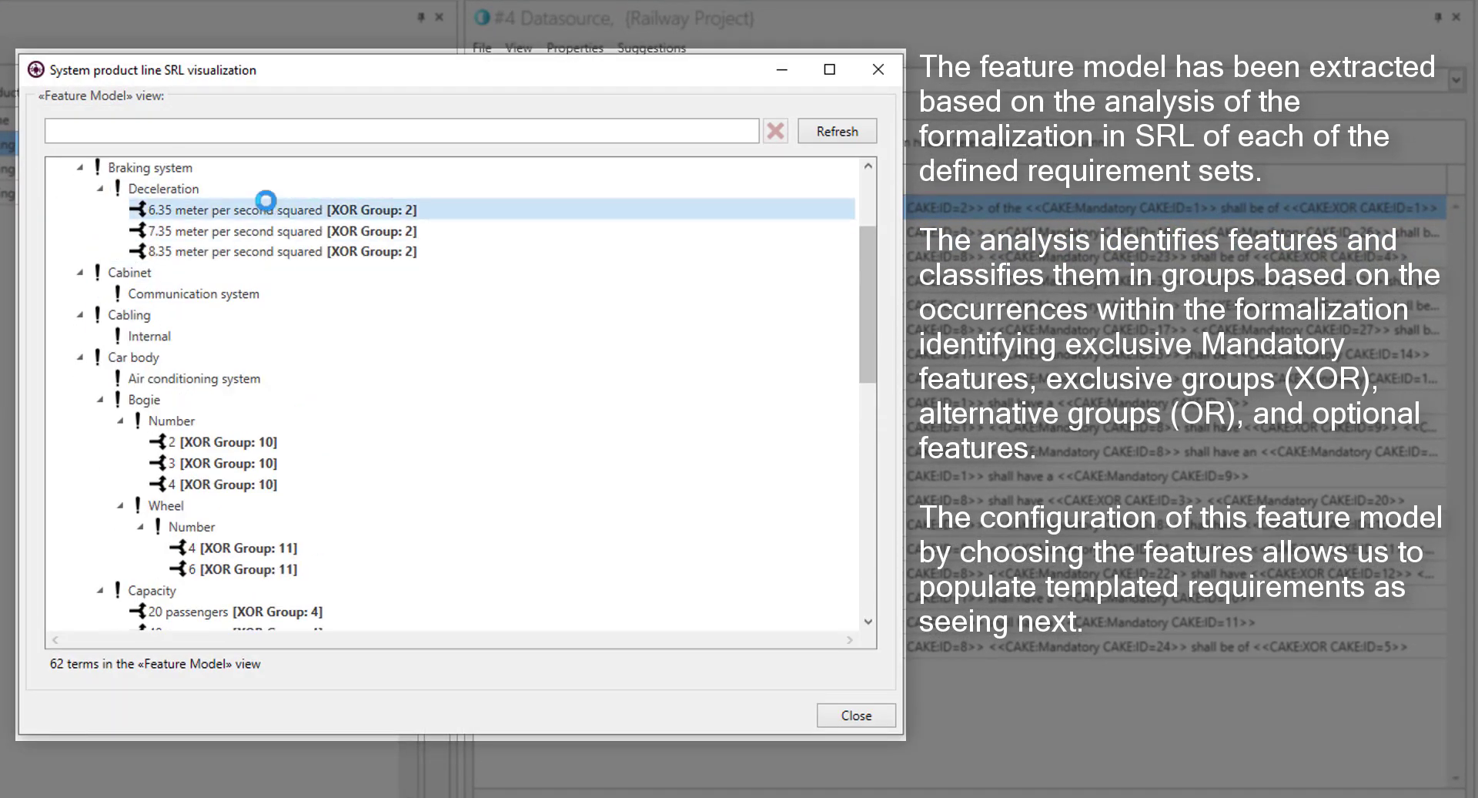
left_click(274, 251)
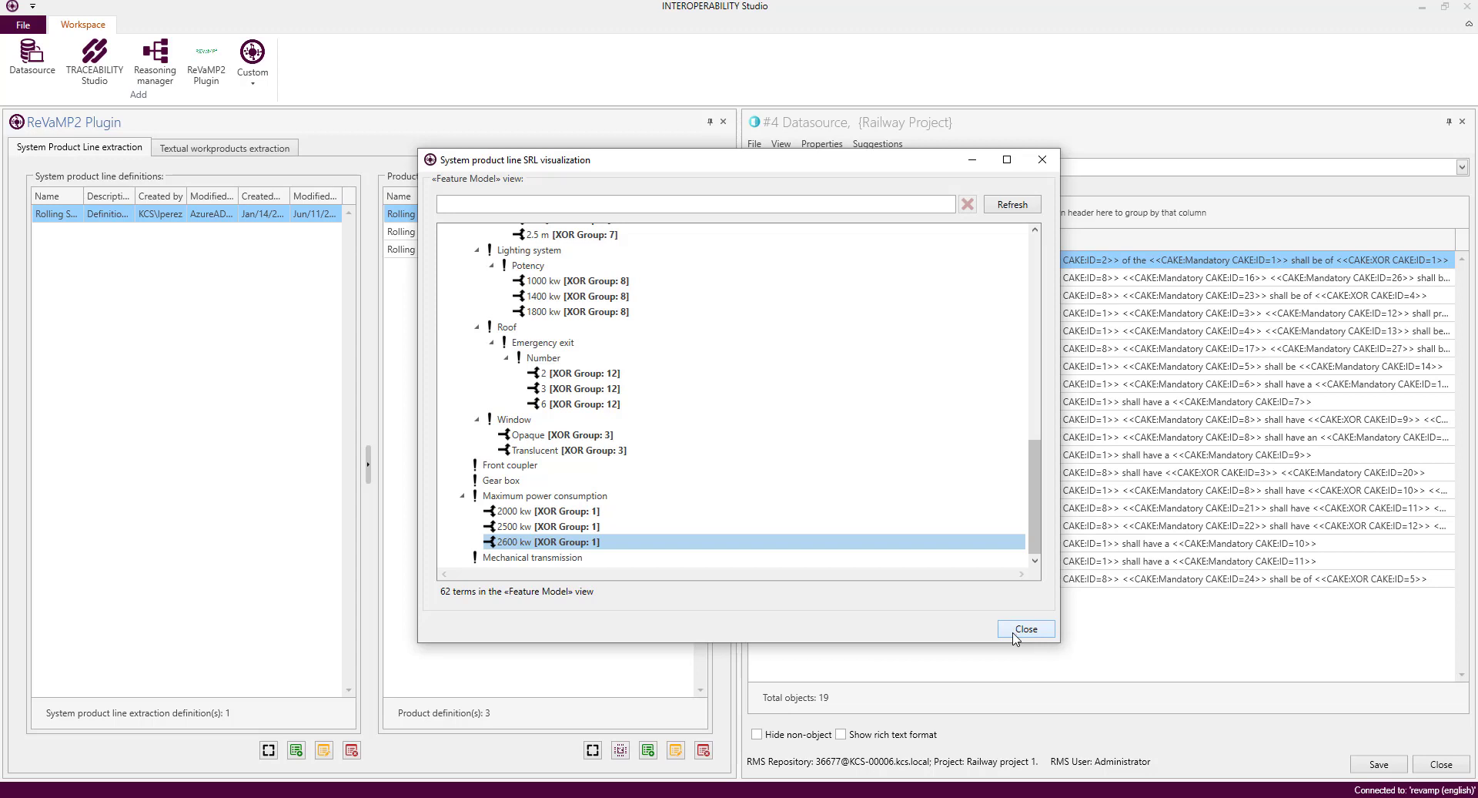
left_click(1025, 629)
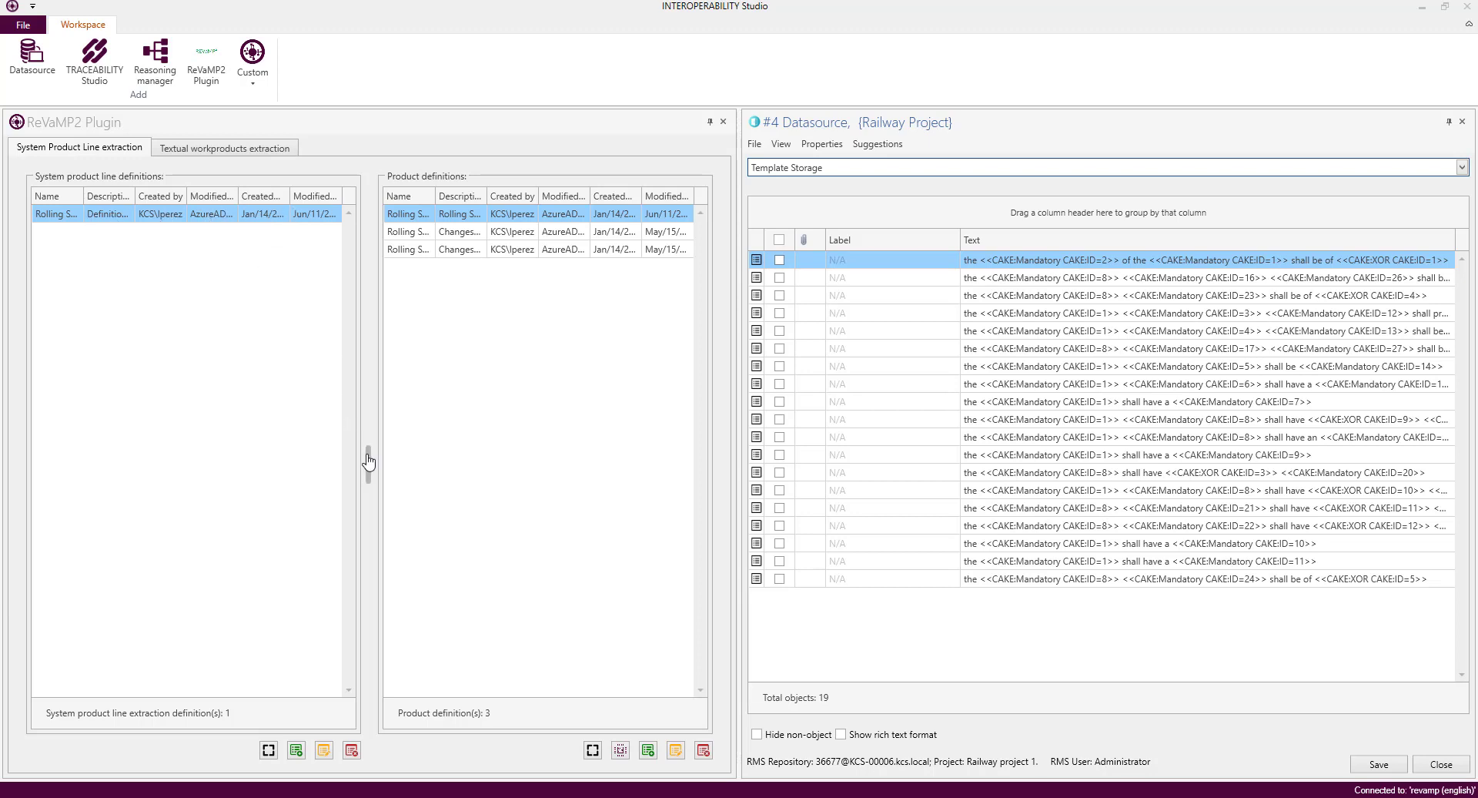
- Start the feature configuration and inspect the car body capacity template and cabinet communication requirement
right_click(85, 212)
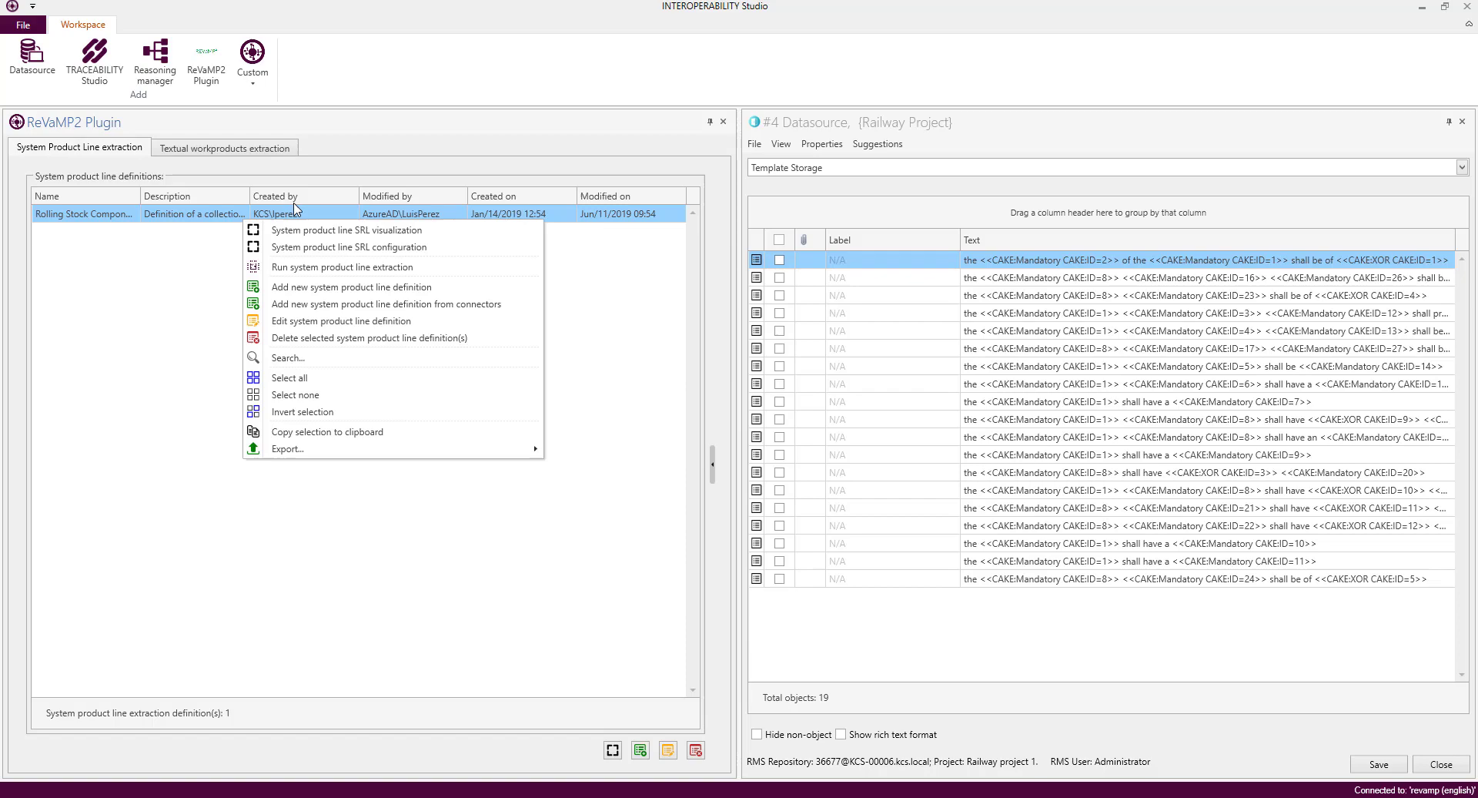
mouse_move(443, 249)
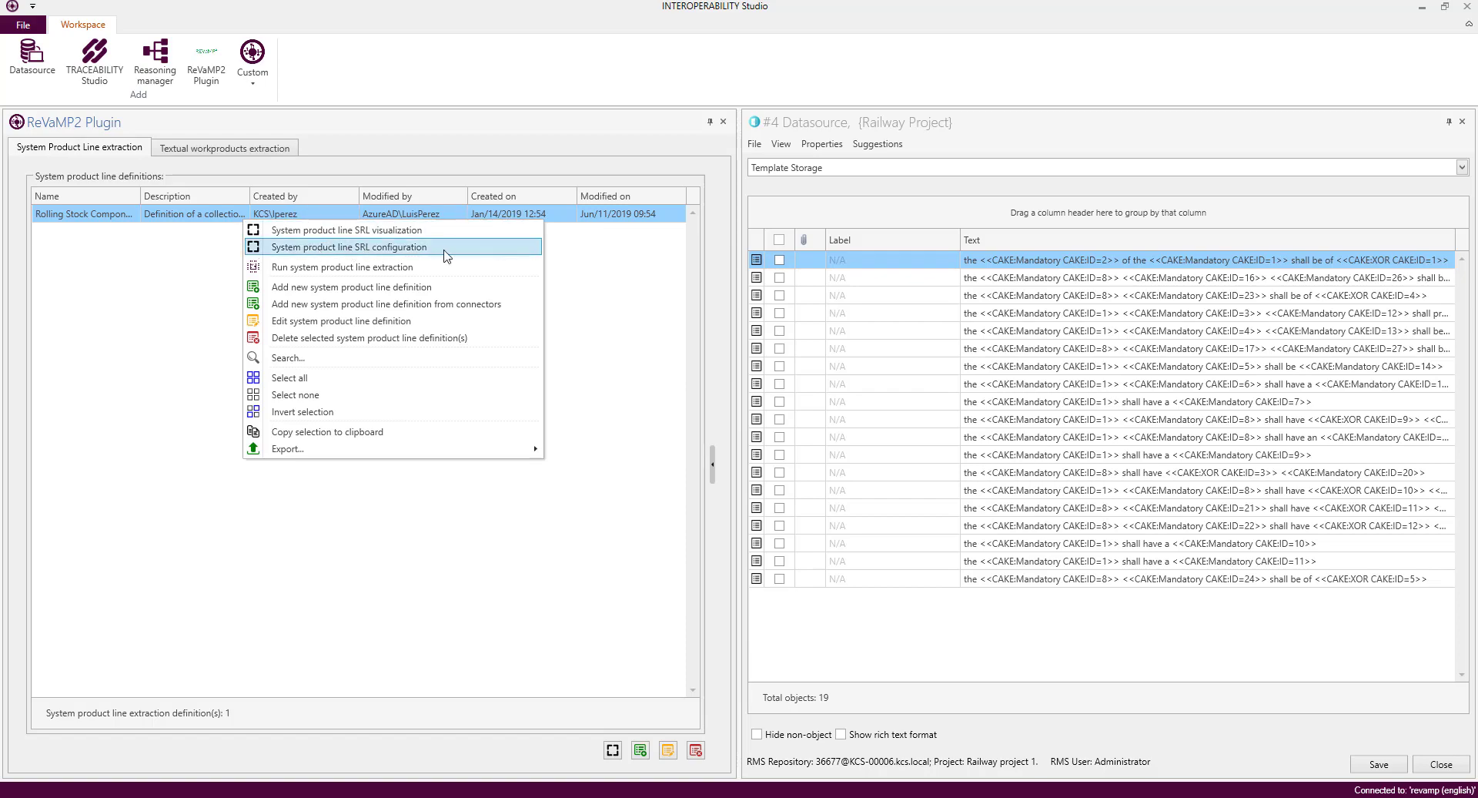
left_click(349, 247)
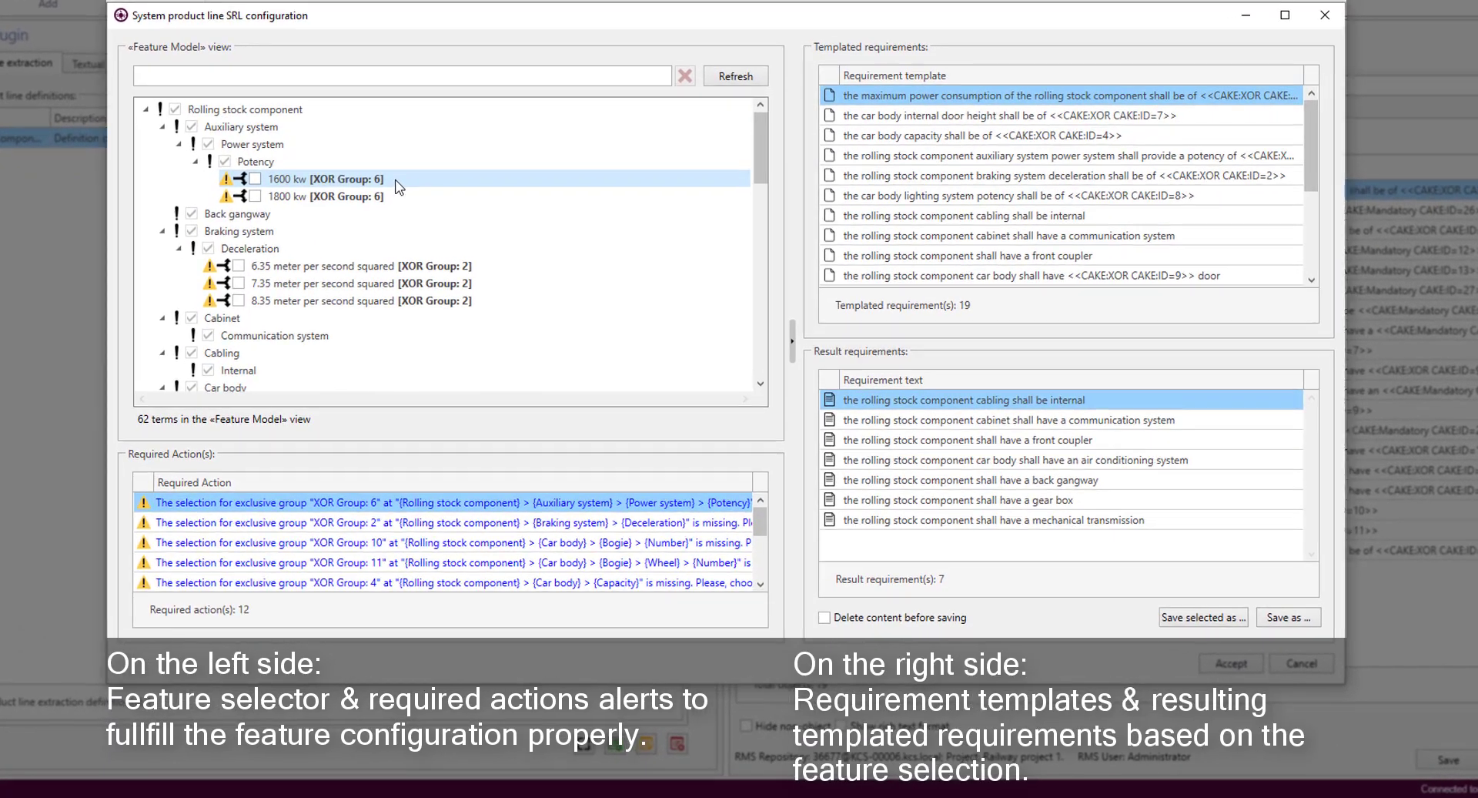
scroll("down", 3)
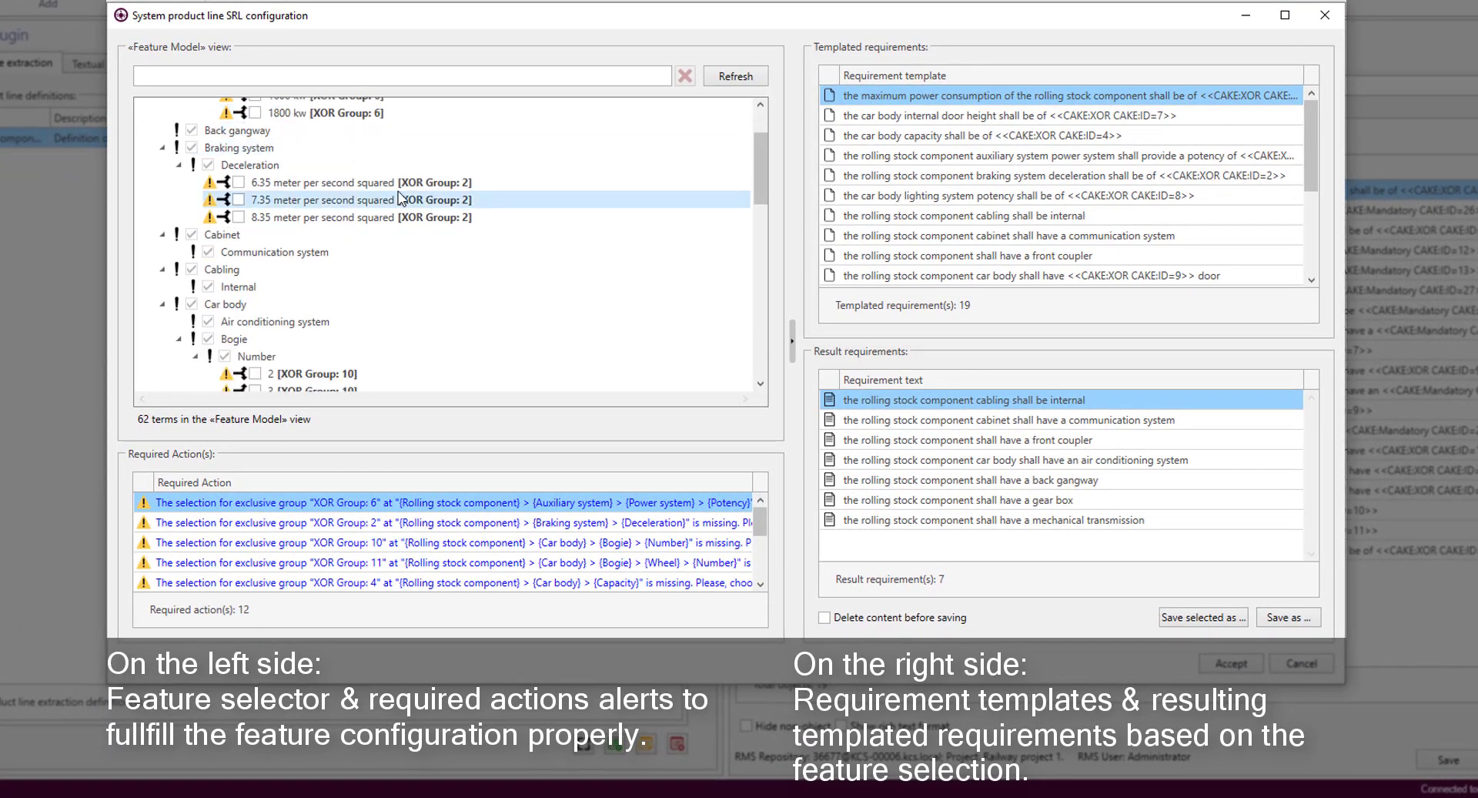
left_click(972, 136)
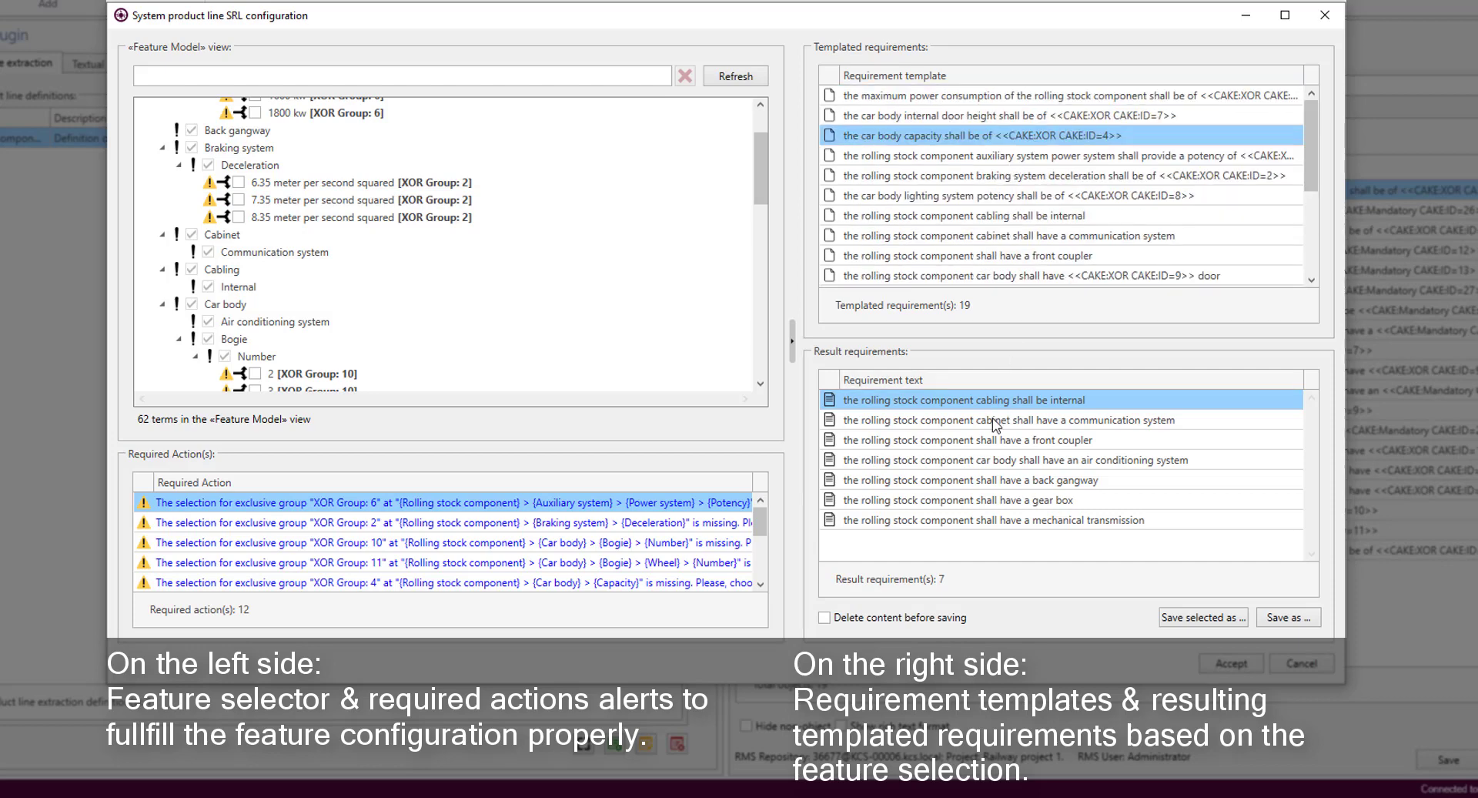
left_click(1005, 419)
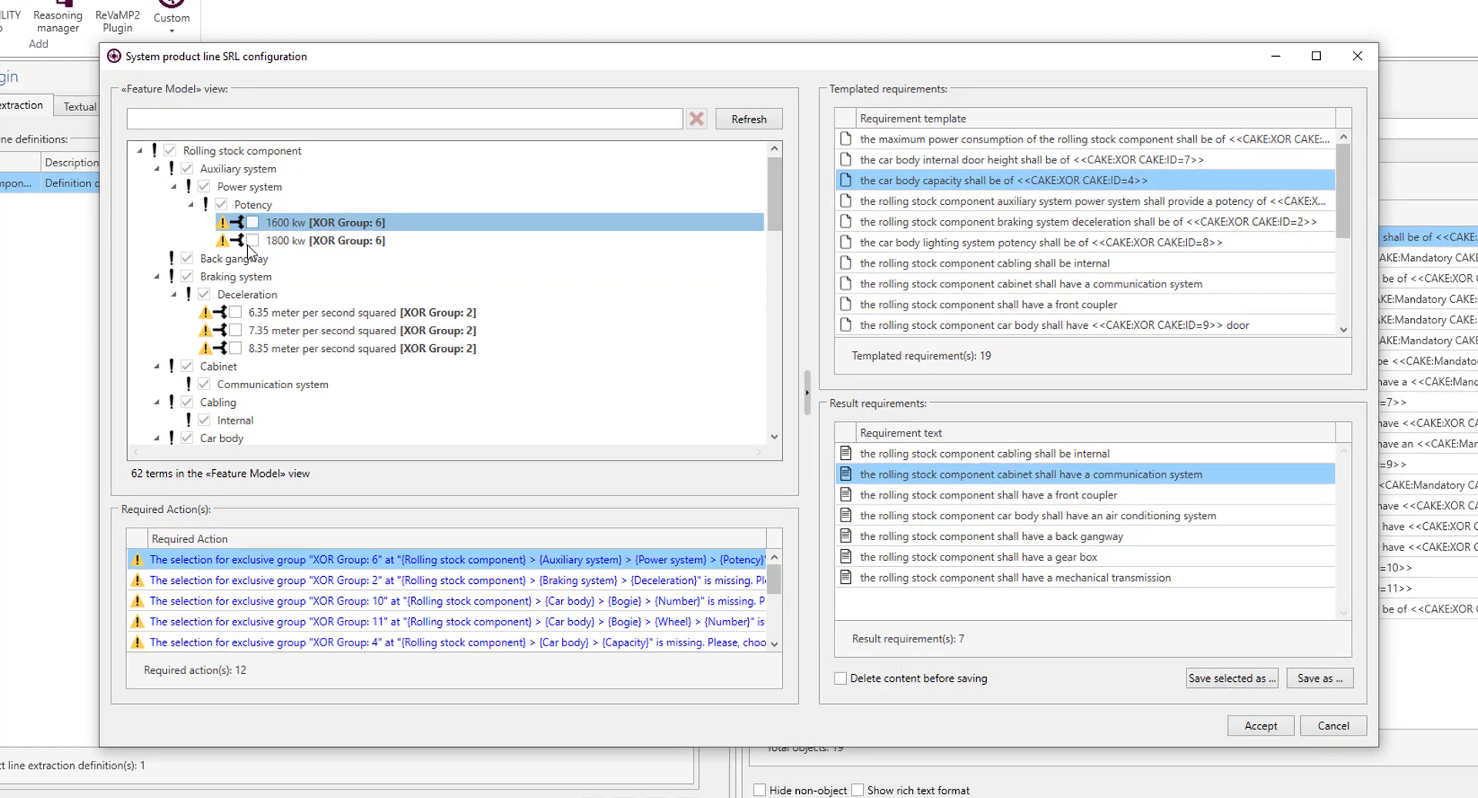
mouse_move(325, 254)
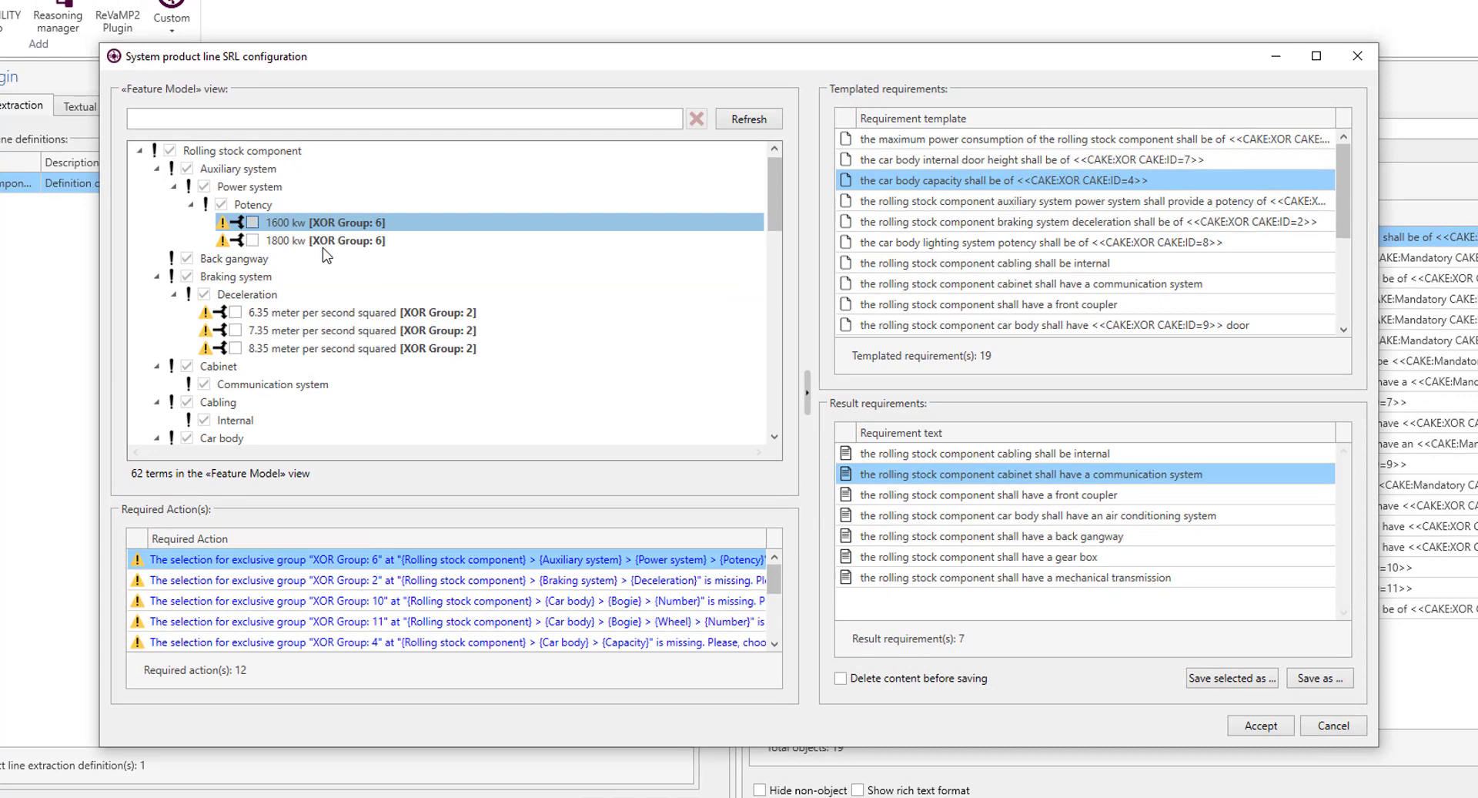
- Choose 1600 kw auxiliary potency and settle deceleration on 6.35 m/s² instead of 7.35
left_click(237, 222)
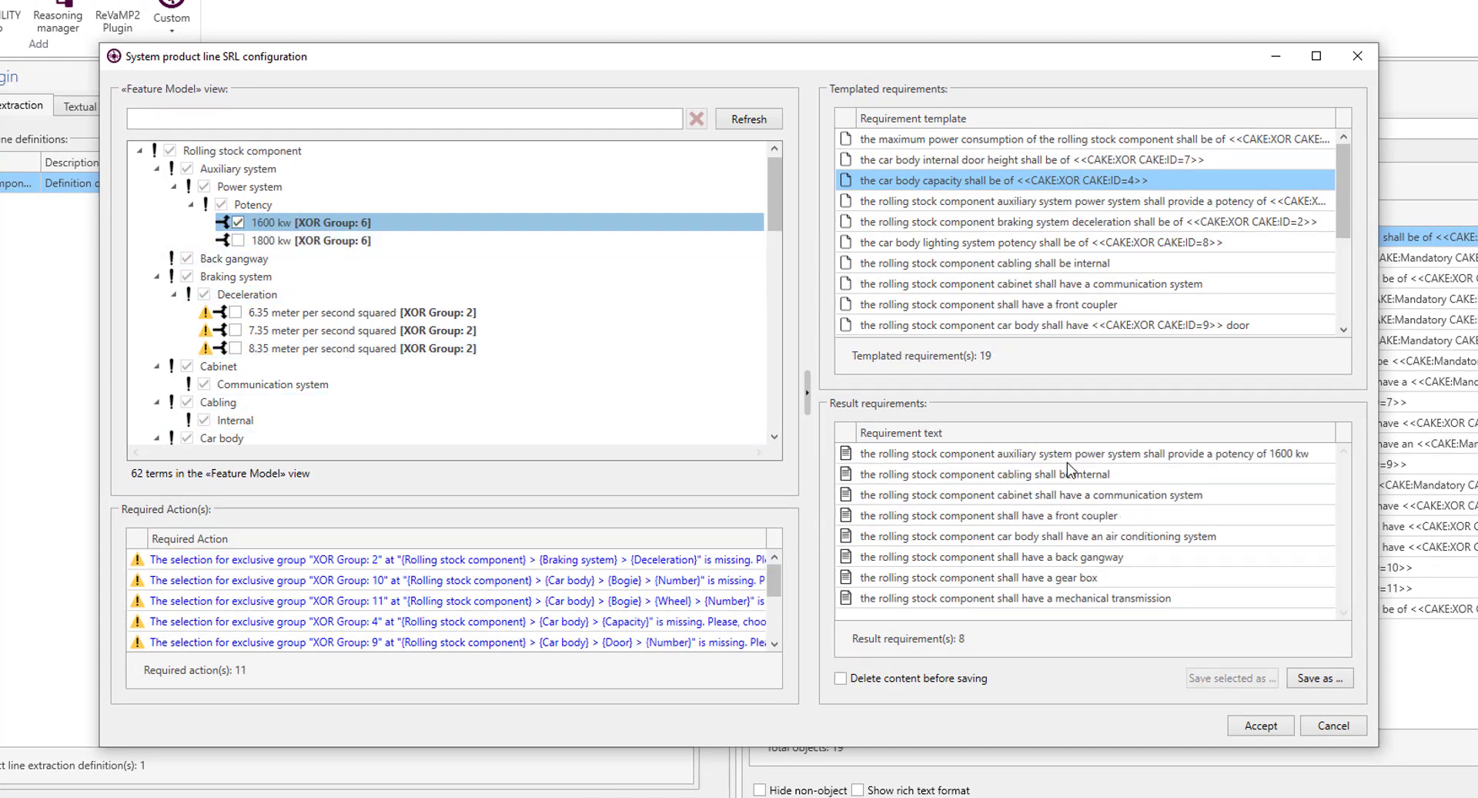
left_click(1036, 453)
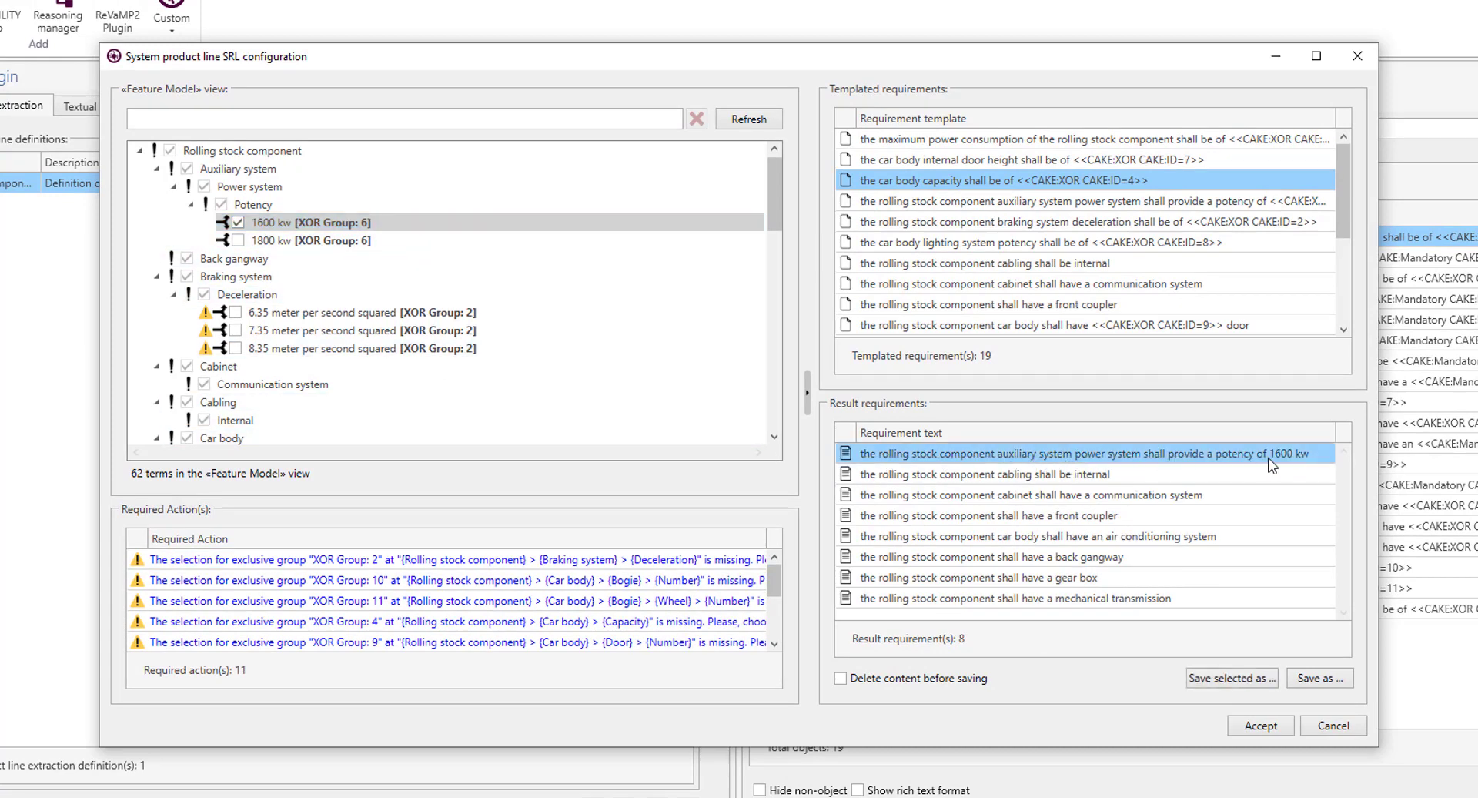
left_click(339, 330)
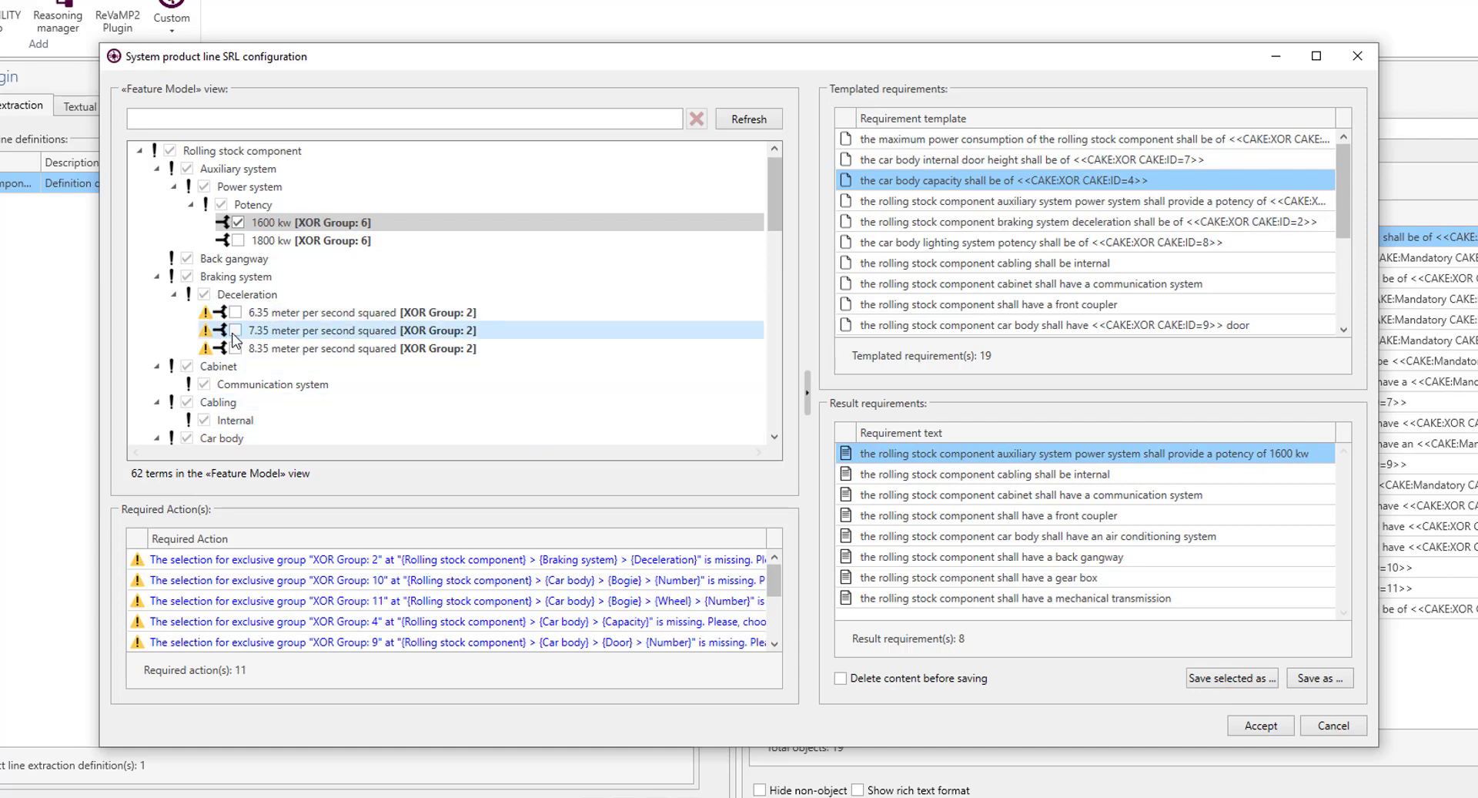
left_click(222, 330)
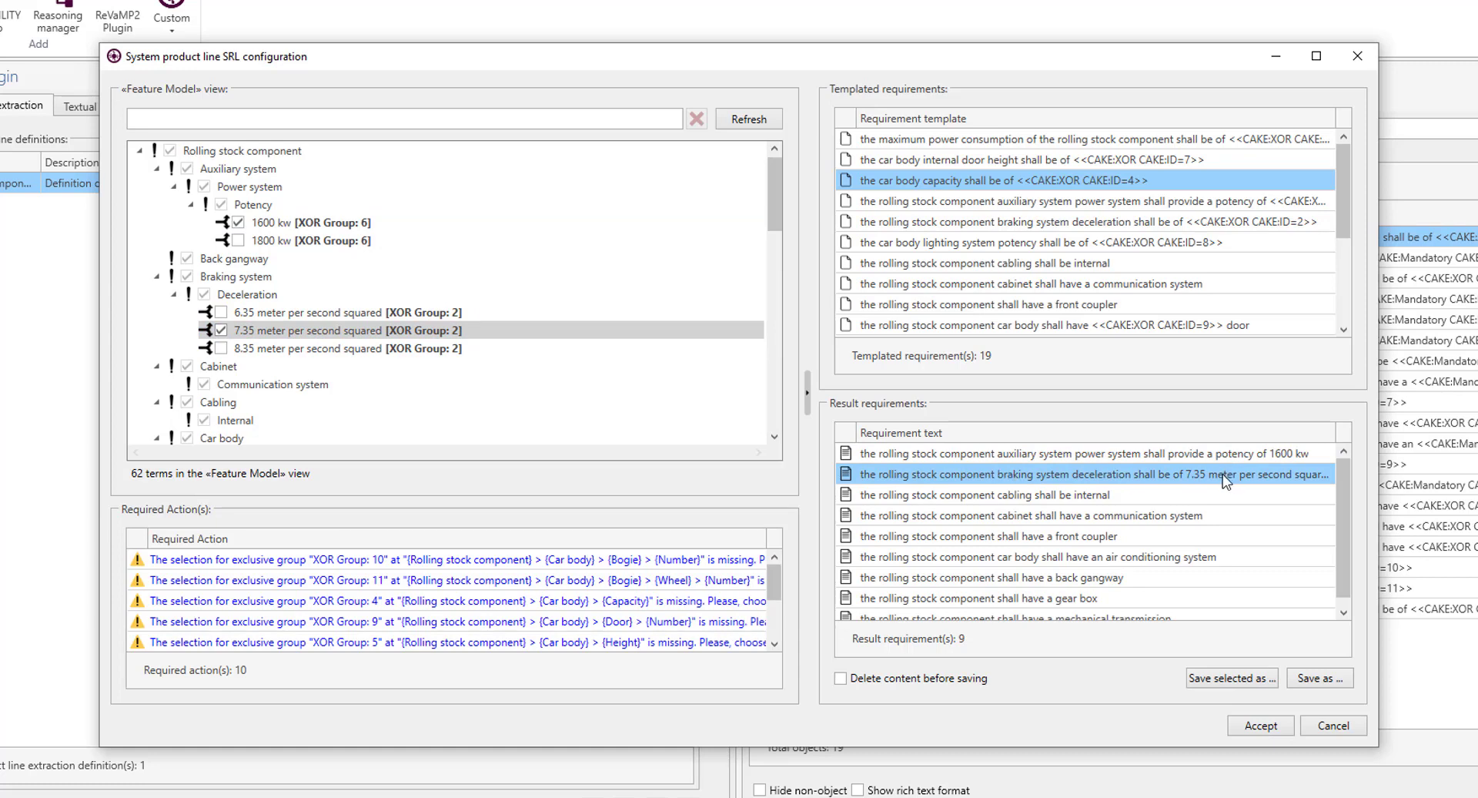
left_click(219, 313)
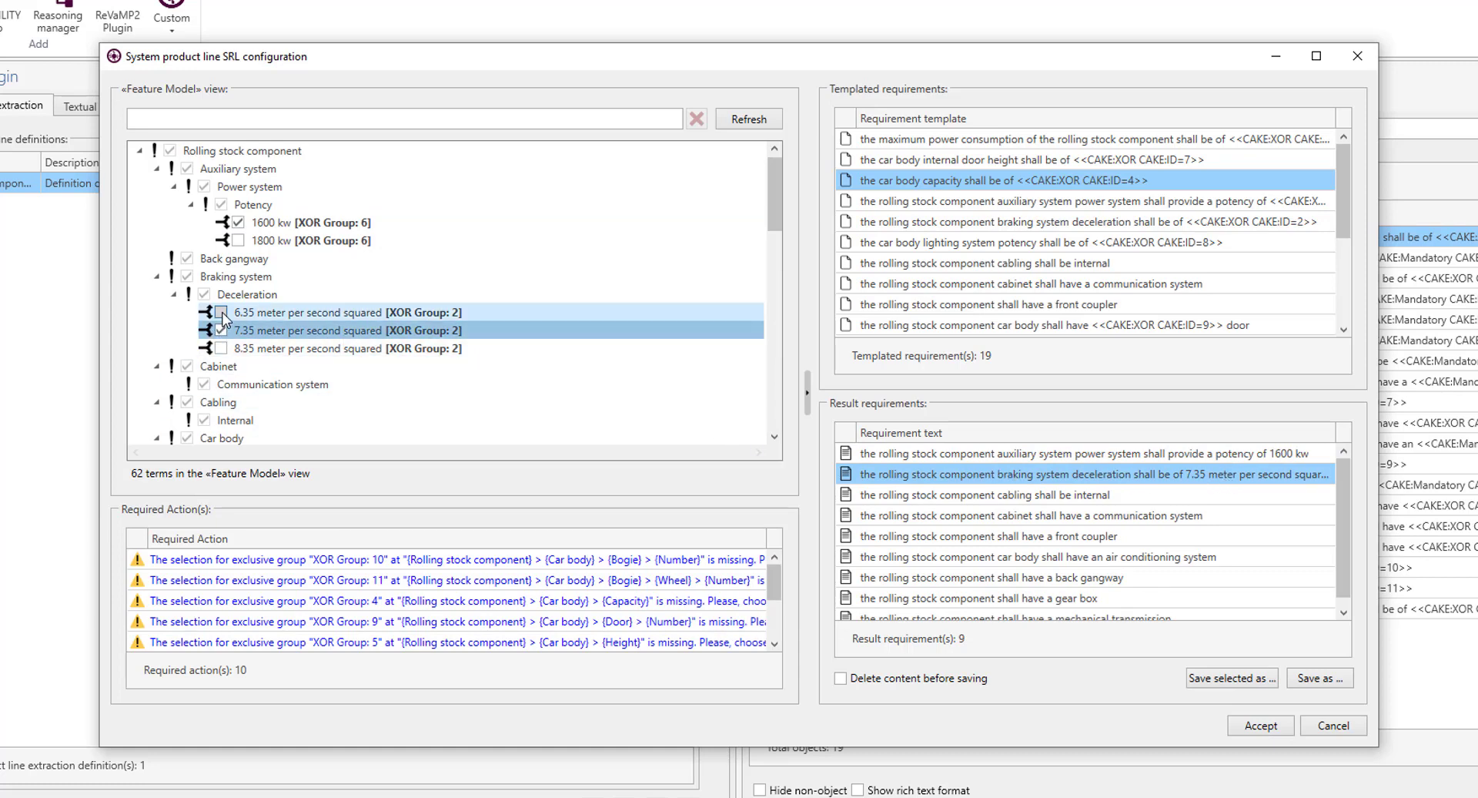
left_click(219, 313)
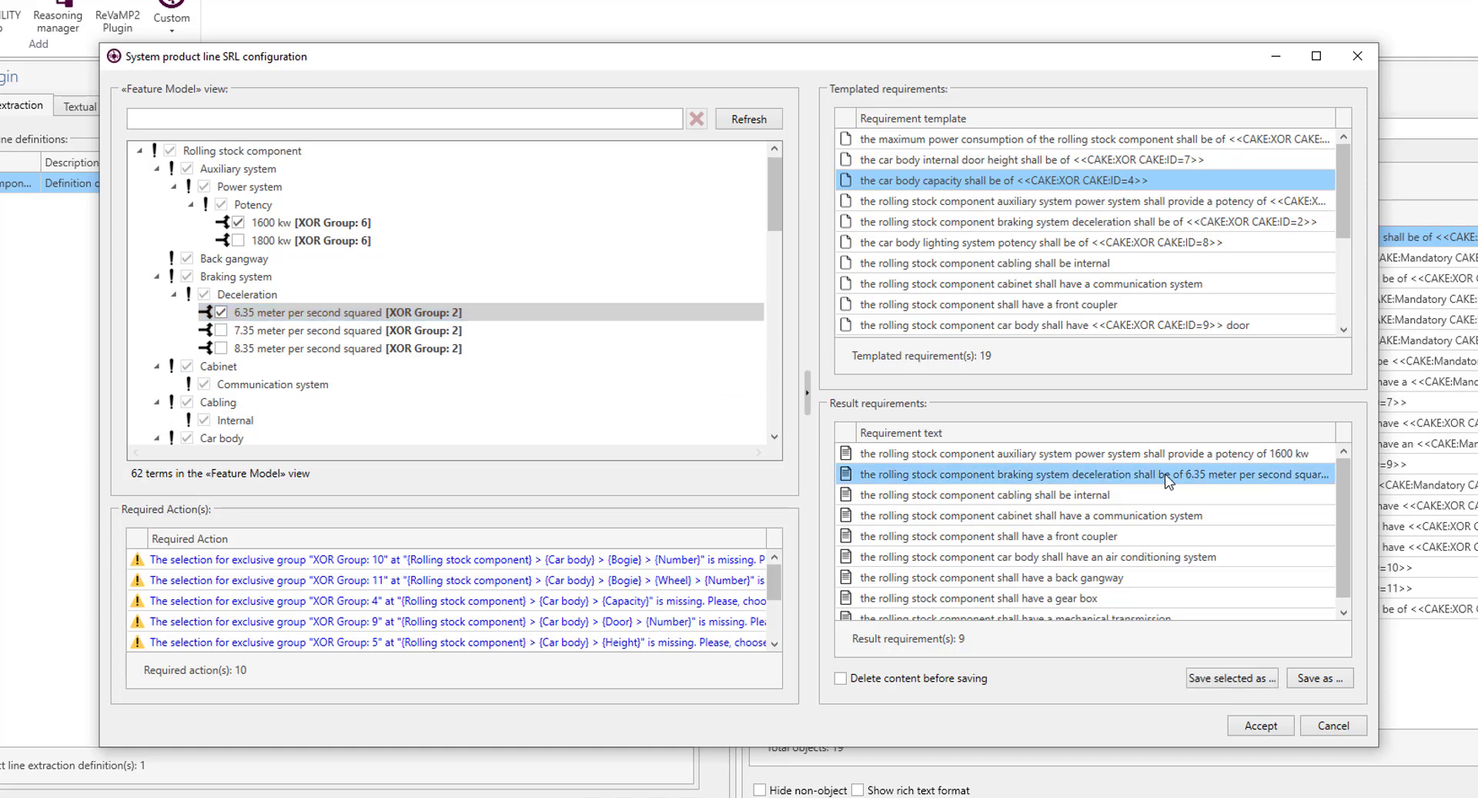
left_click(219, 367)
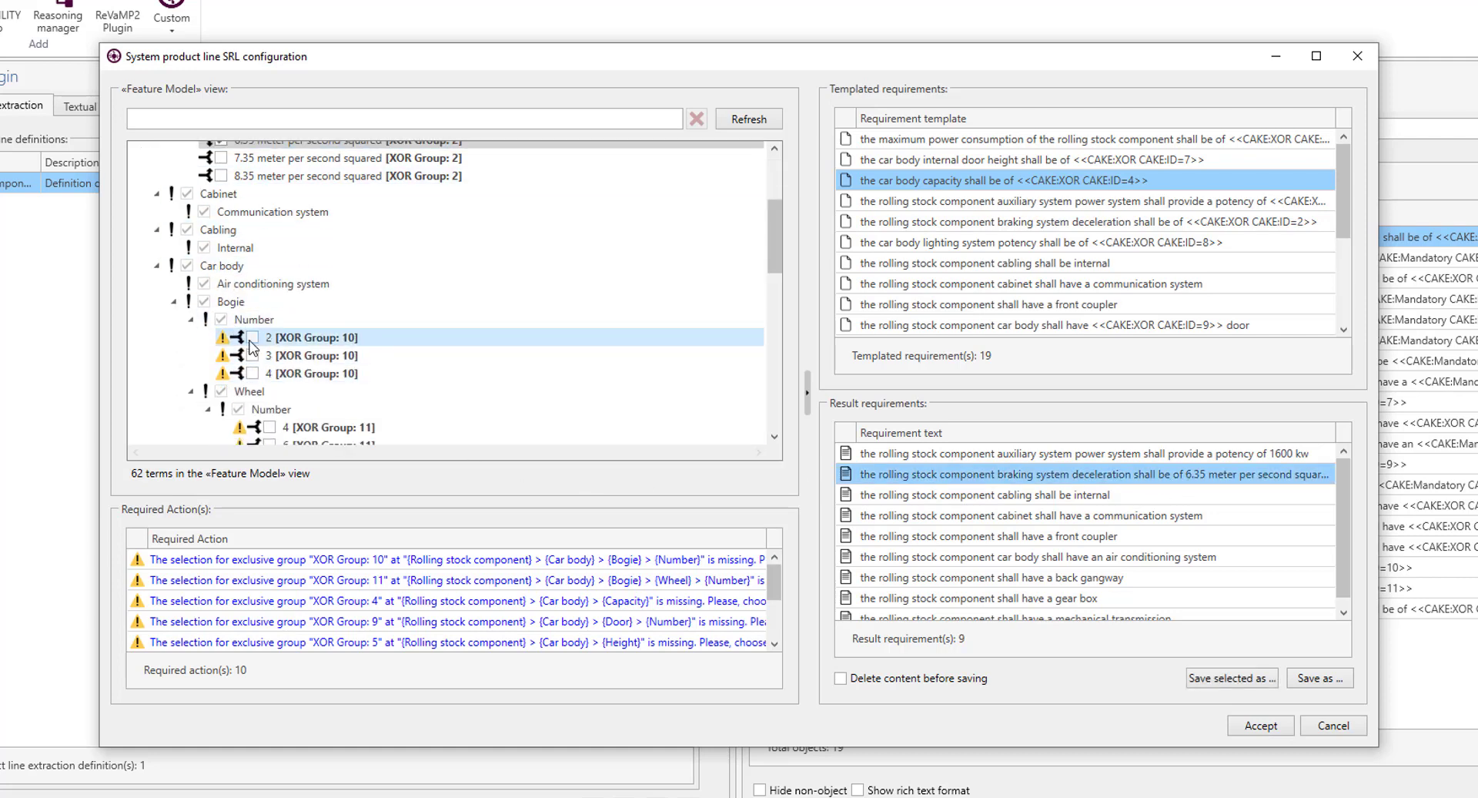
- Set the bogie count to 2 and the lighting system potency to 1400 kw
left_click(240, 355)
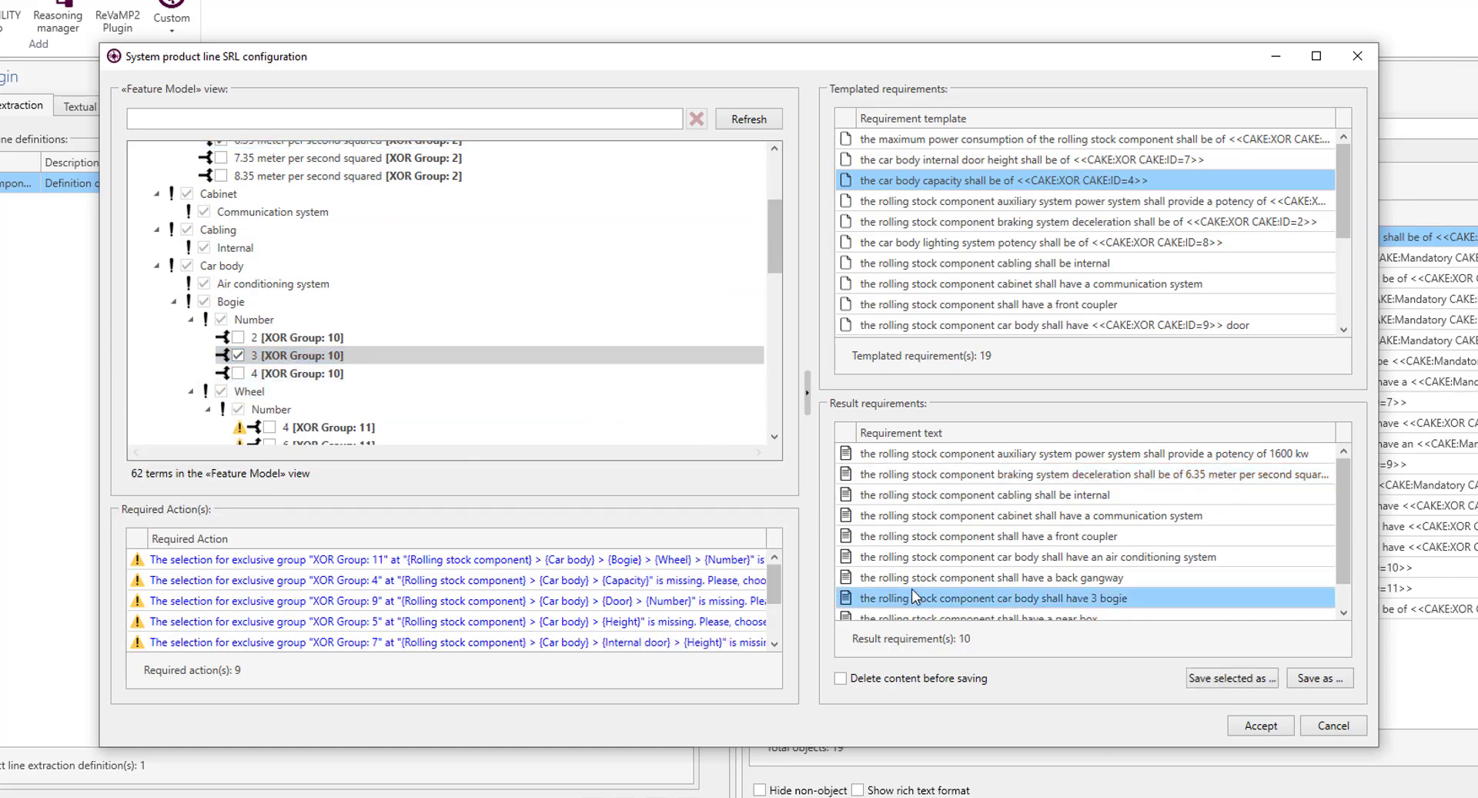
left_click(239, 338)
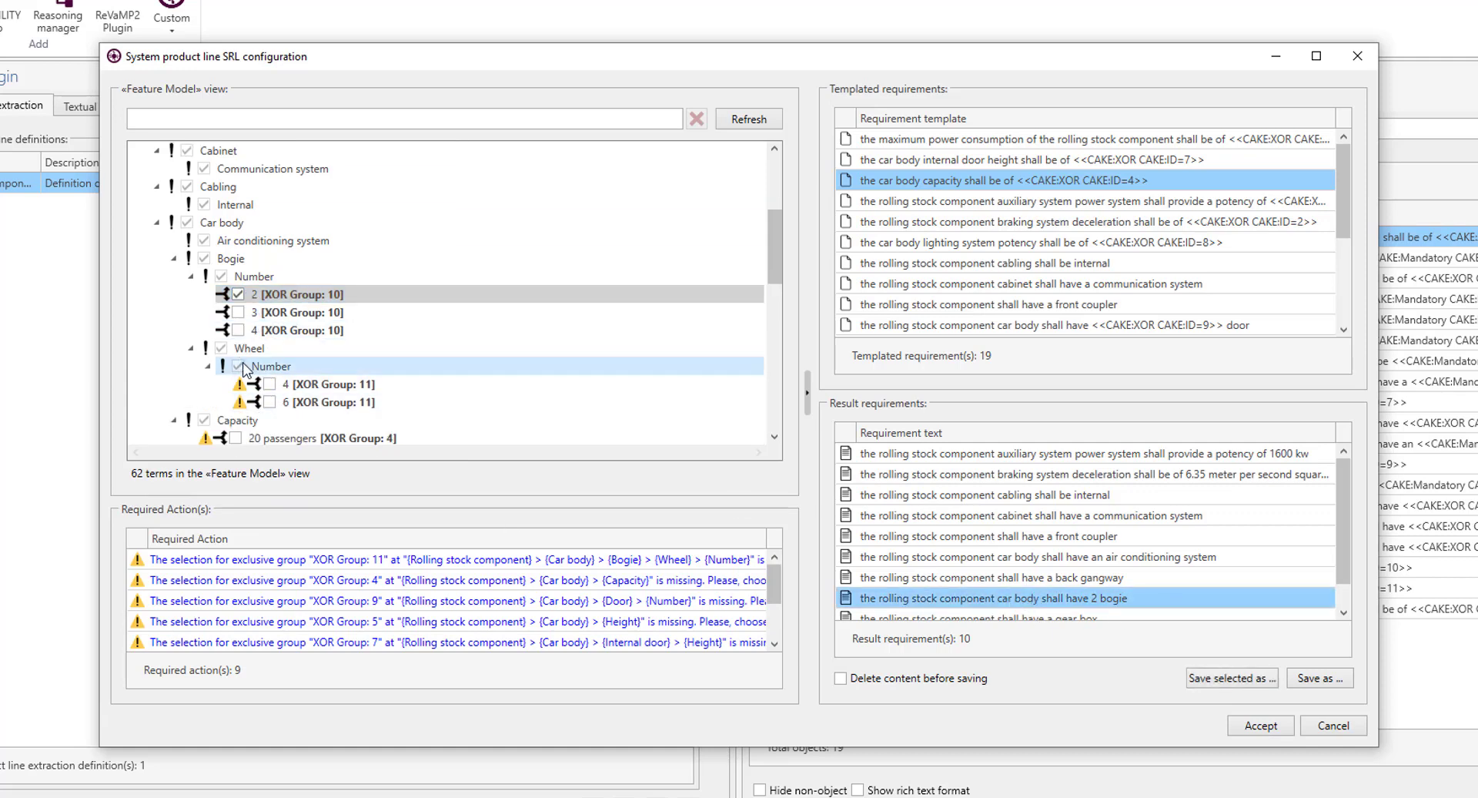
scroll("down", 3)
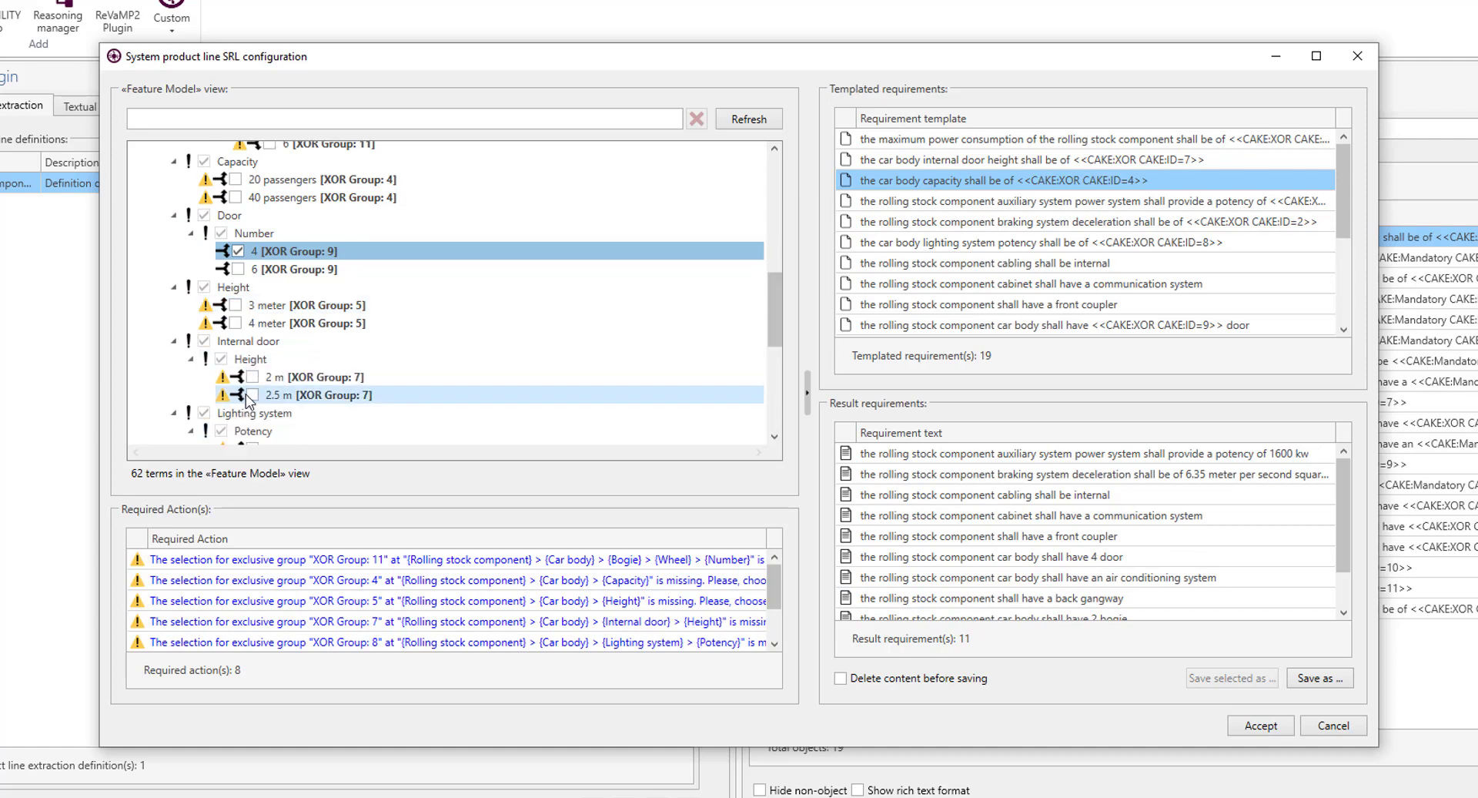
scroll("down", 3)
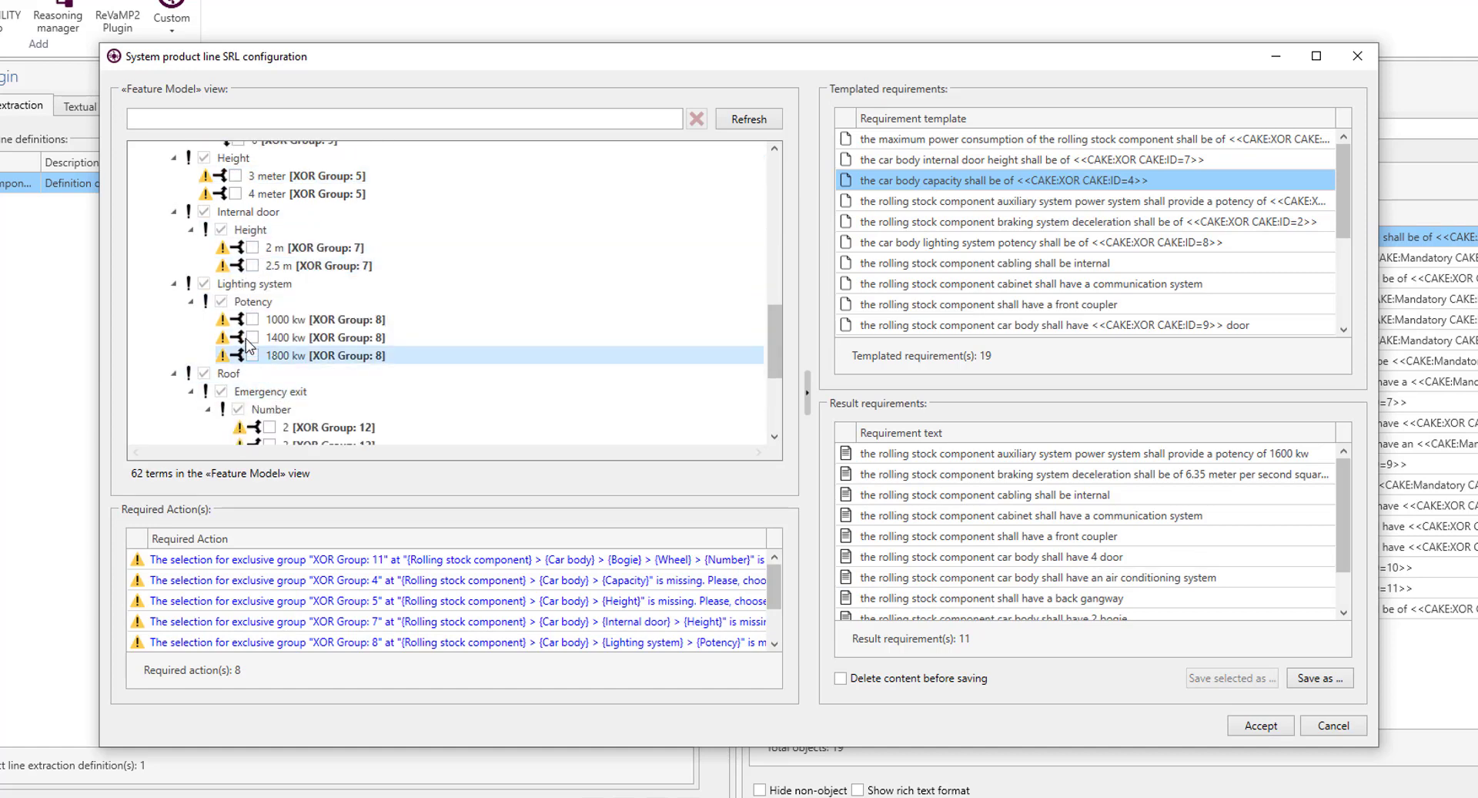
left_click(239, 337)
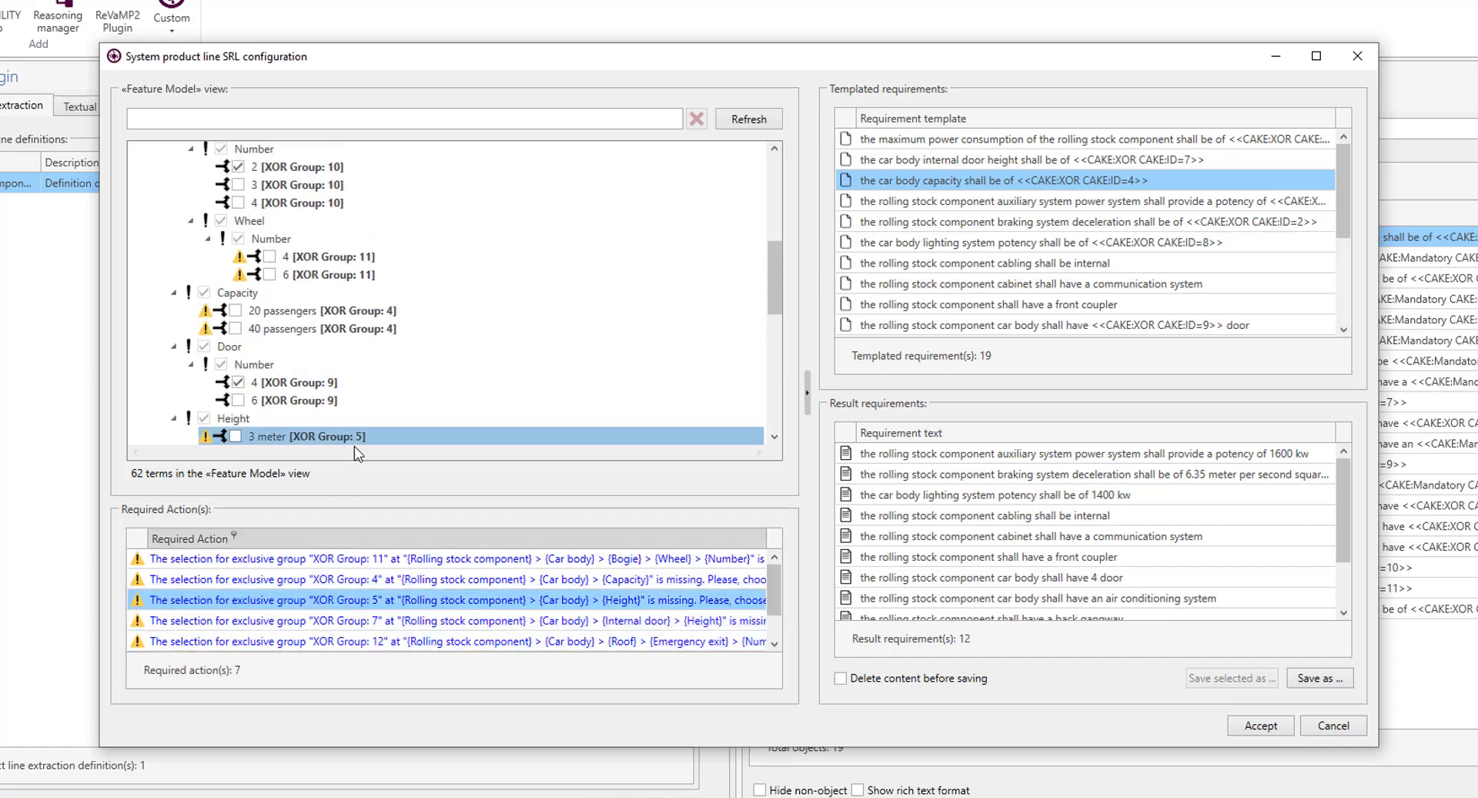
scroll("down", 3)
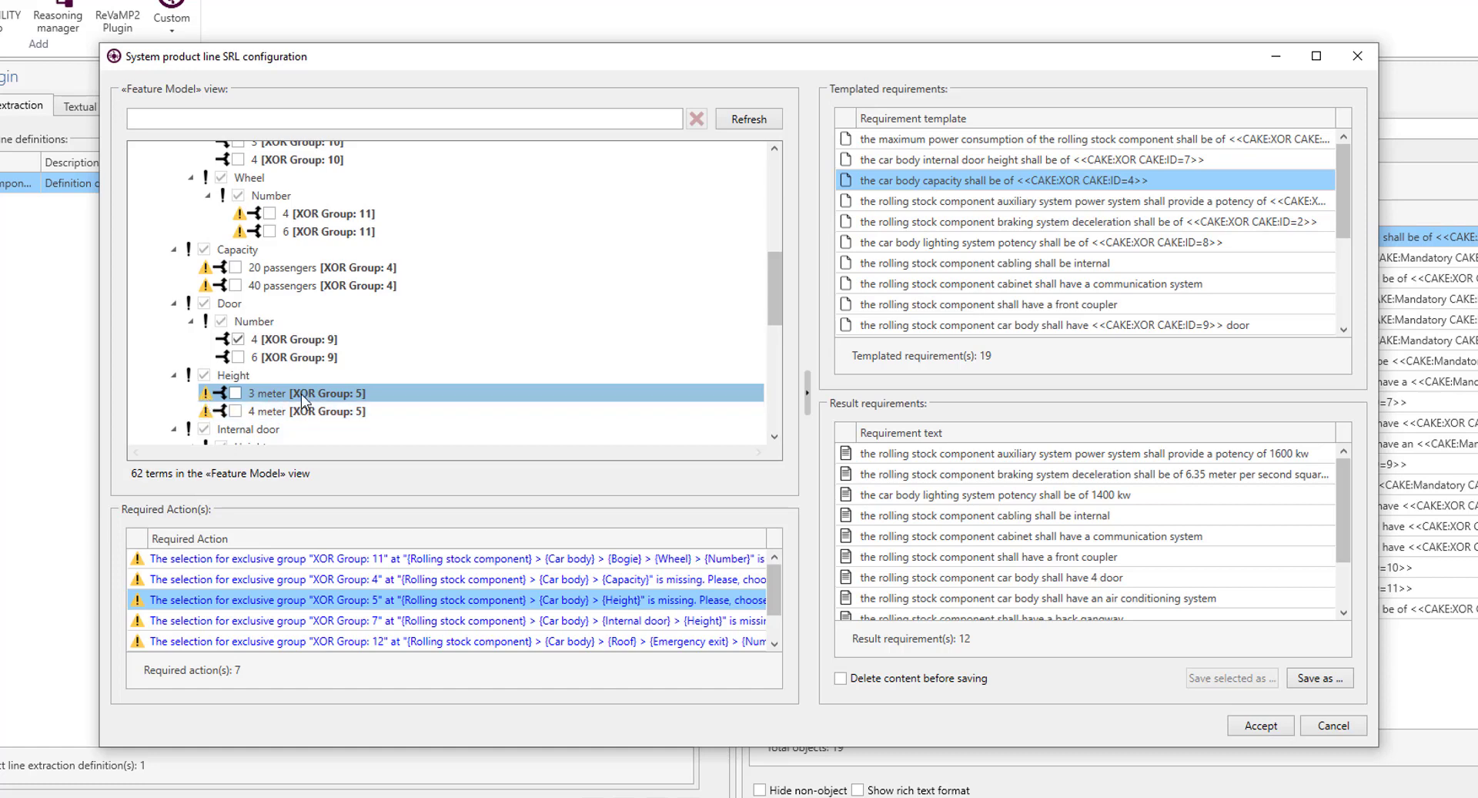
mouse_move(1165, 616)
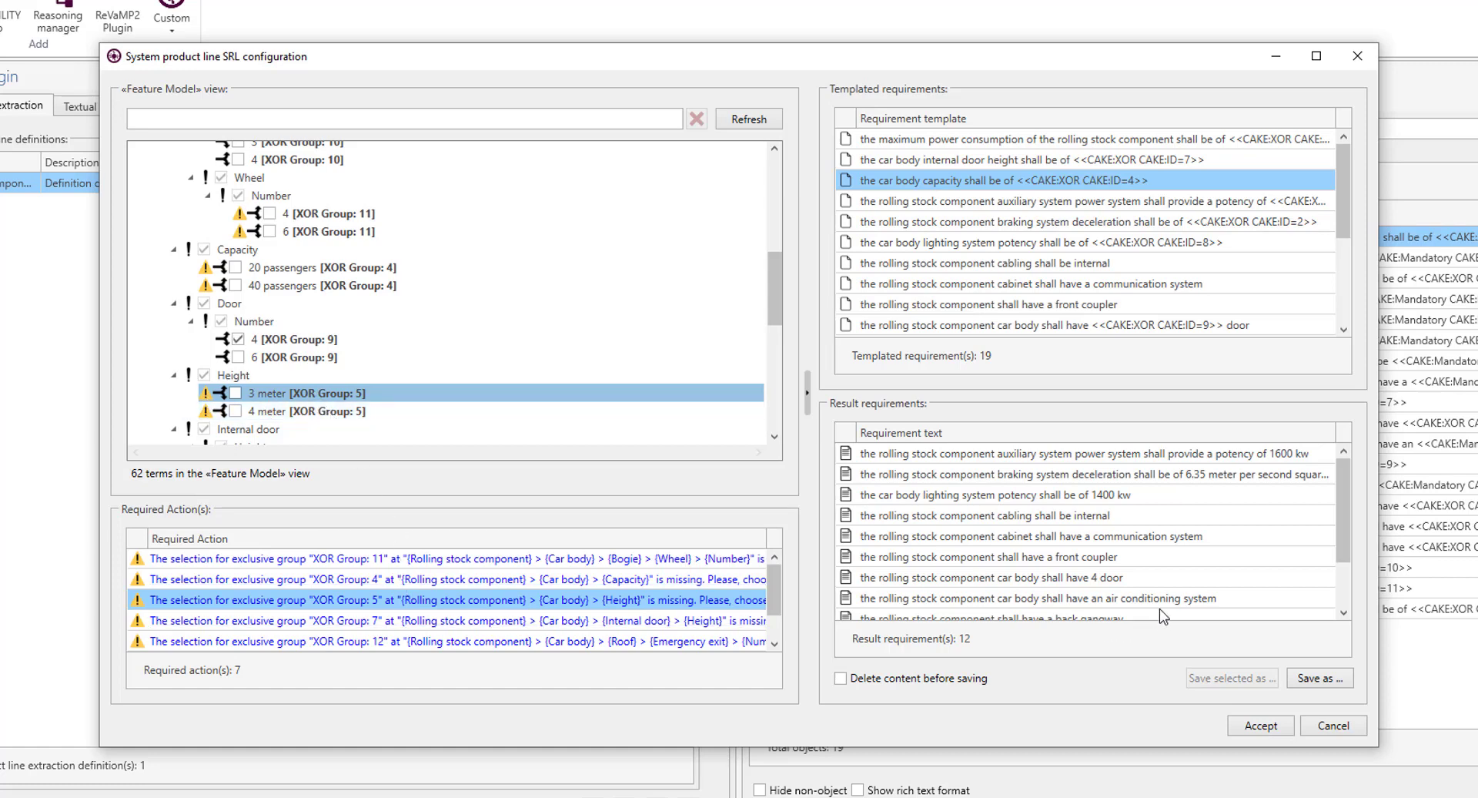
- Save the 12 result requirements into the Railway Project's Results Module, deleting its content first
left_click(841, 678)
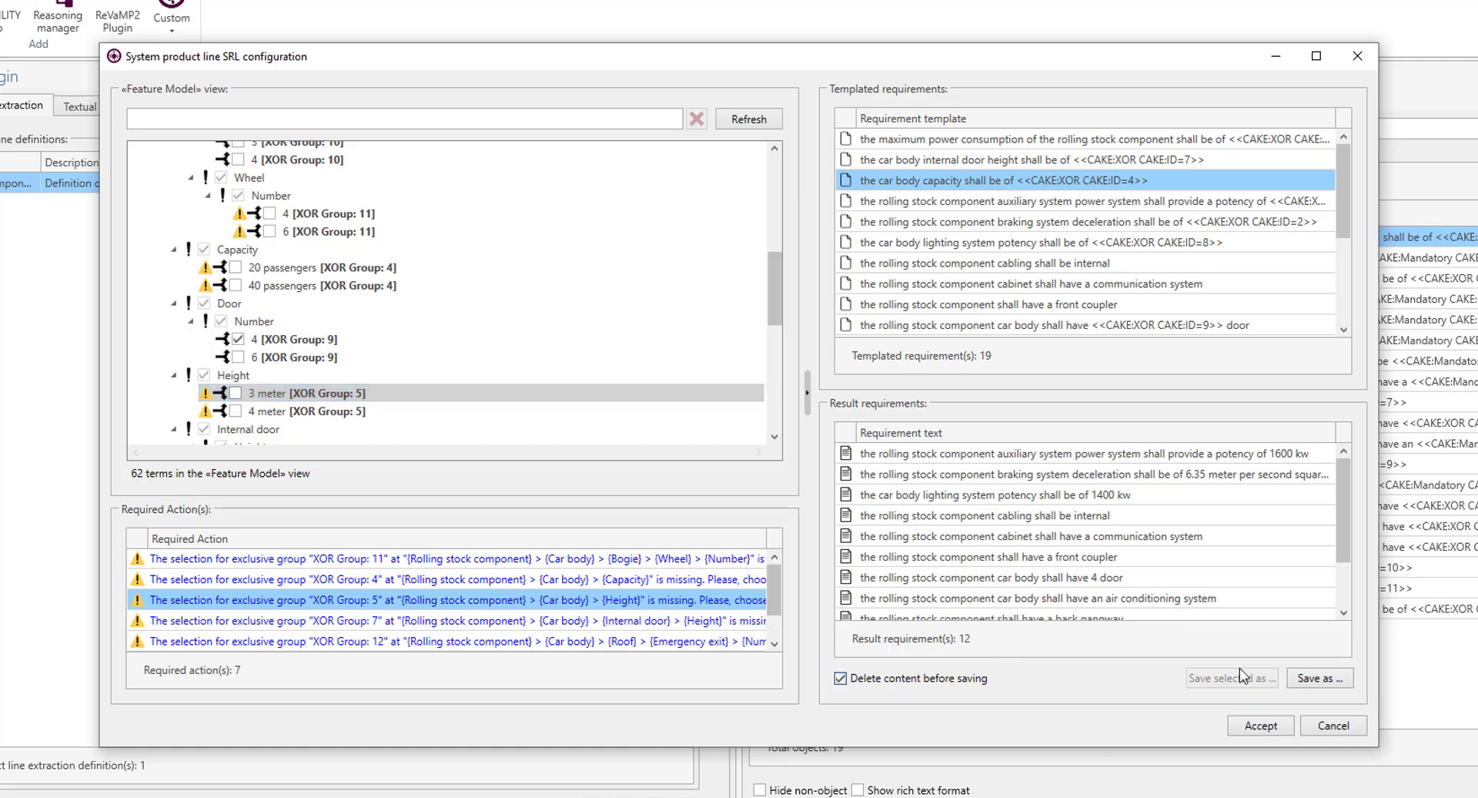
mouse_move(1266, 556)
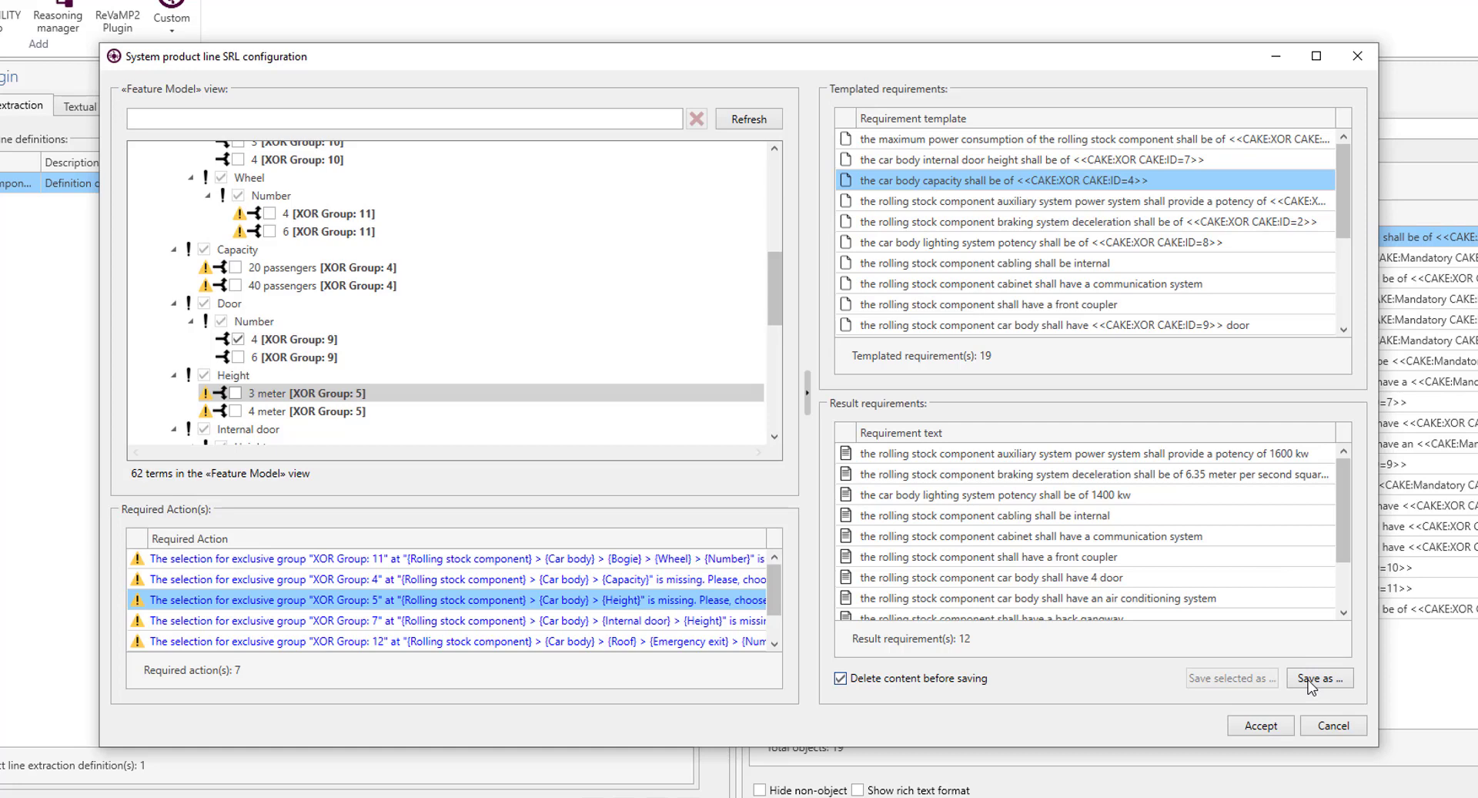
left_click(1320, 678)
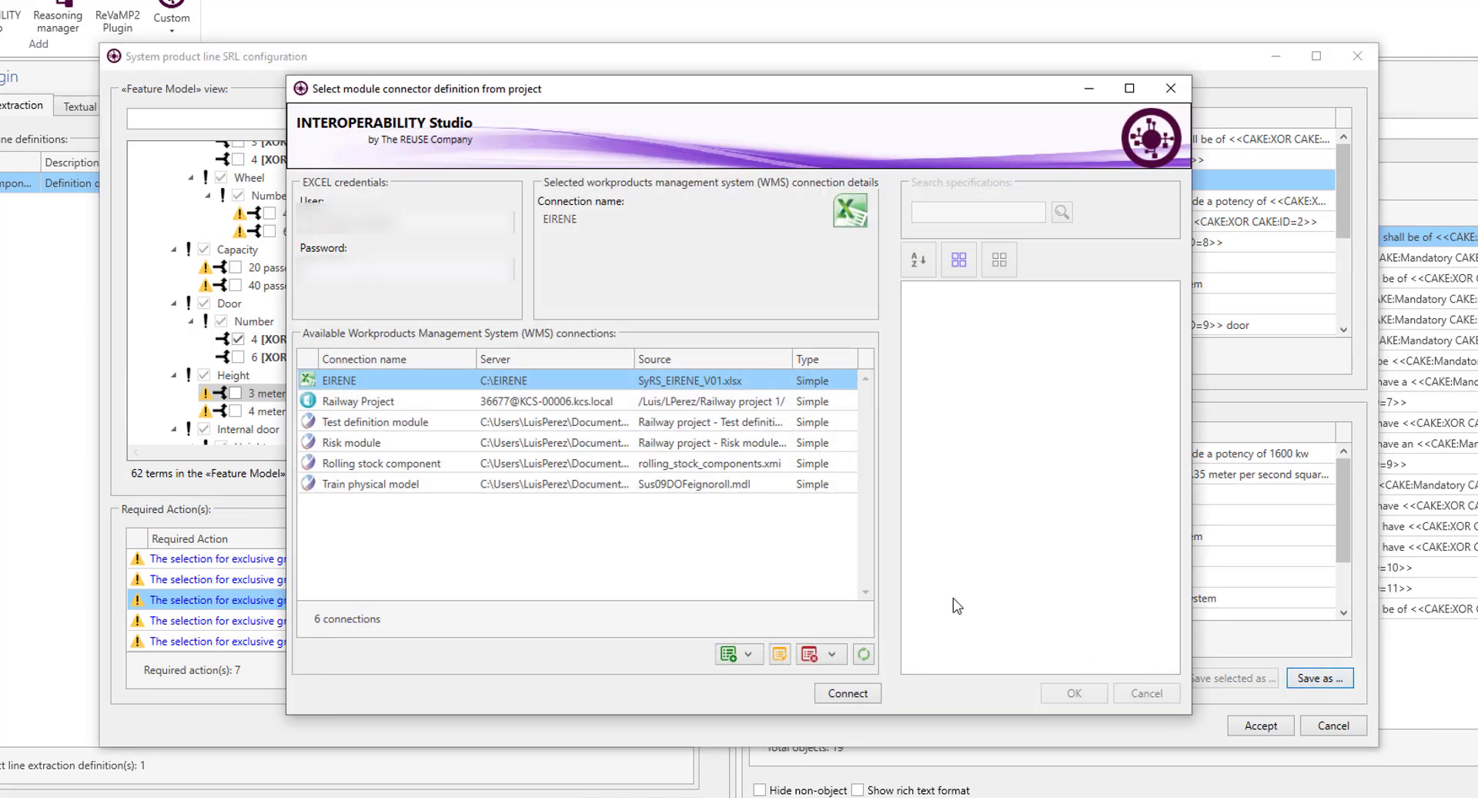
left_click(359, 401)
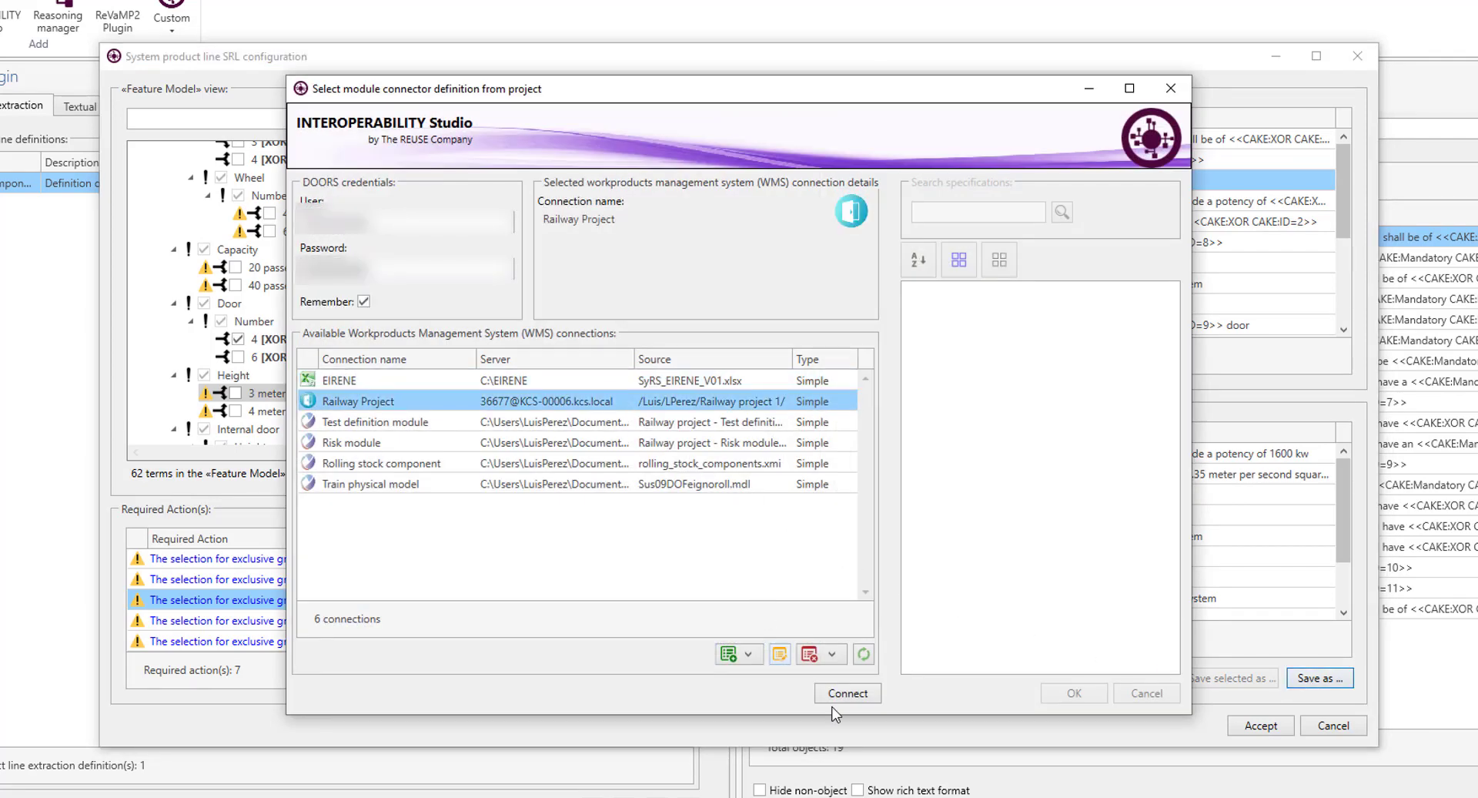
left_click(846, 693)
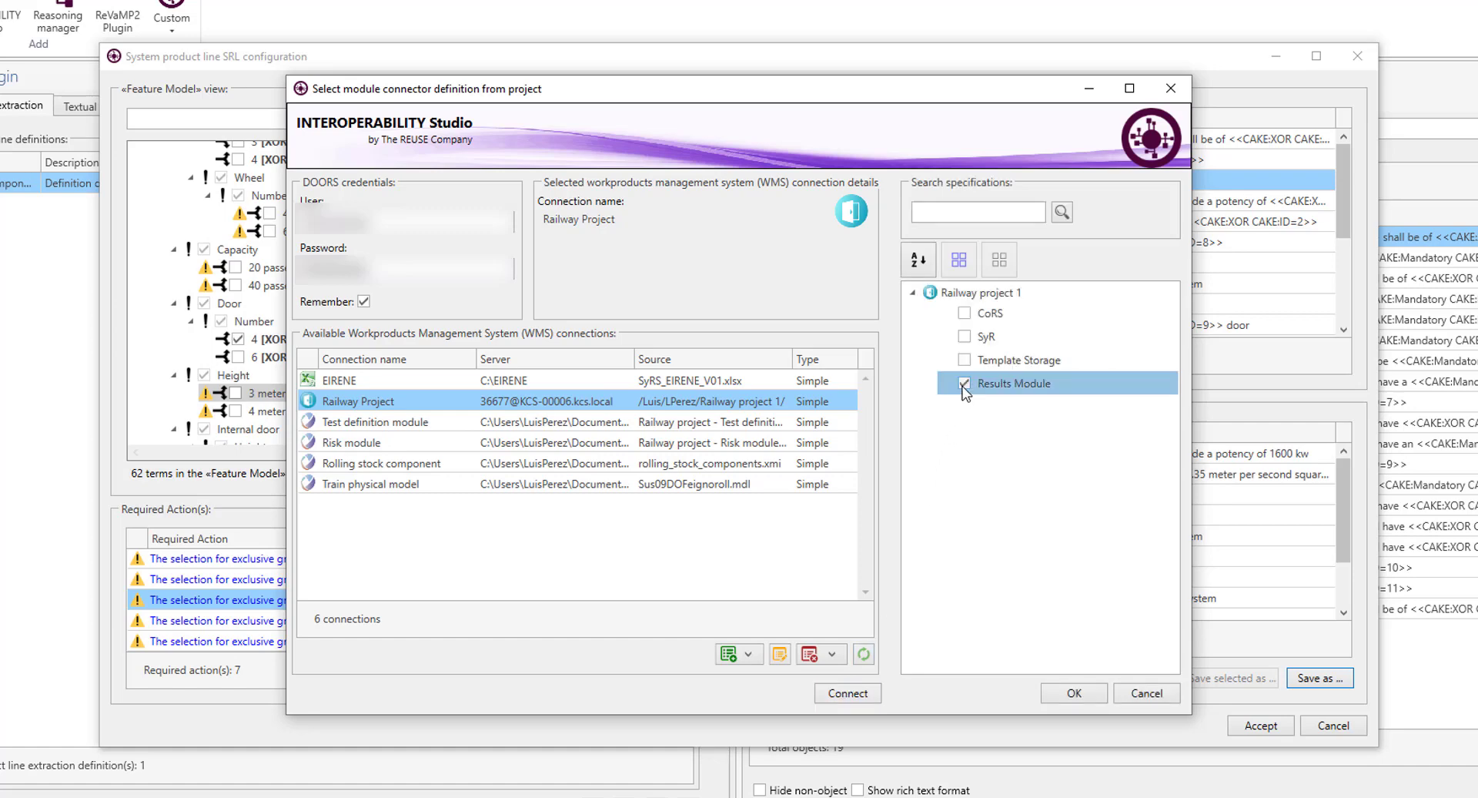
left_click(964, 383)
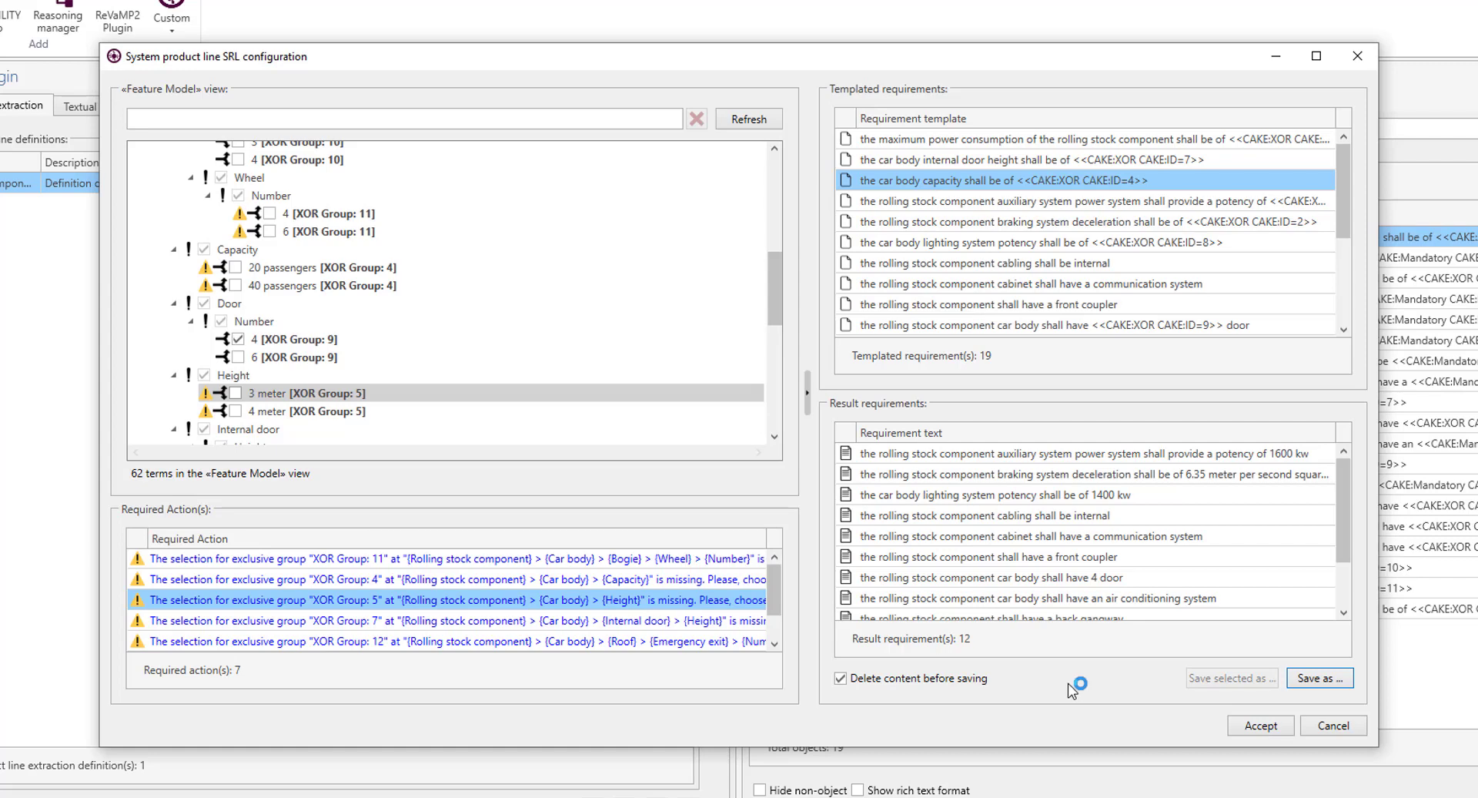
left_click(1320, 677)
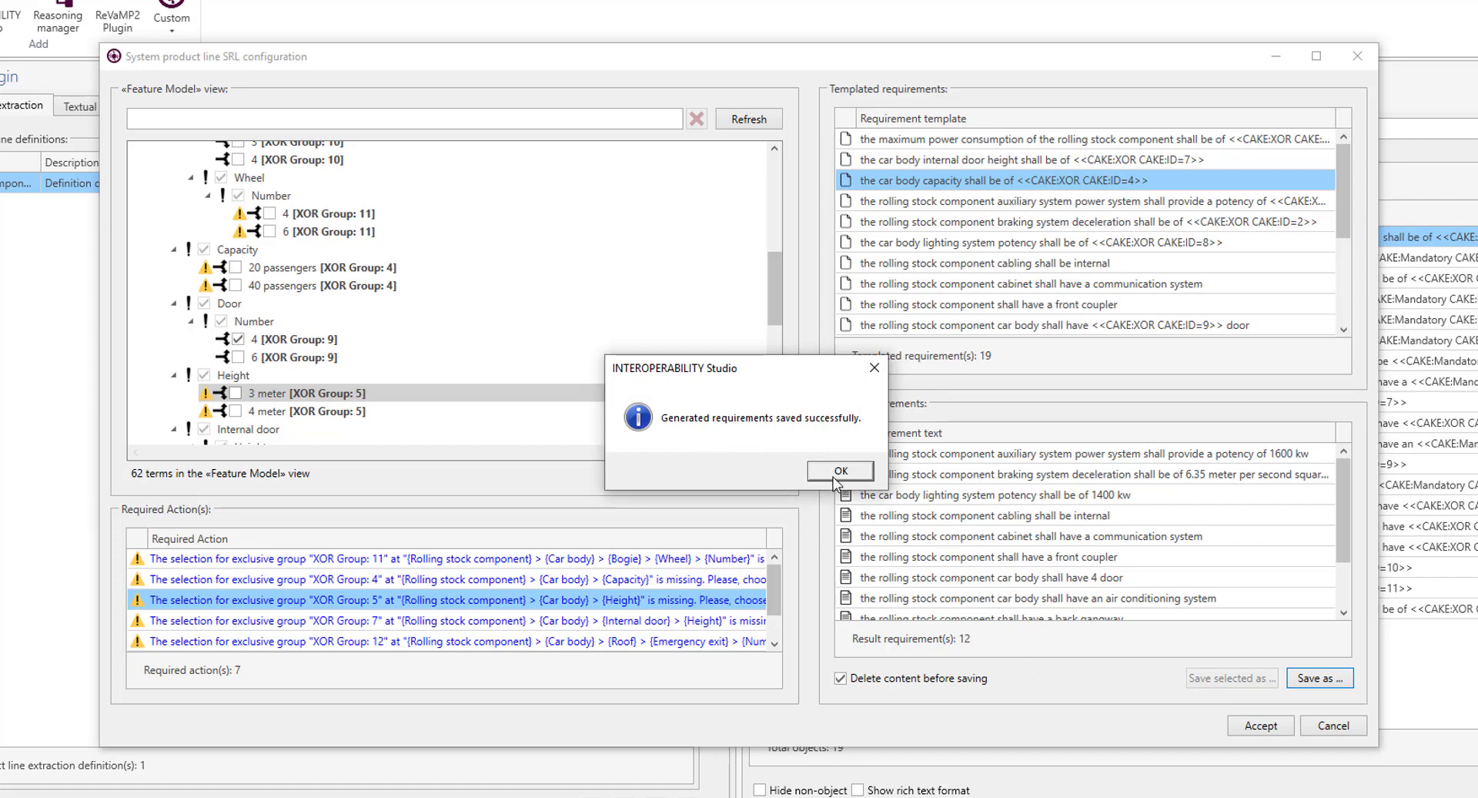
- Dismiss the success message to view the Results Module objects 126–137 in DOORS
left_click(837, 472)
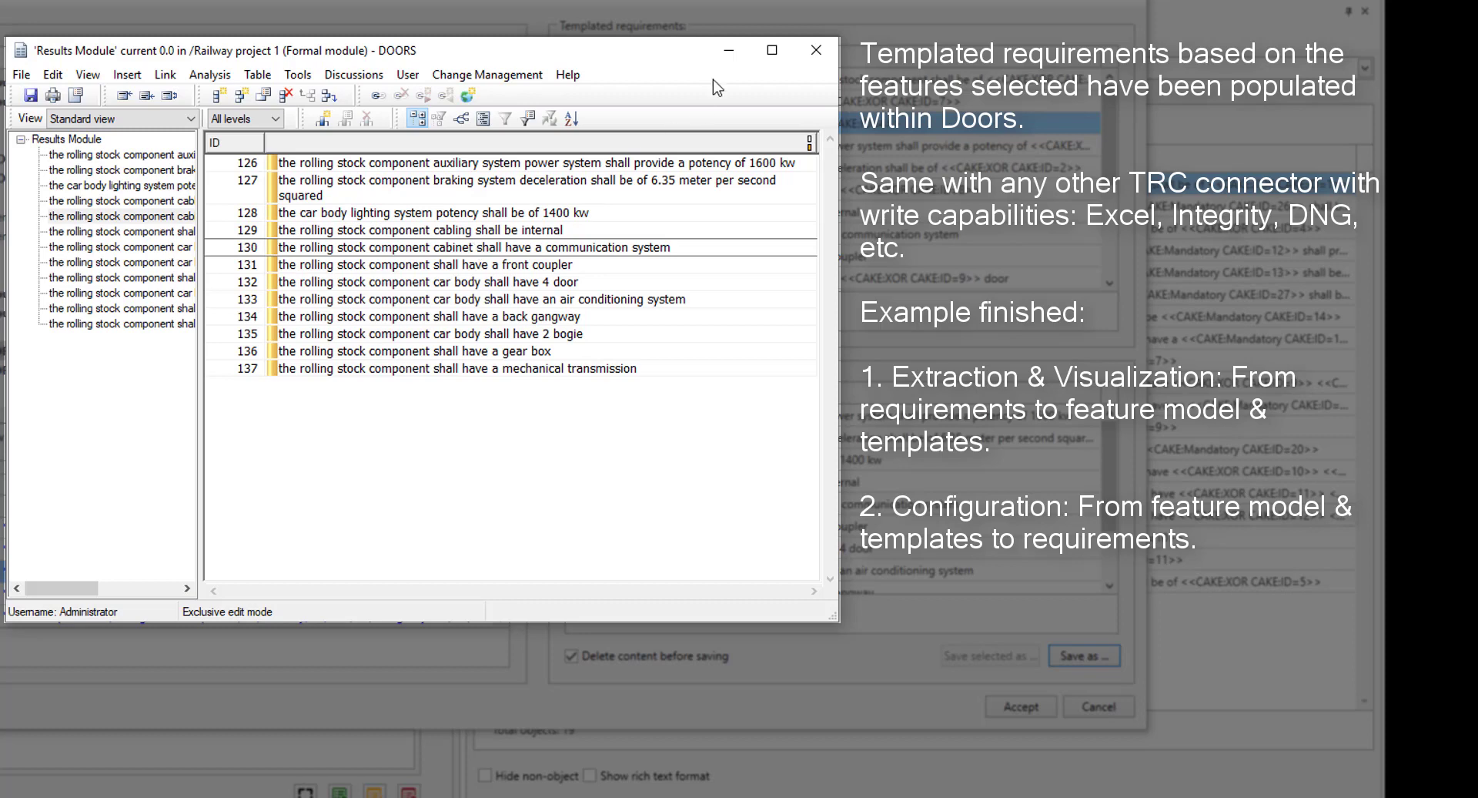
mouse_move(814, 49)
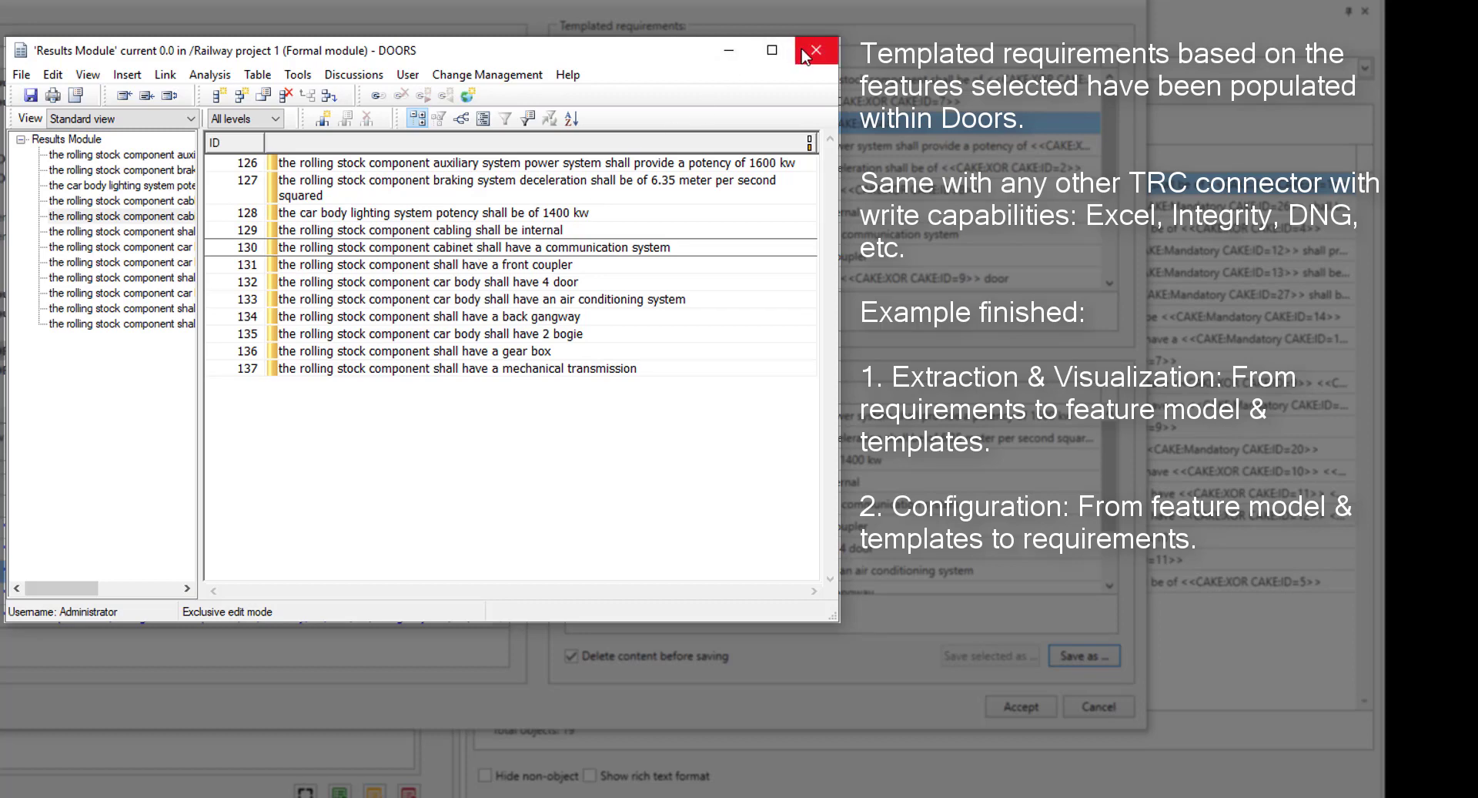
mouse_move(813, 50)
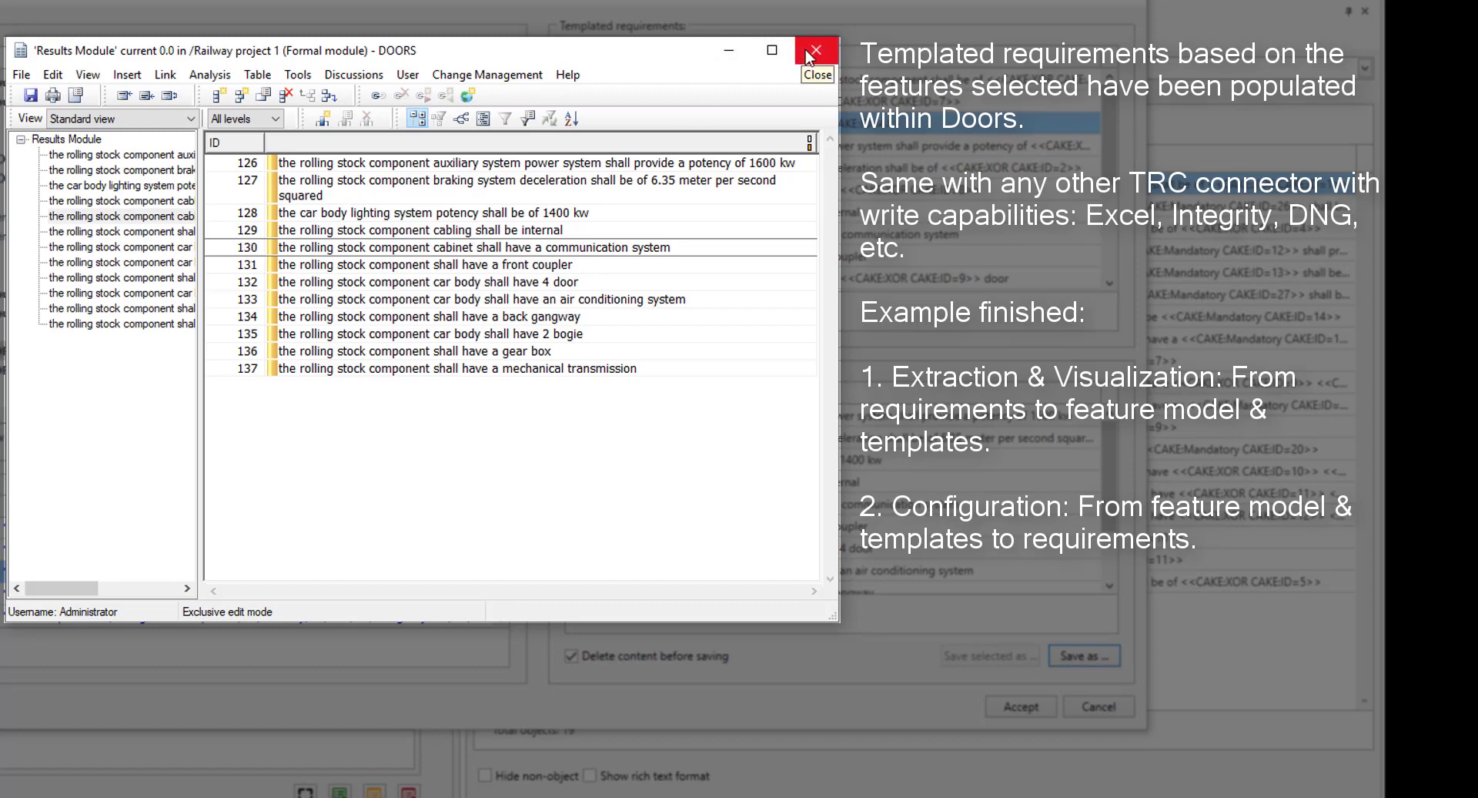